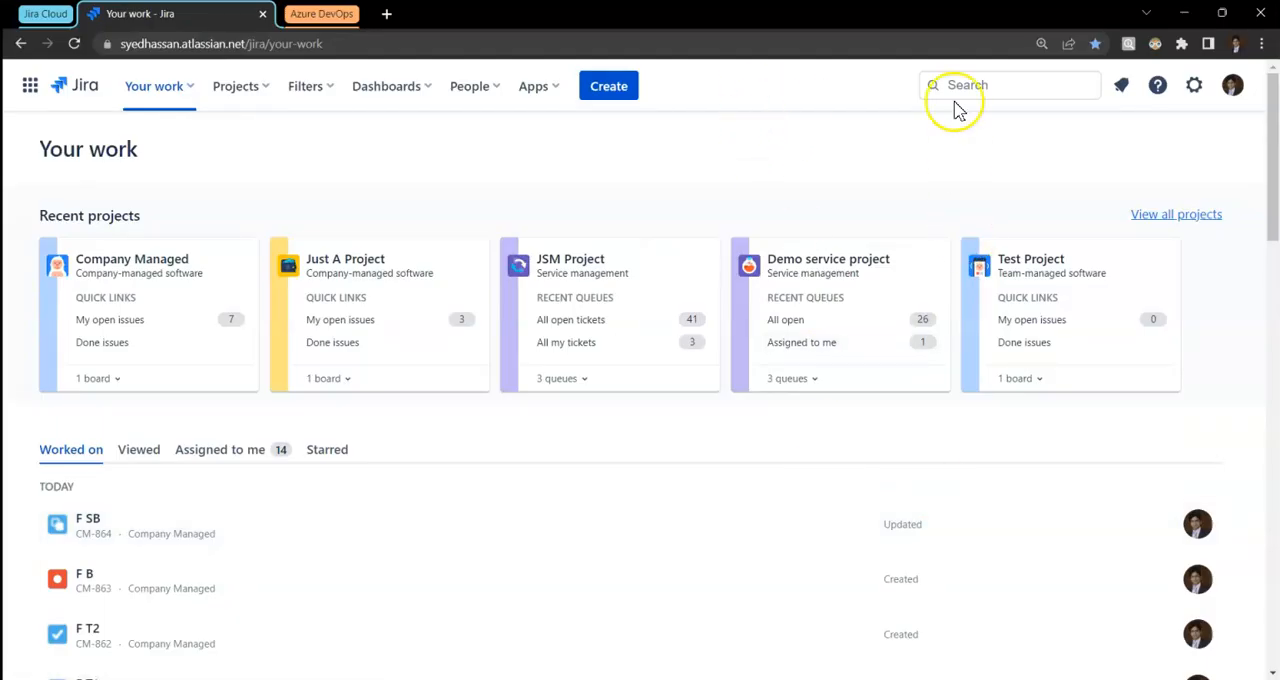
- Create a Story 'Test Story' in Company Managed with description 'Main story'
{"action": "left_click", "coordinate": [608, 84]}
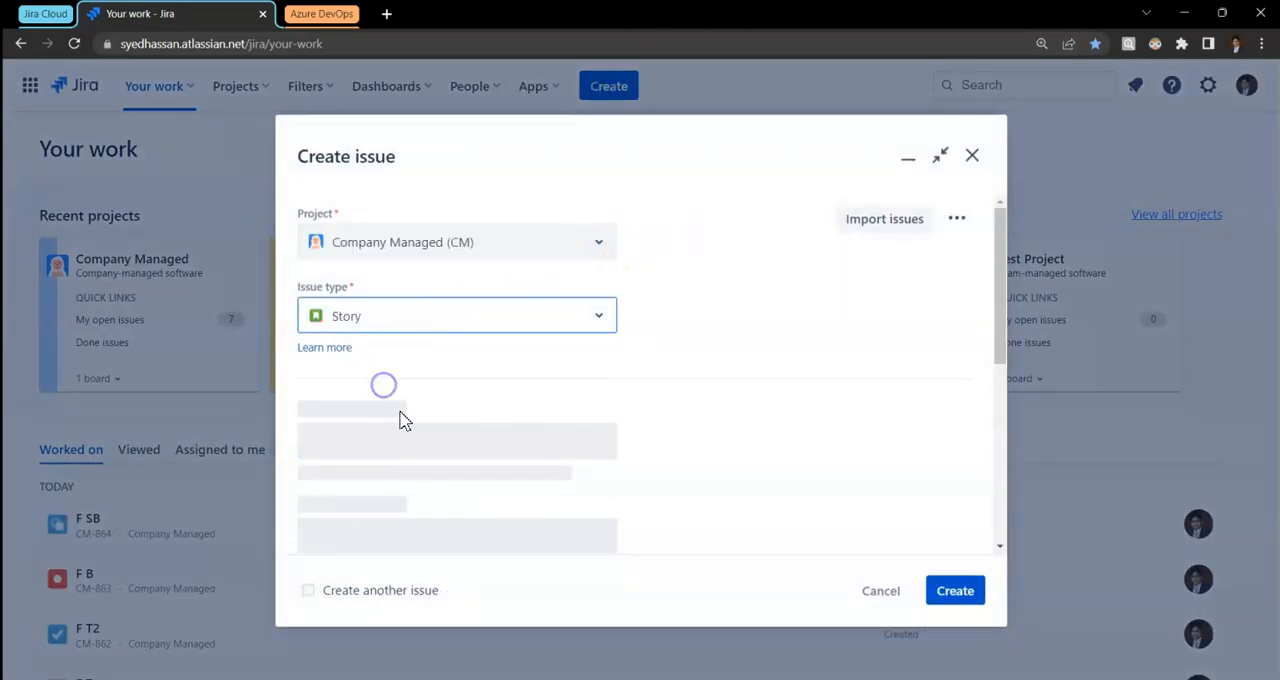
{"action": "type", "text": "Test"}
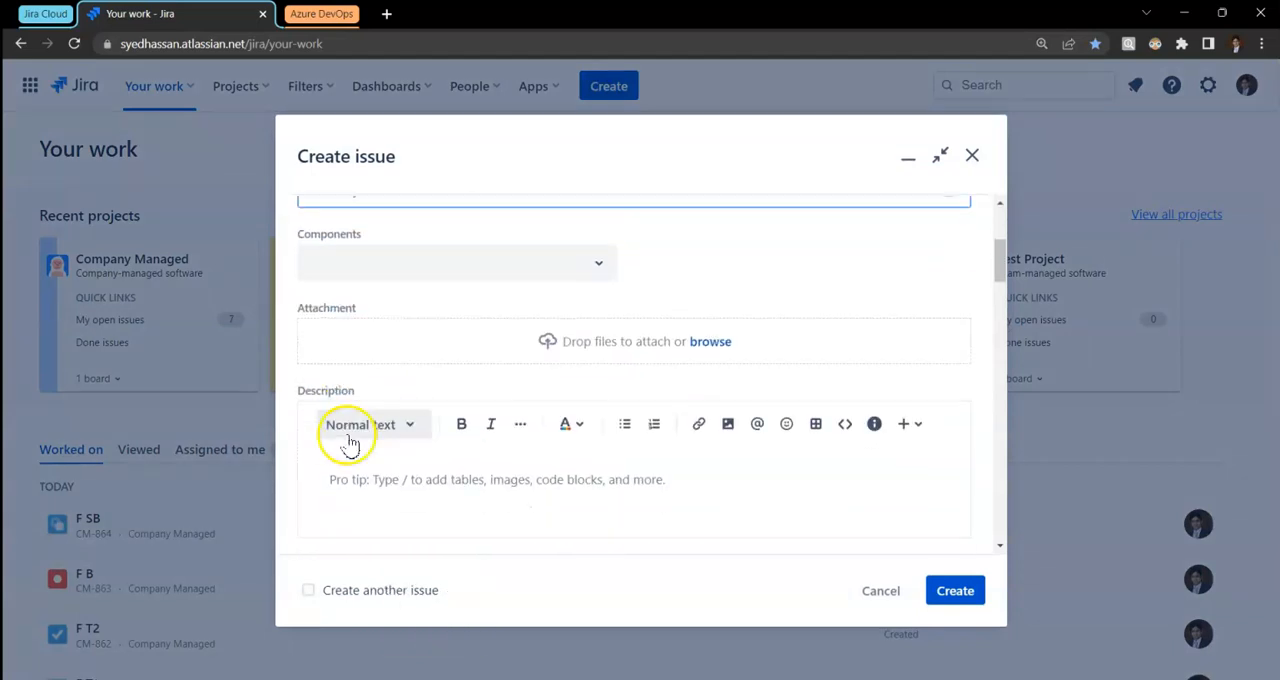
{"action": "type", "text": "M"}
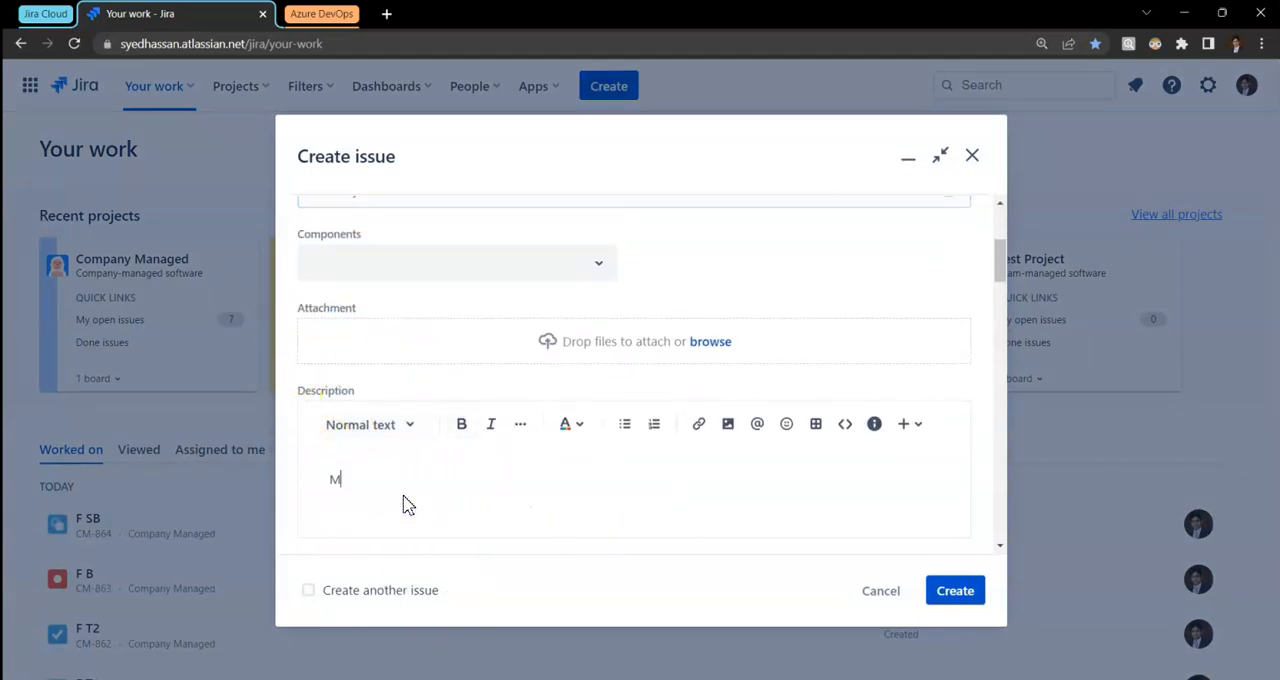
{"action": "type", "text": "ain st"}
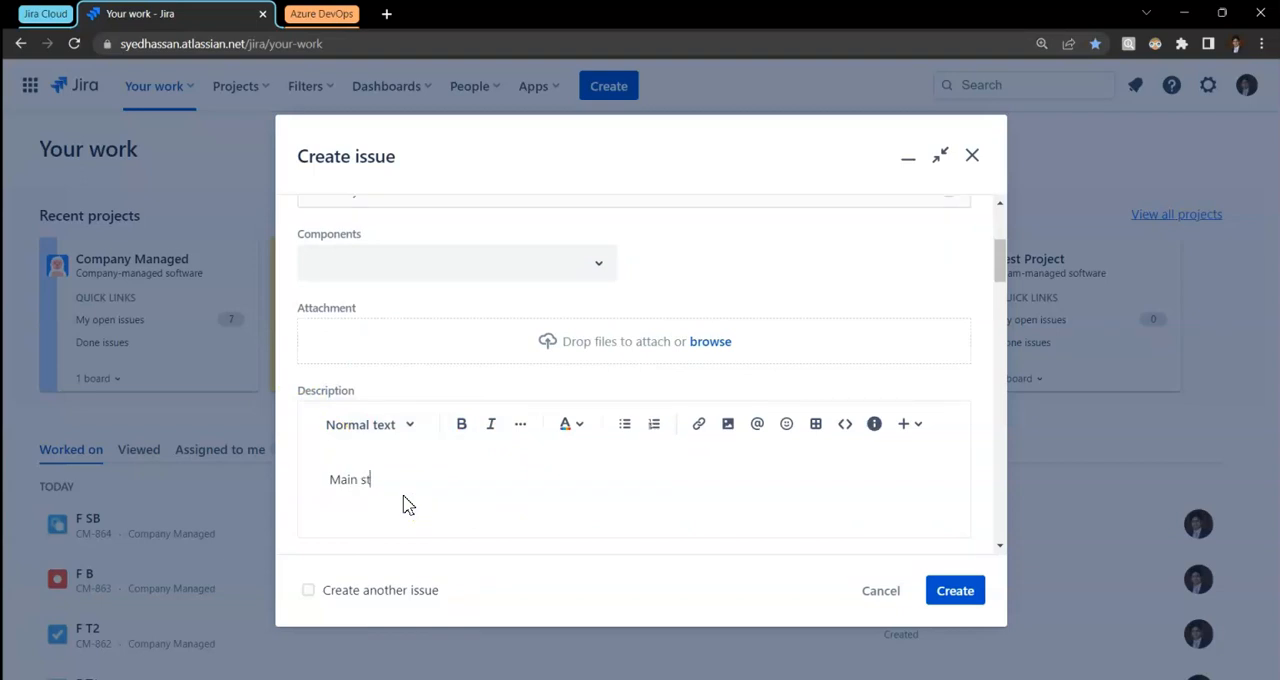
{"action": "type", "text": "ory"}
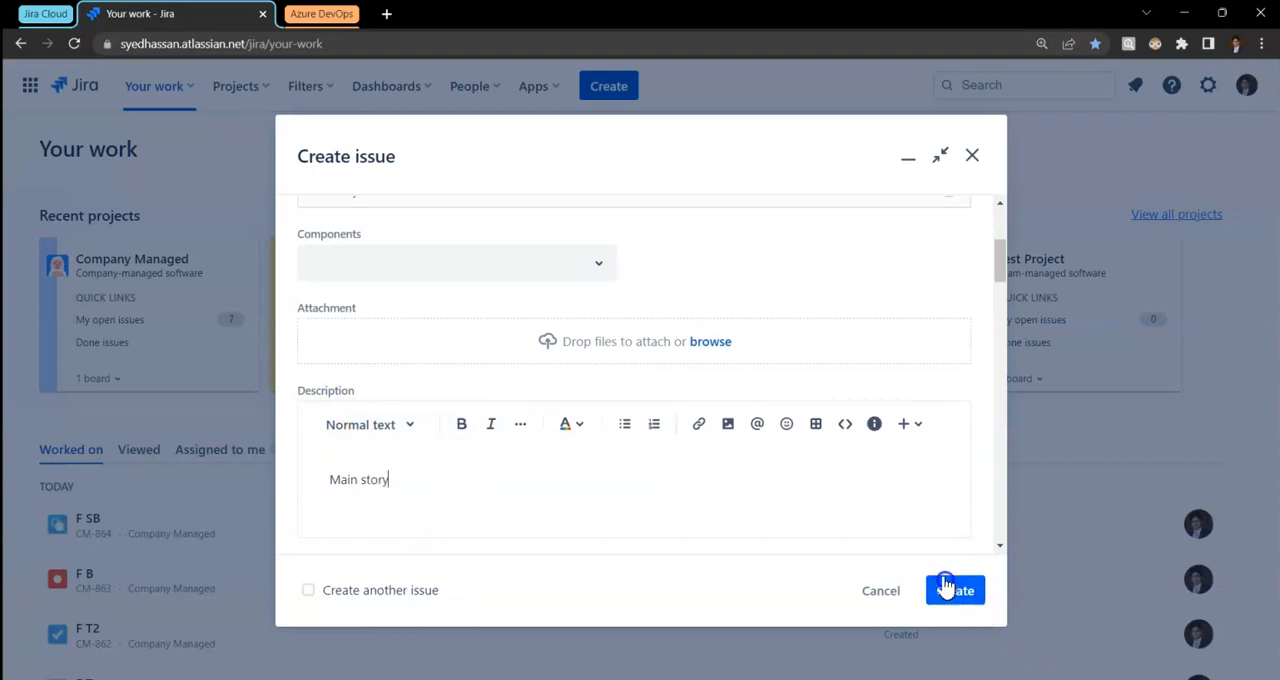
{"action": "left_click", "coordinate": [954, 588]}
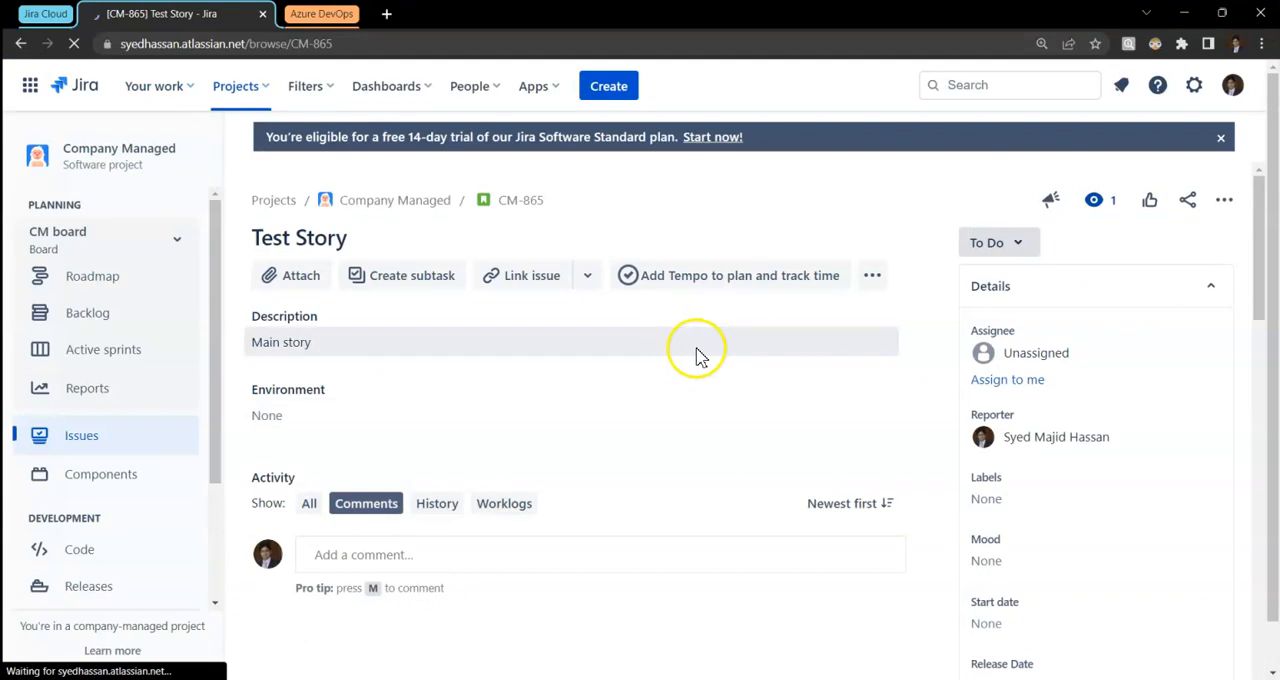
- Exalate CM-865 over the JIRA_ADO connection so it waits for the remote side
{"action": "scroll", "scroll_direction": "down", "scroll_amount": 3}
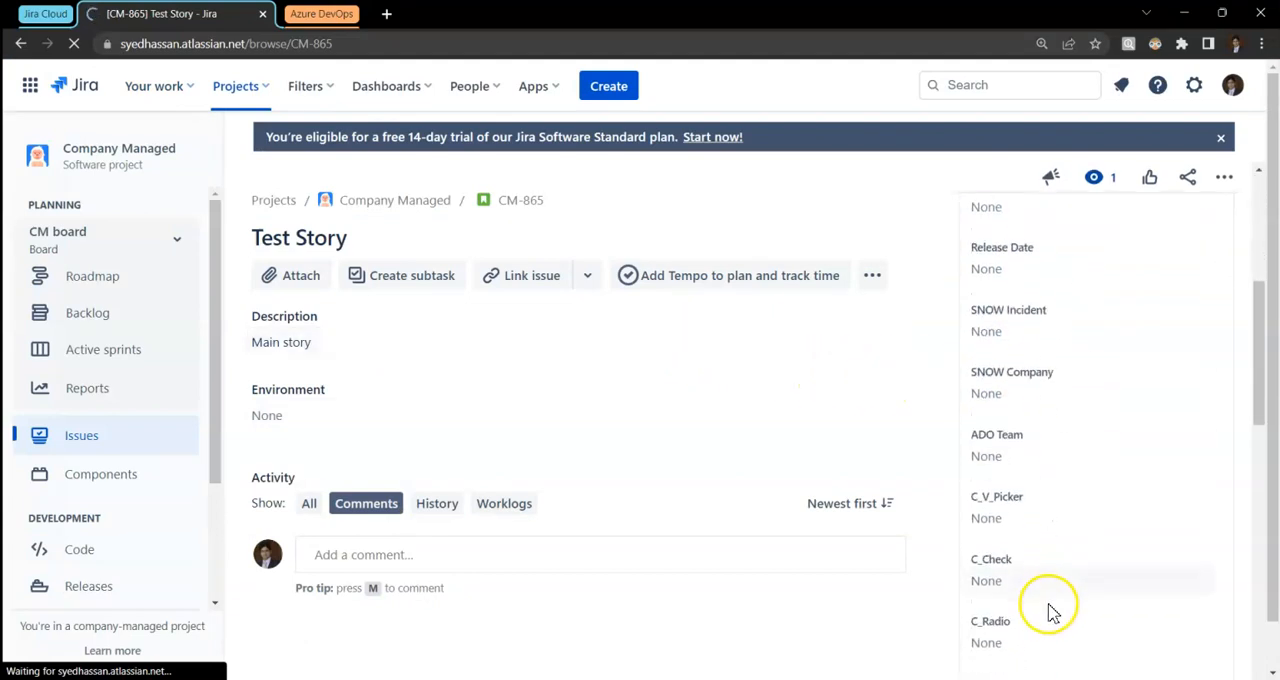
{"action": "scroll", "scroll_direction": "down", "scroll_amount": 3}
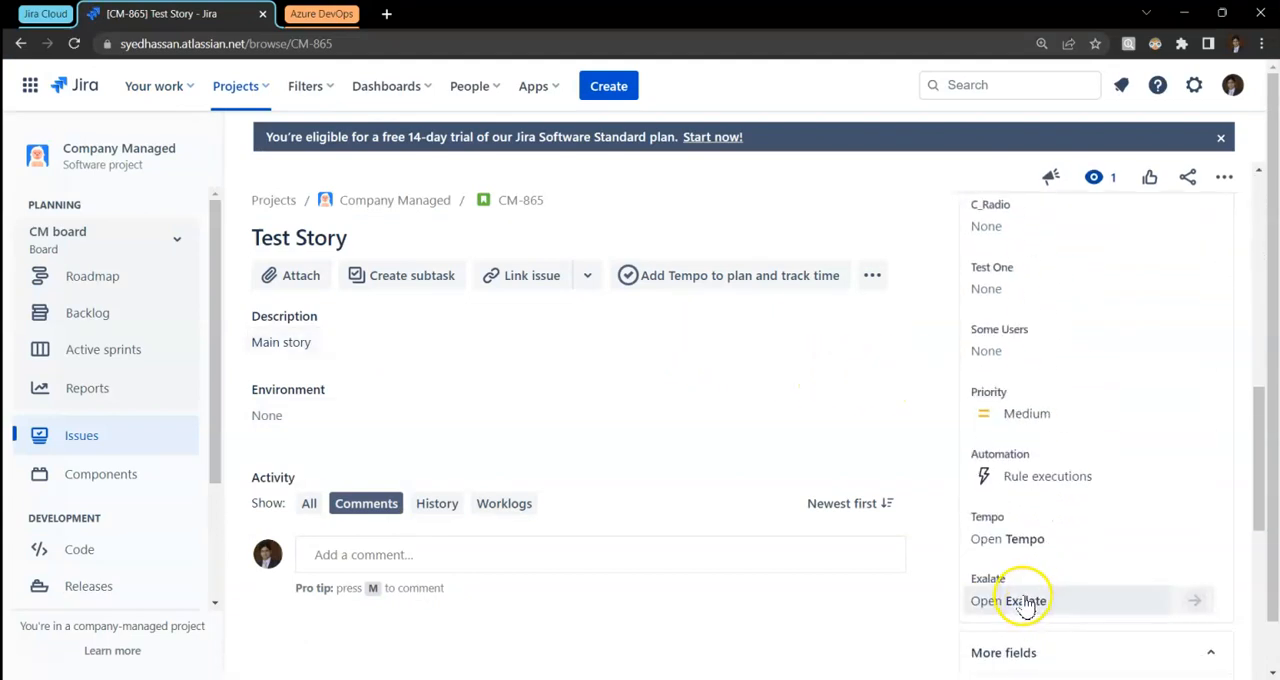
{"action": "left_click", "coordinate": [1008, 600]}
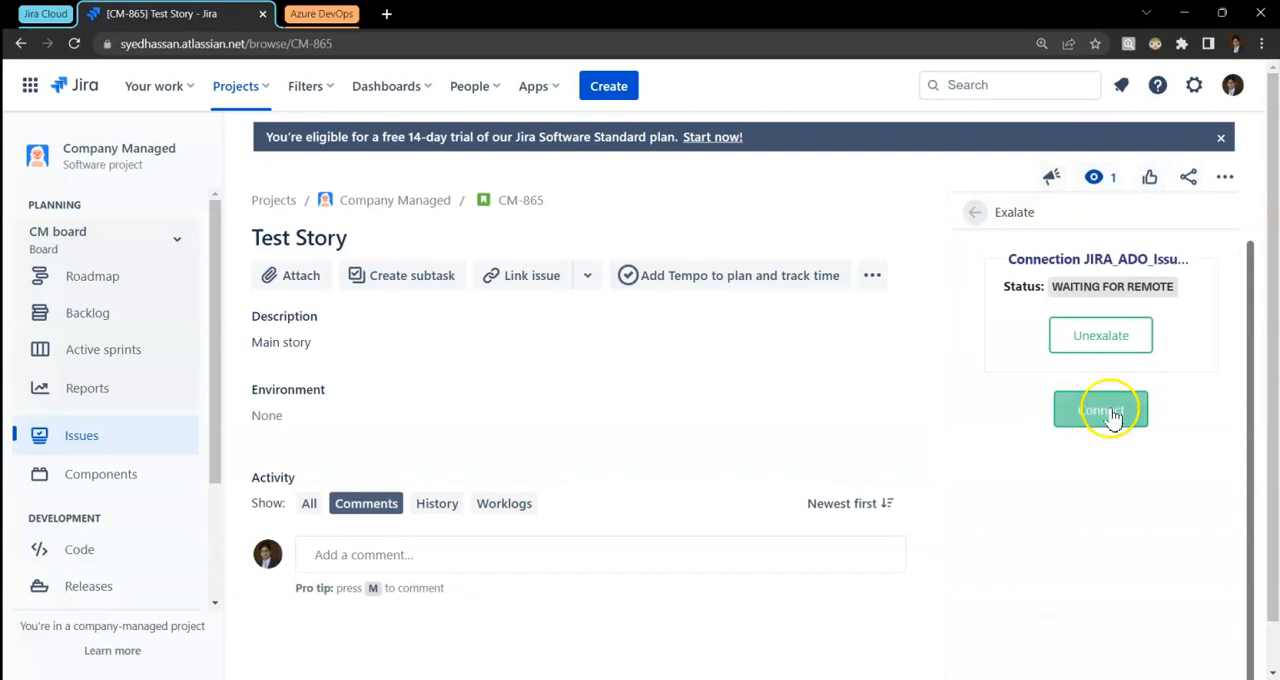
{"action": "left_click", "coordinate": [1100, 408]}
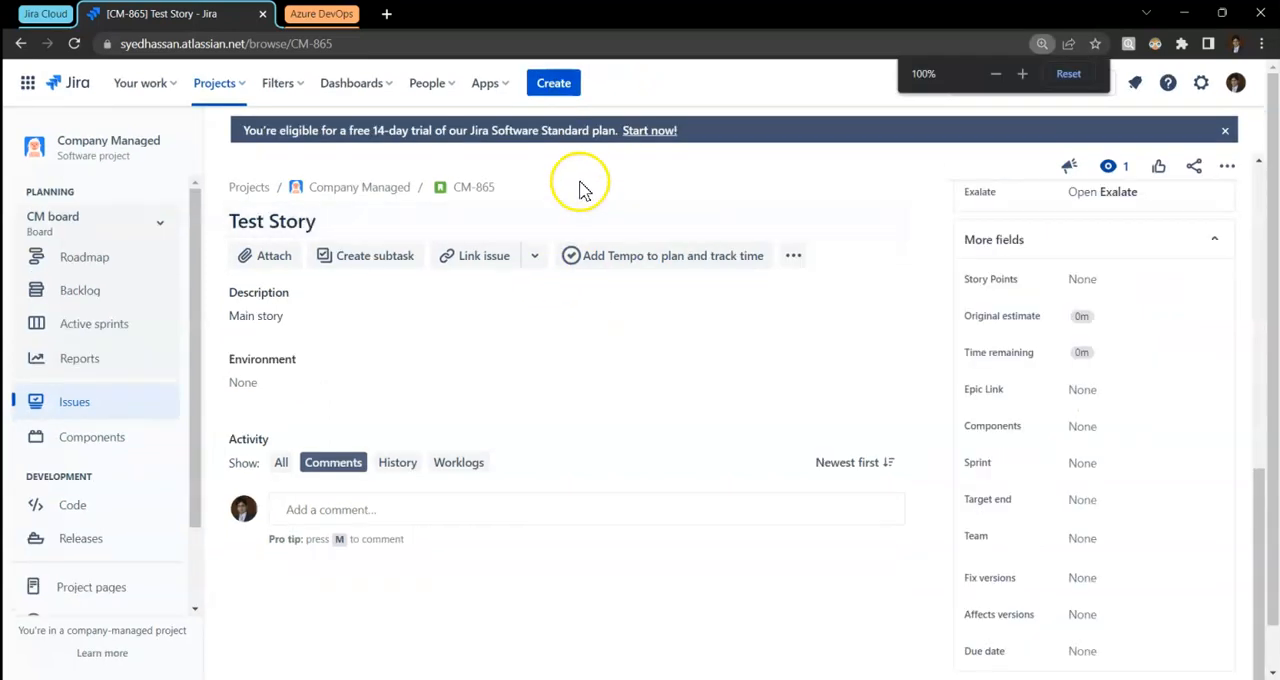
- Create the Task 'Task 1' (CM-866) and dismiss its created notification
{"action": "left_click", "coordinate": [552, 82]}
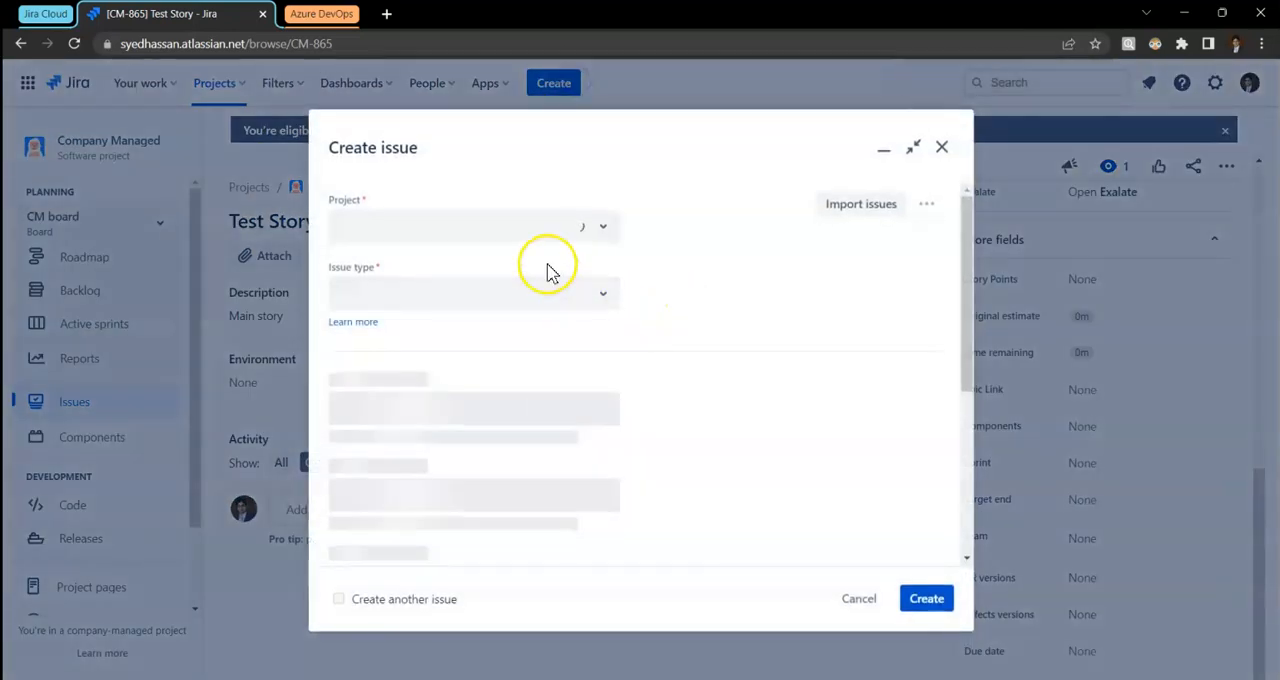
{"action": "mouse_move", "coordinate": [478, 300]}
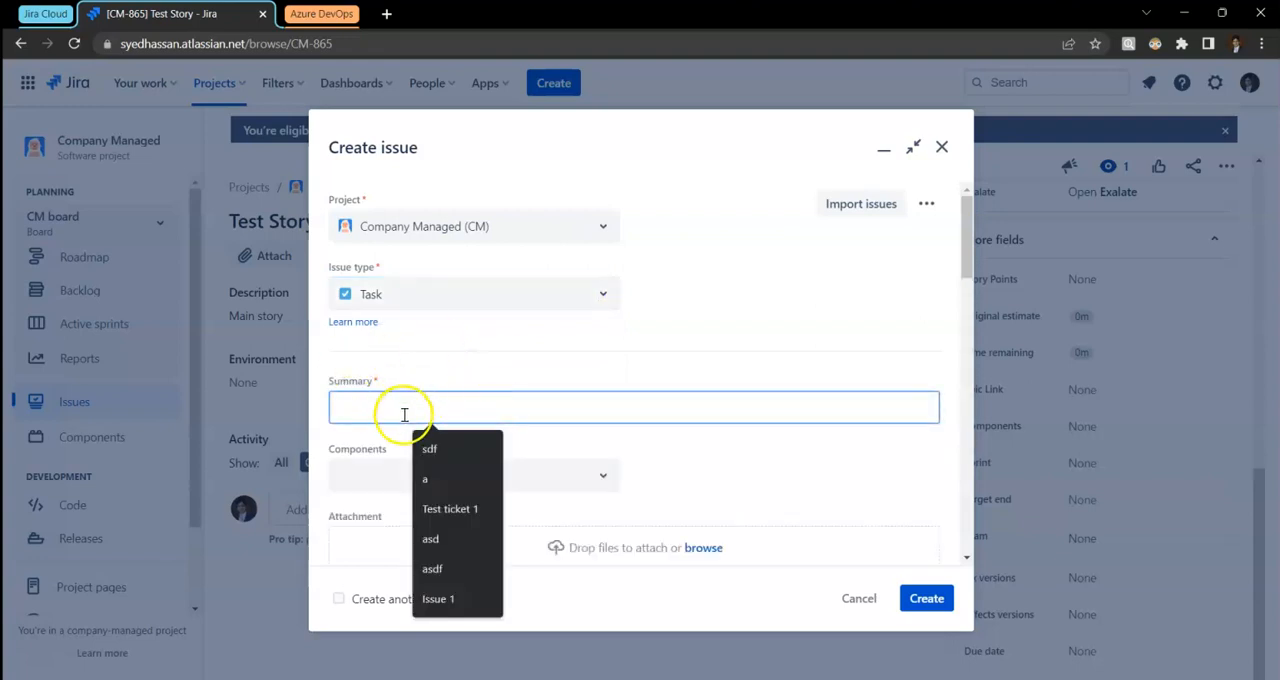
{"action": "type", "text": "Task 1"}
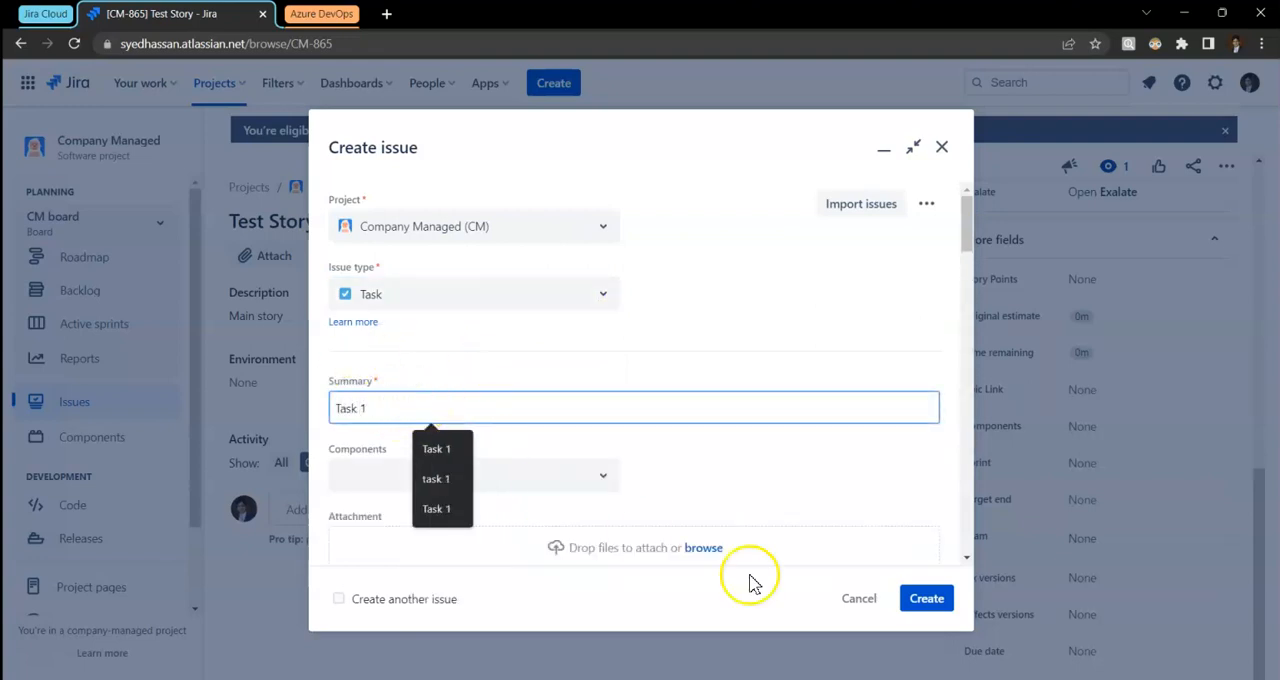
{"action": "left_click", "coordinate": [926, 598]}
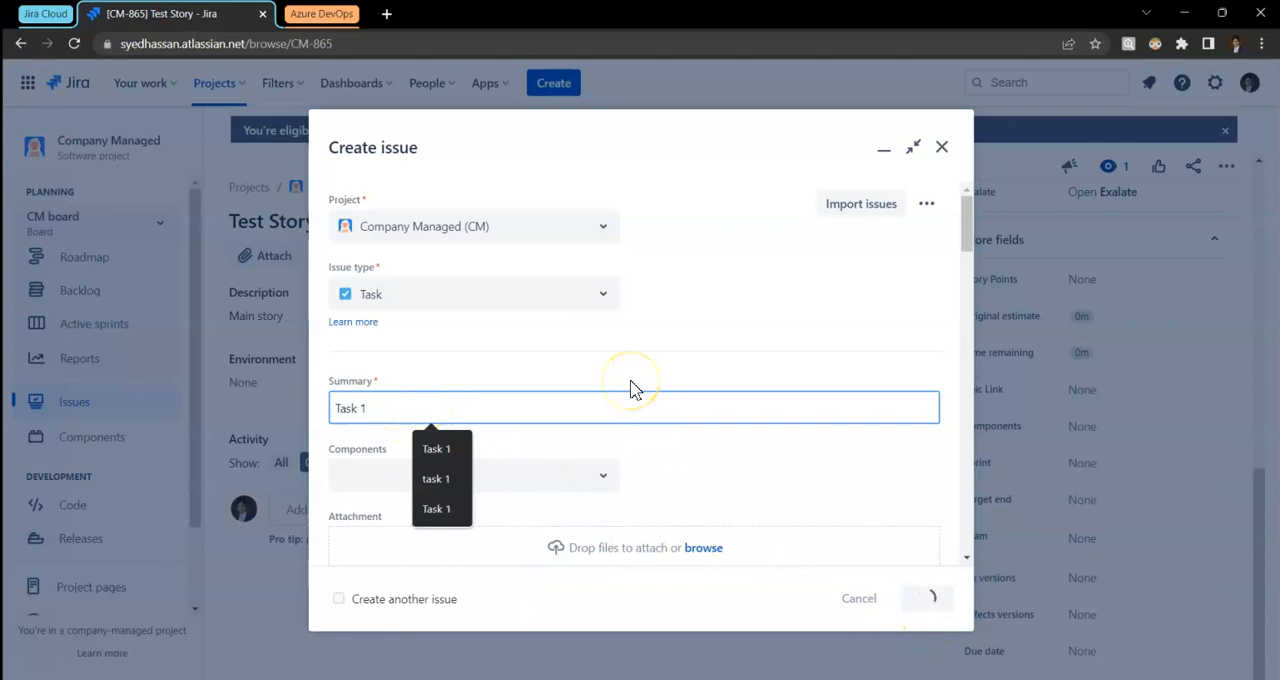
{"action": "left_click", "coordinate": [926, 598]}
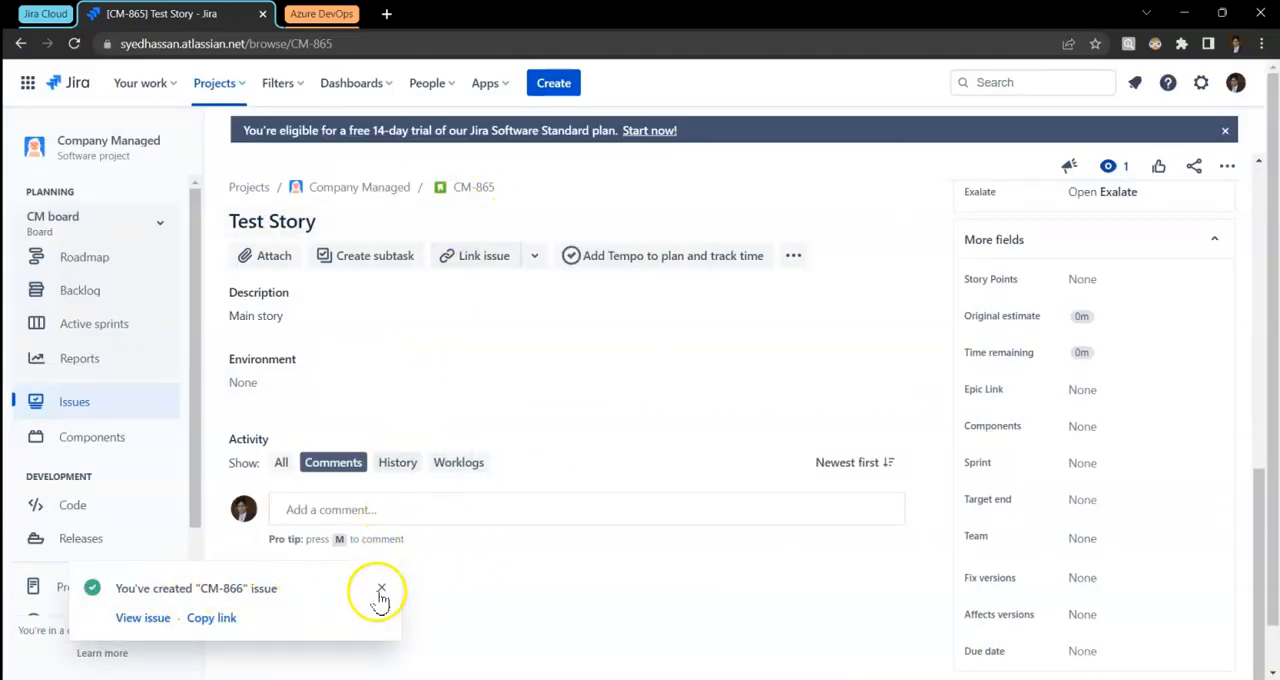
- Create the Task 'Task 2' (CM-867) and the Bug 'Bug 1' (CM-868), dismissing their notifications
{"action": "left_click", "coordinate": [552, 82]}
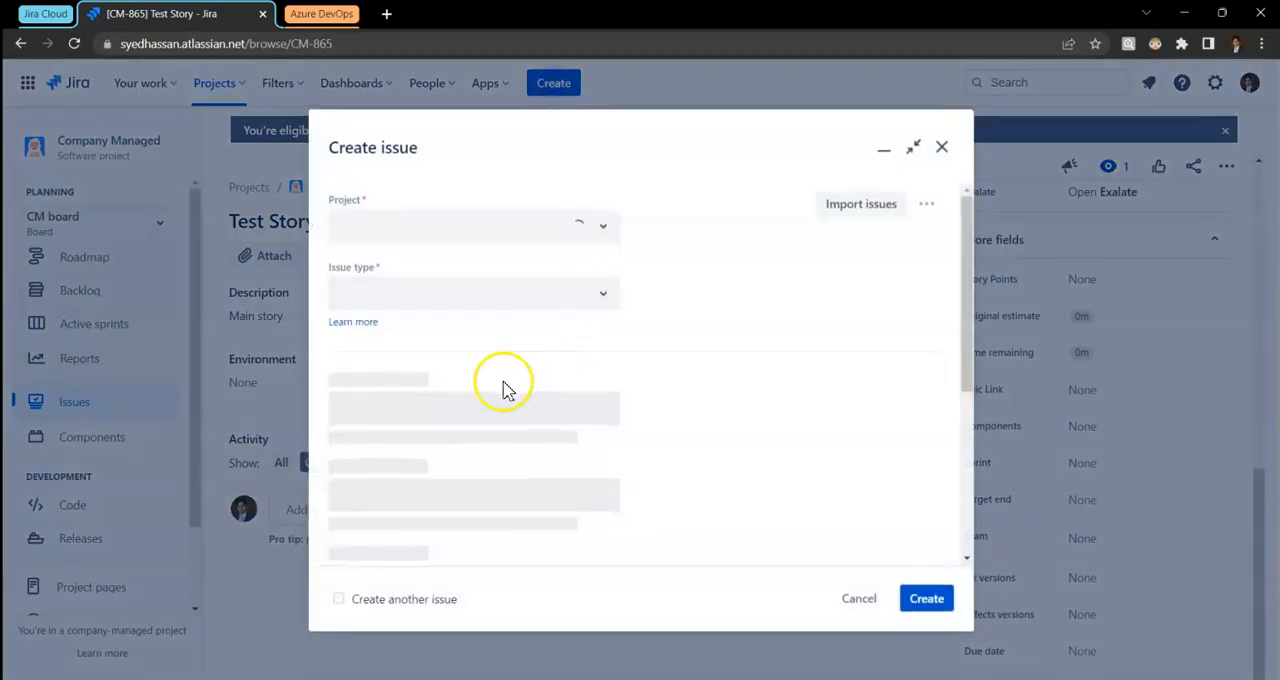
{"action": "type", "text": "Task 2"}
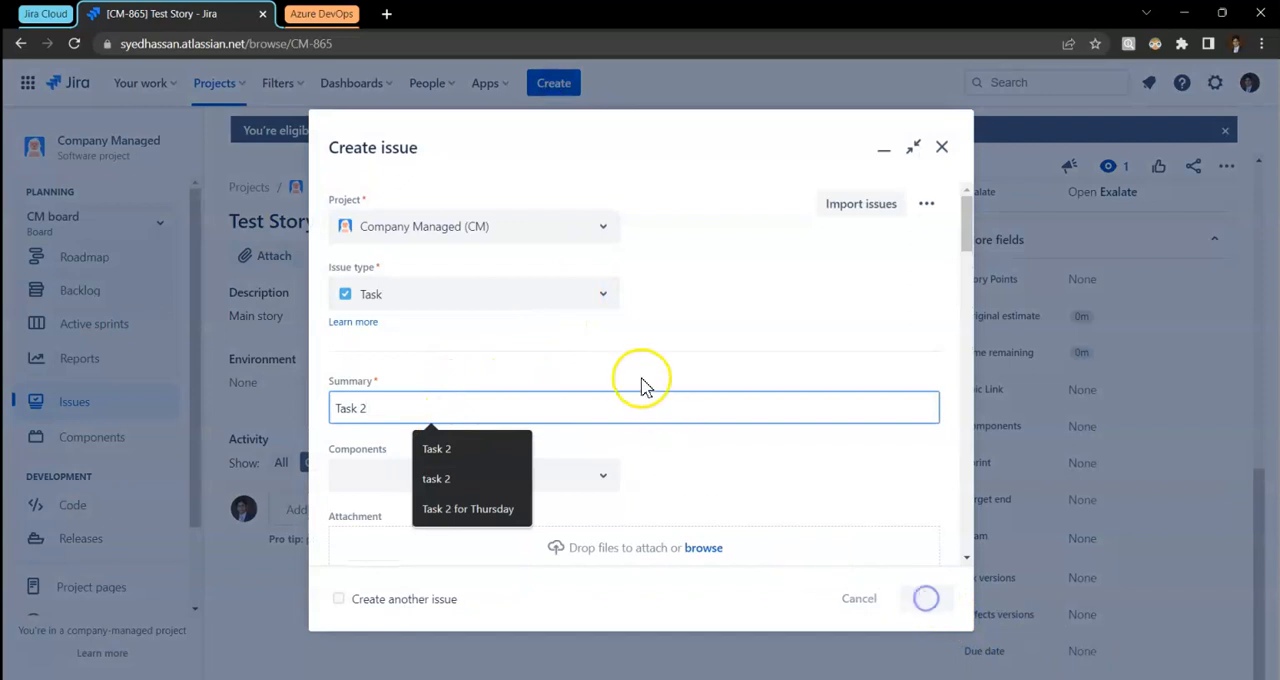
{"action": "left_click", "coordinate": [926, 598]}
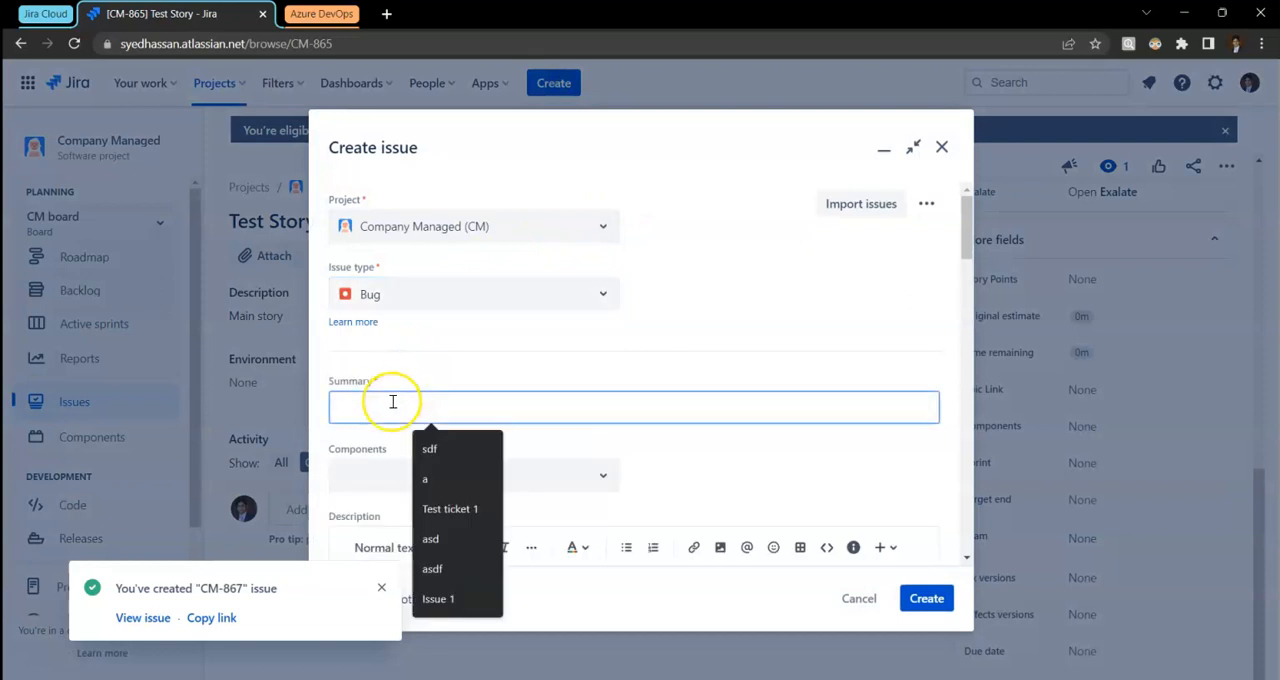
{"action": "type", "text": "Bug 1"}
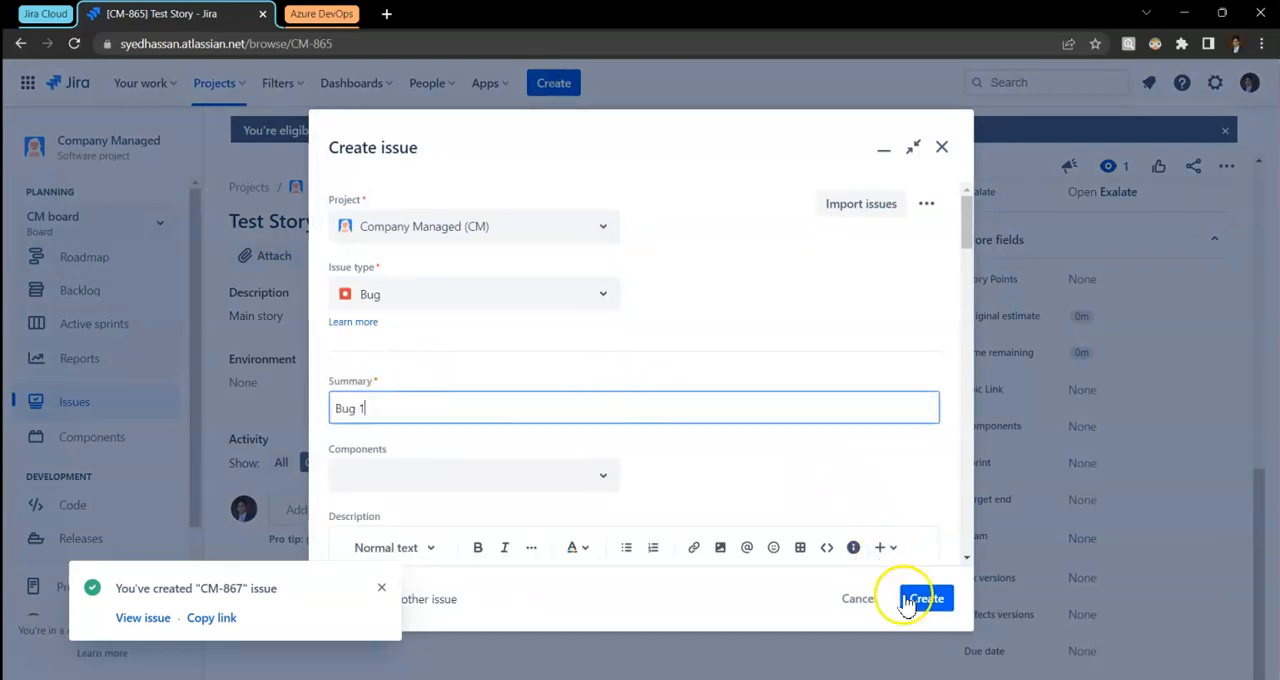
{"action": "left_click", "coordinate": [928, 598]}
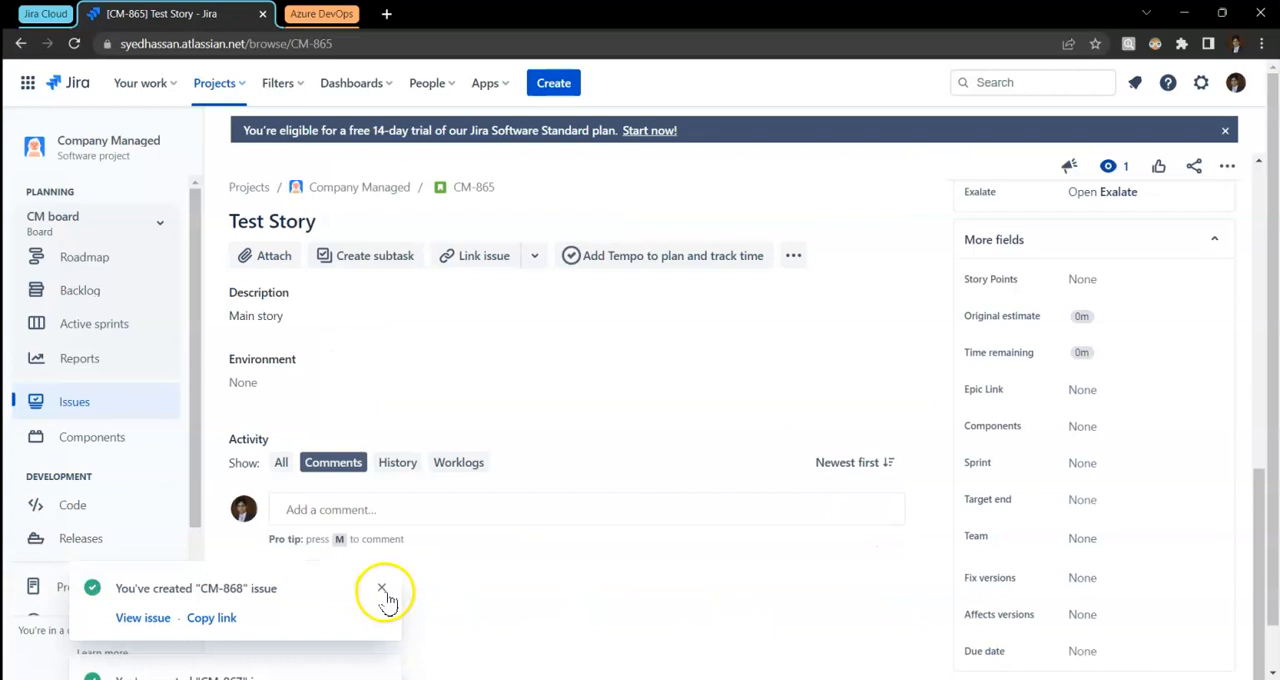
{"action": "left_click", "coordinate": [380, 588]}
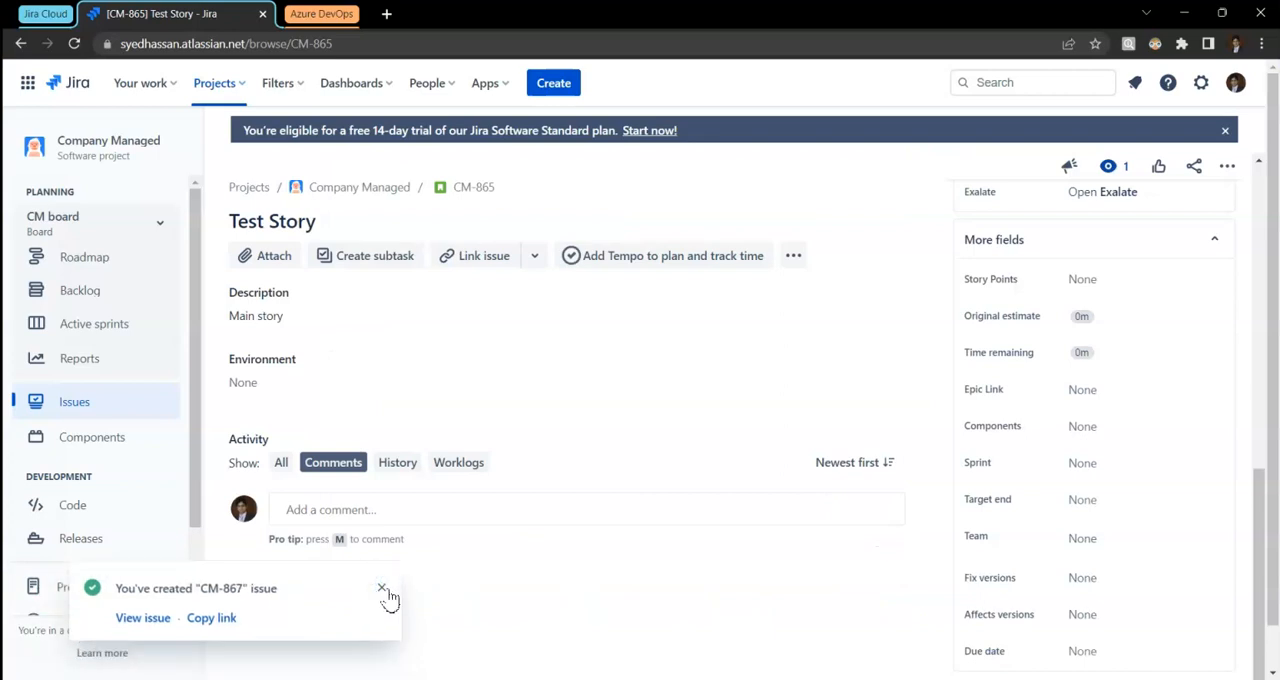
{"action": "left_click", "coordinate": [380, 588]}
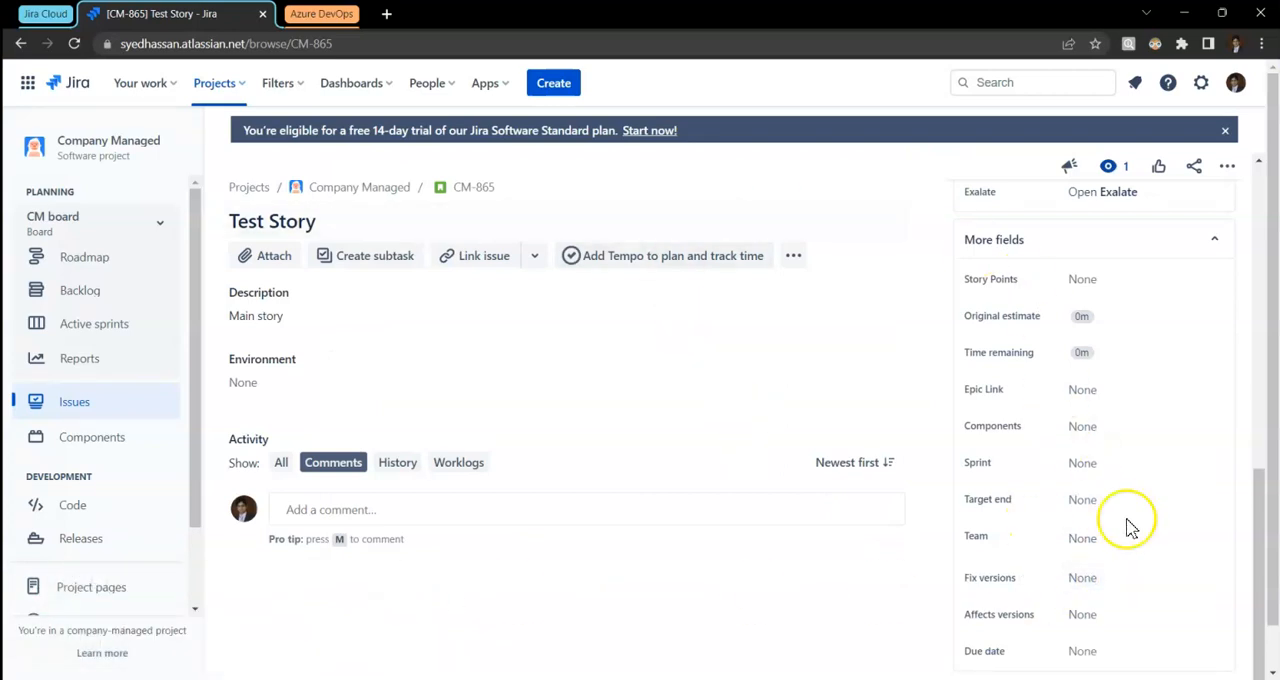
- Check CM-865's Exalate status: SYNCHRONIZED with remote link [9427] Test Story
{"action": "scroll", "scroll_direction": "down", "scroll_amount": 3}
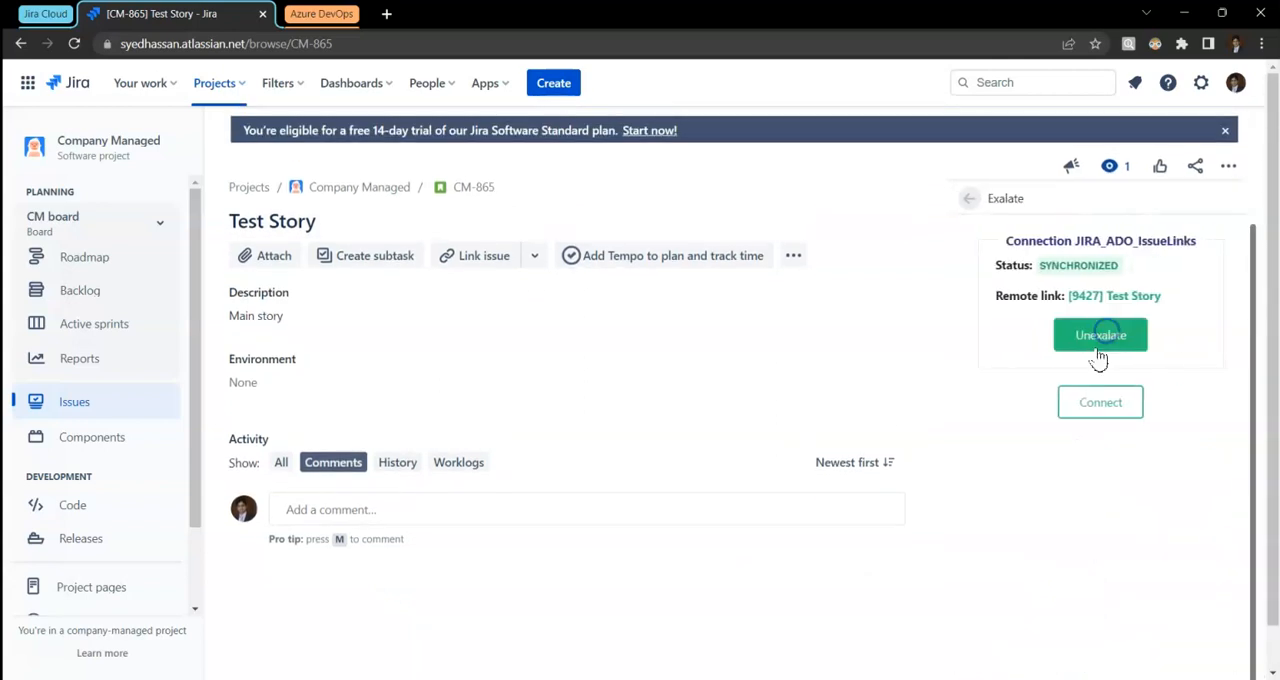
{"action": "left_click", "coordinate": [1100, 334]}
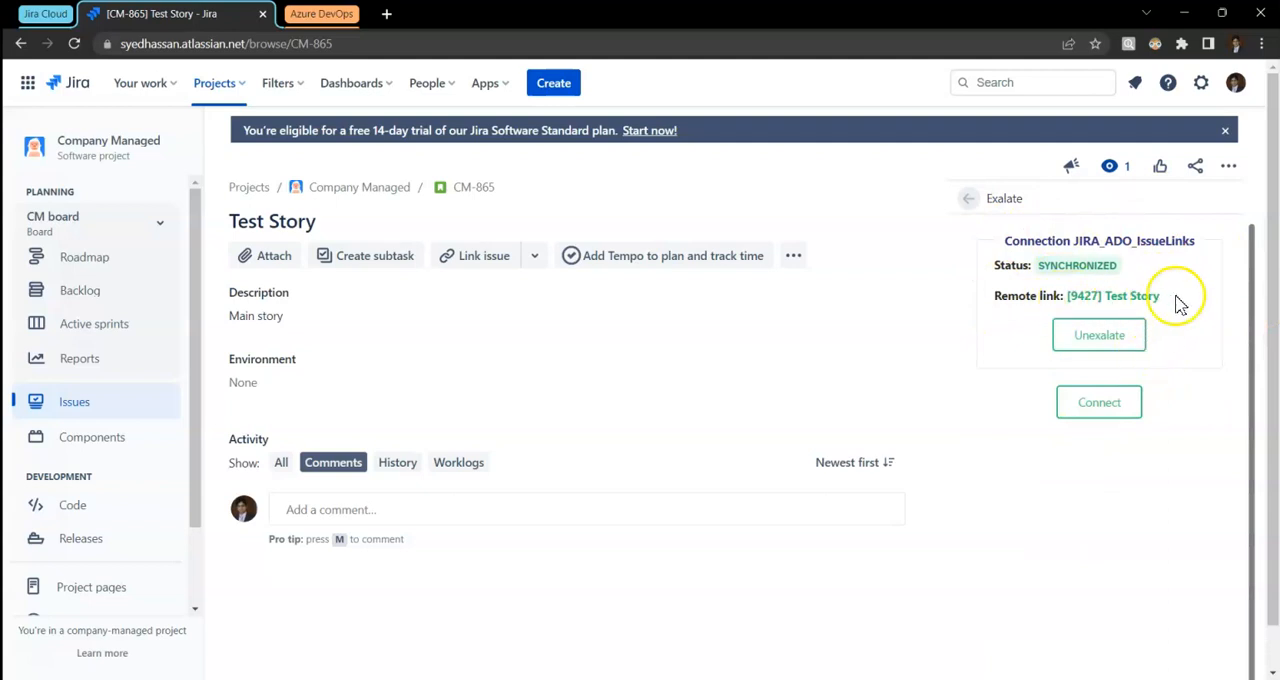
{"action": "left_click", "coordinate": [1110, 296]}
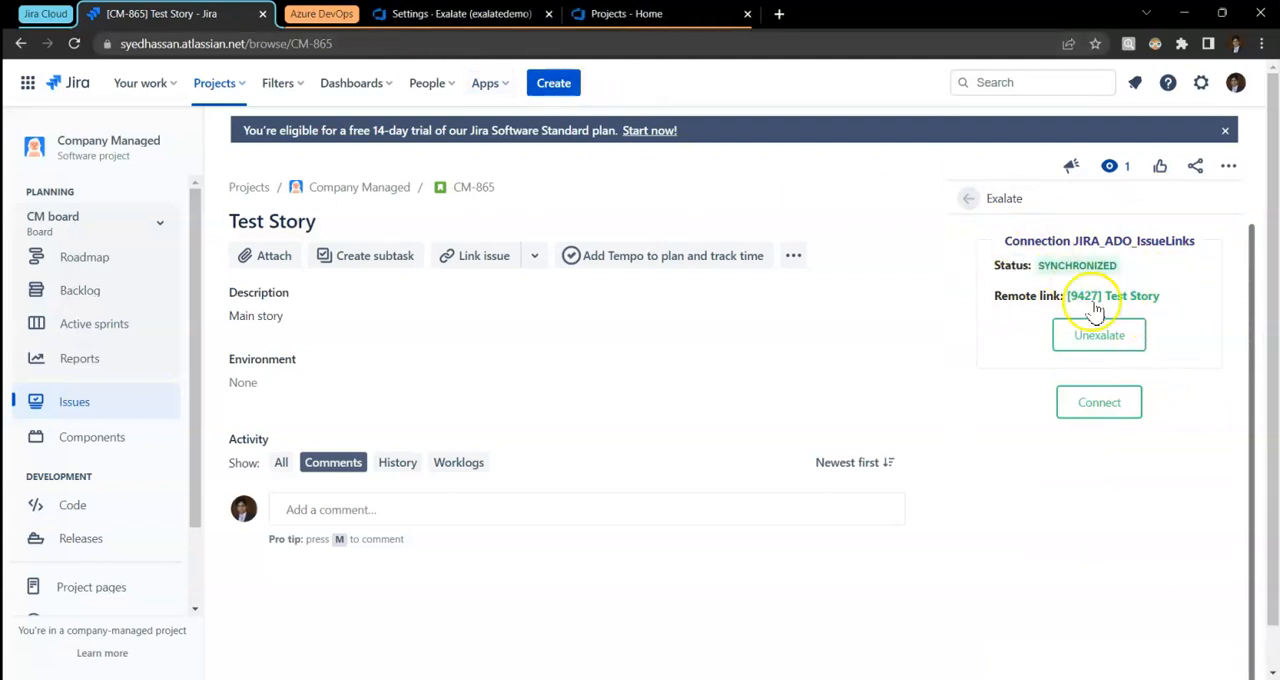
{"action": "left_click", "coordinate": [1096, 296]}
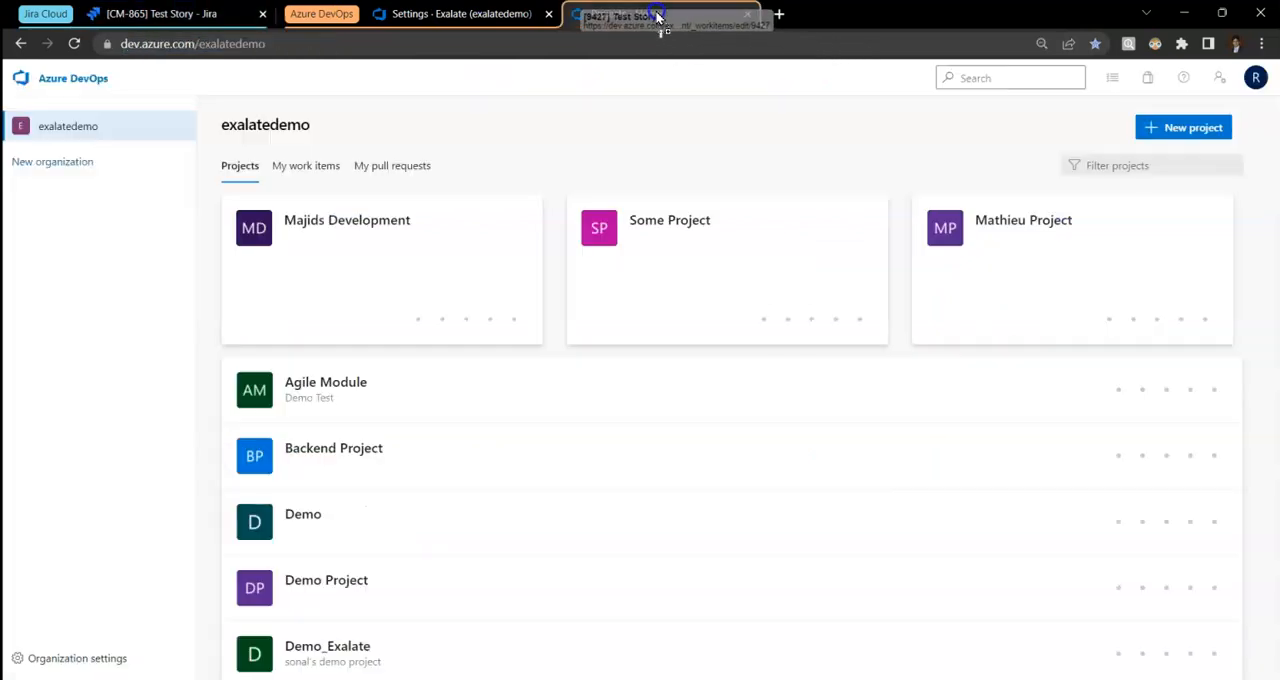
{"action": "left_click", "coordinate": [650, 14]}
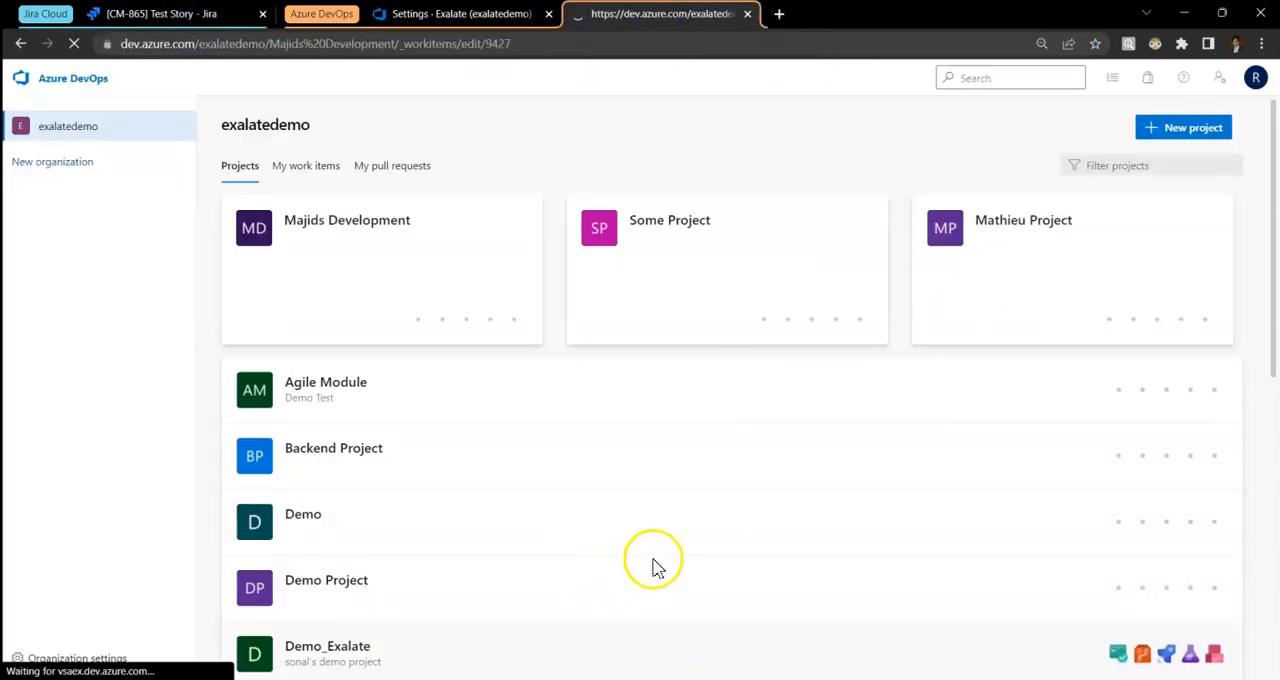
{"action": "left_click", "coordinate": [348, 220]}
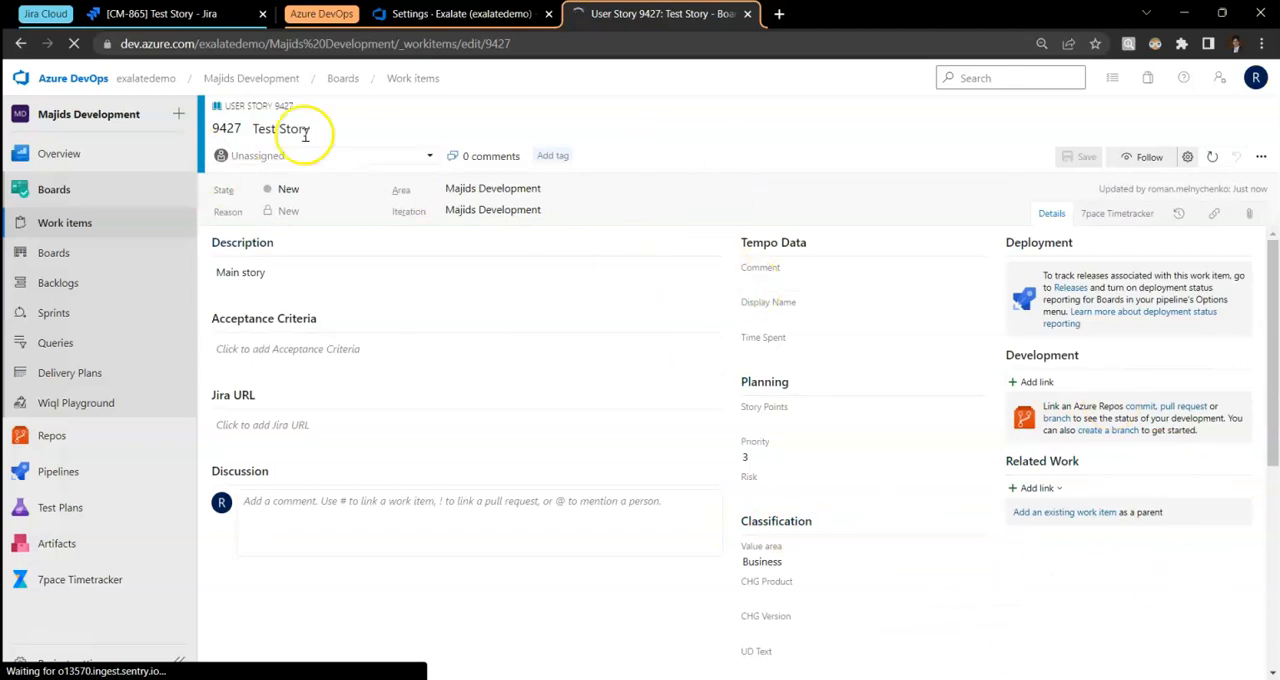
{"action": "left_click", "coordinate": [160, 16]}
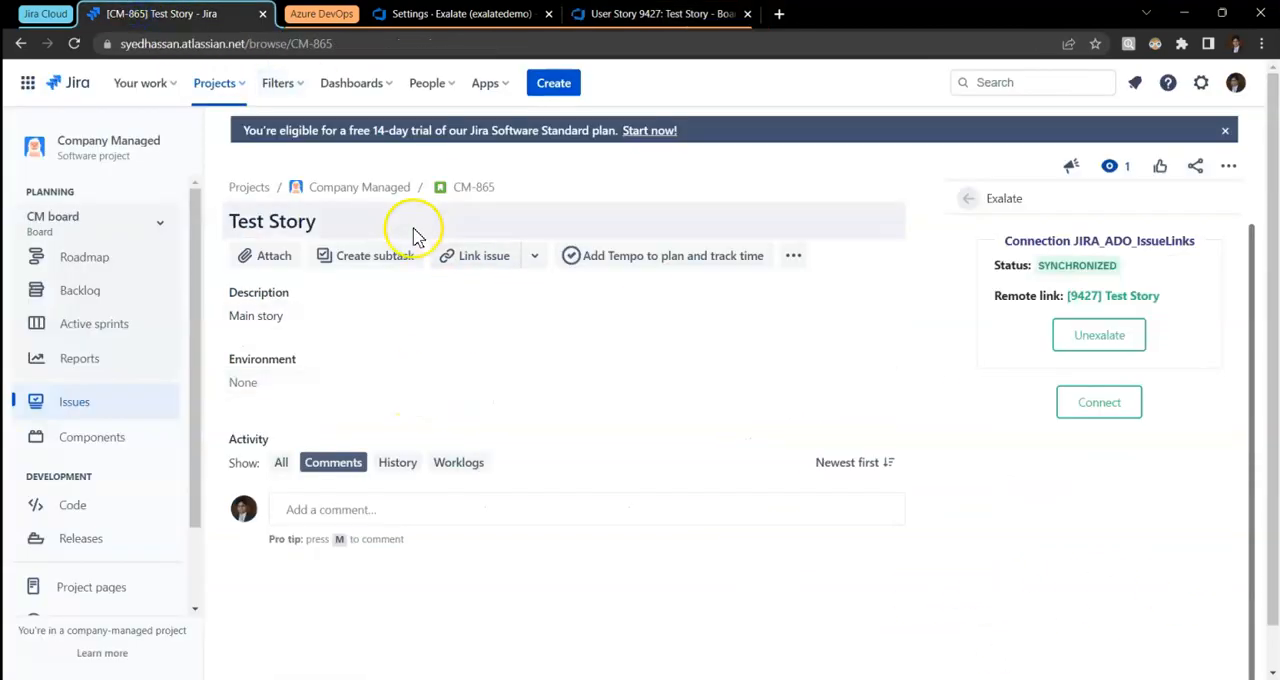
- Add a 'blocks' link from Test Story to CM-866 Task 1
{"action": "left_click", "coordinate": [484, 256]}
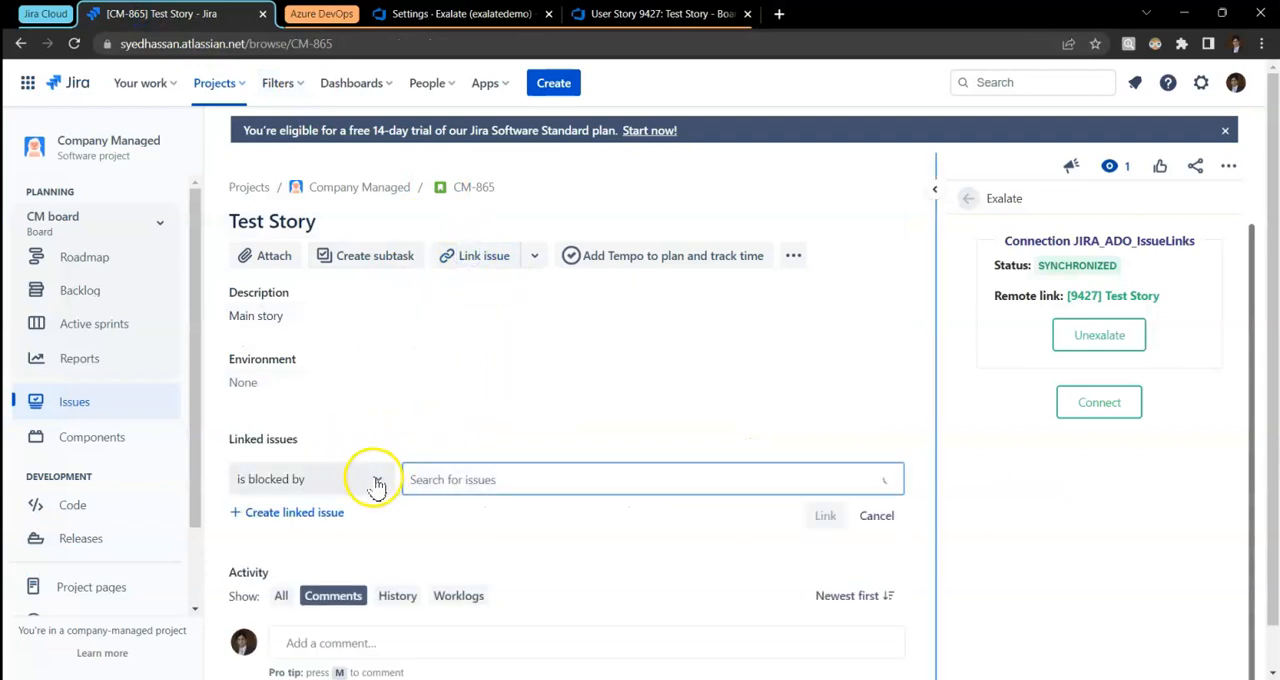
{"action": "left_click", "coordinate": [376, 480]}
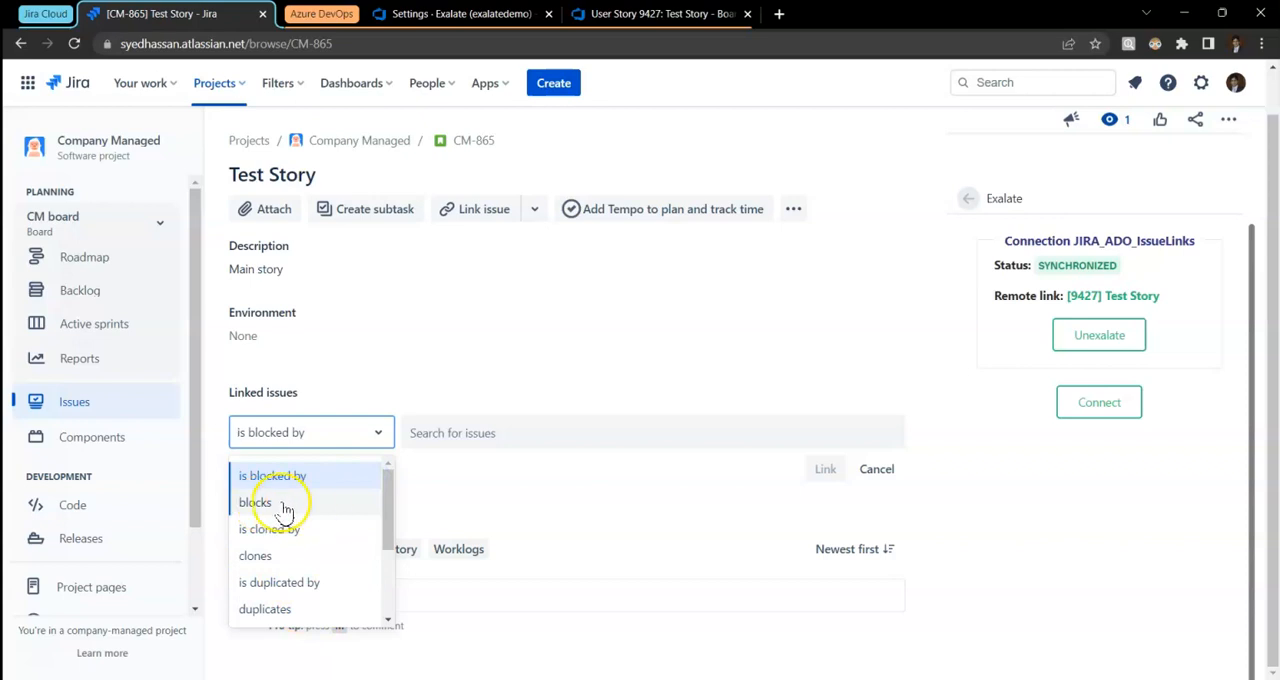
{"action": "left_click", "coordinate": [256, 502]}
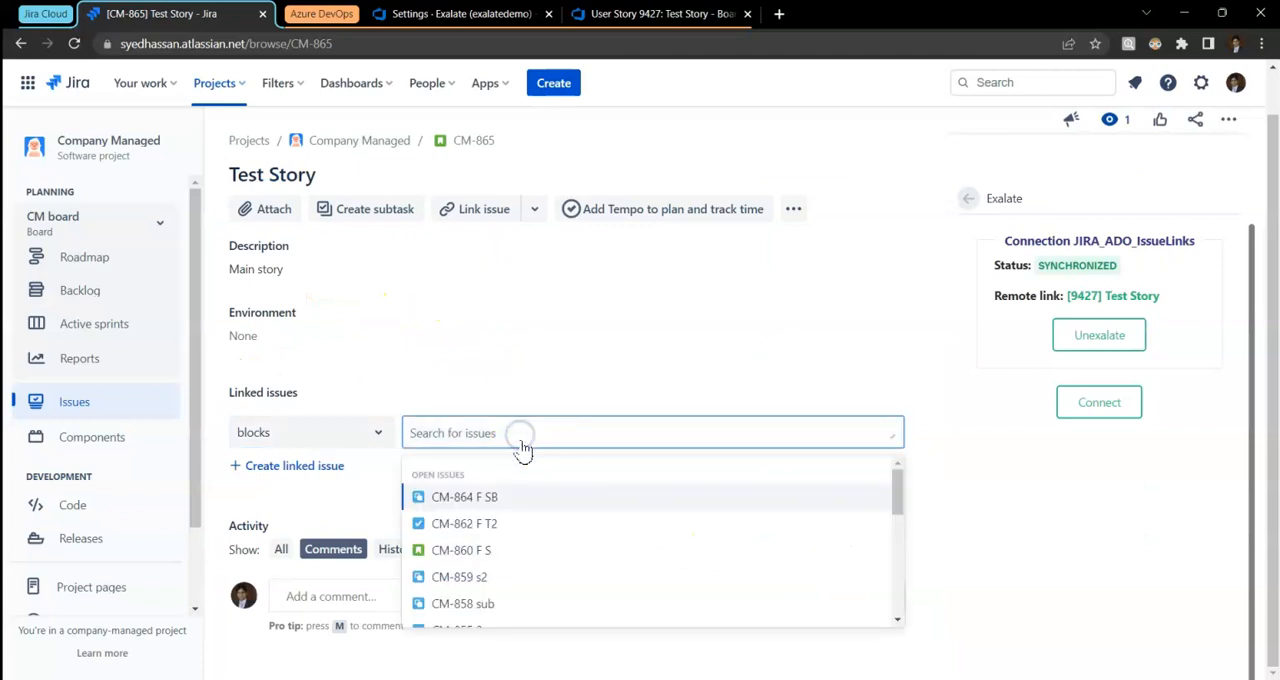
{"action": "type", "text": "866"}
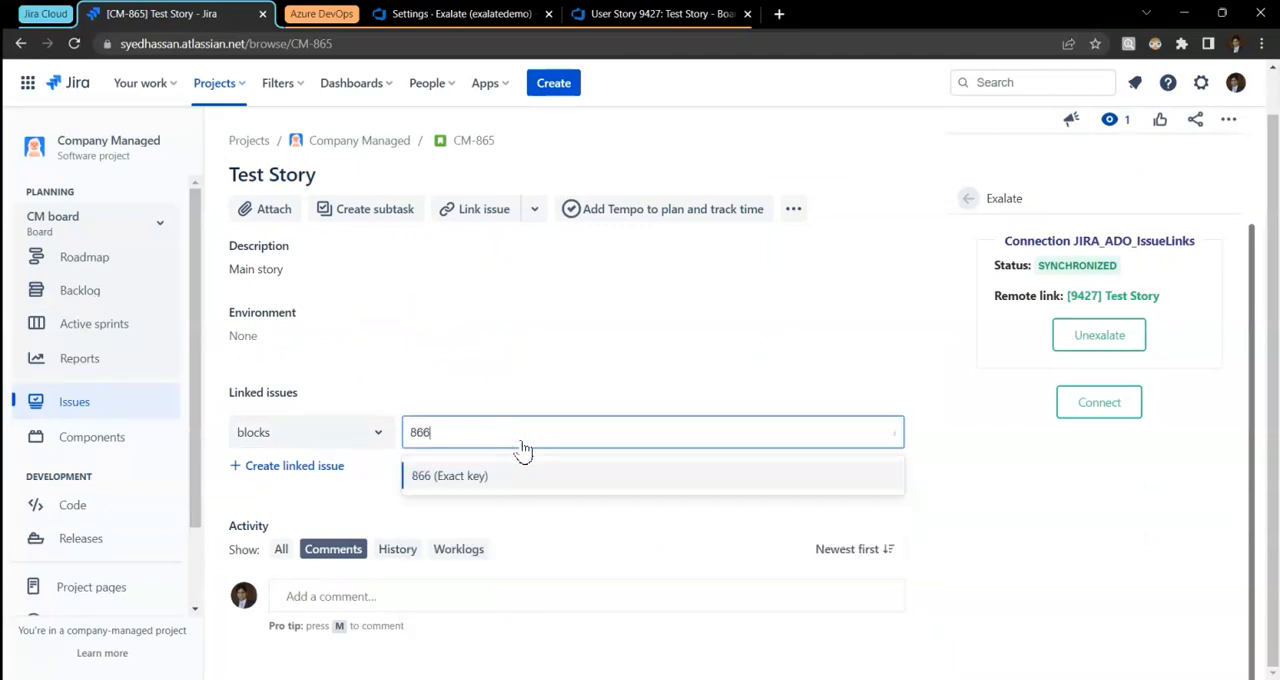
{"action": "left_click", "coordinate": [448, 476]}
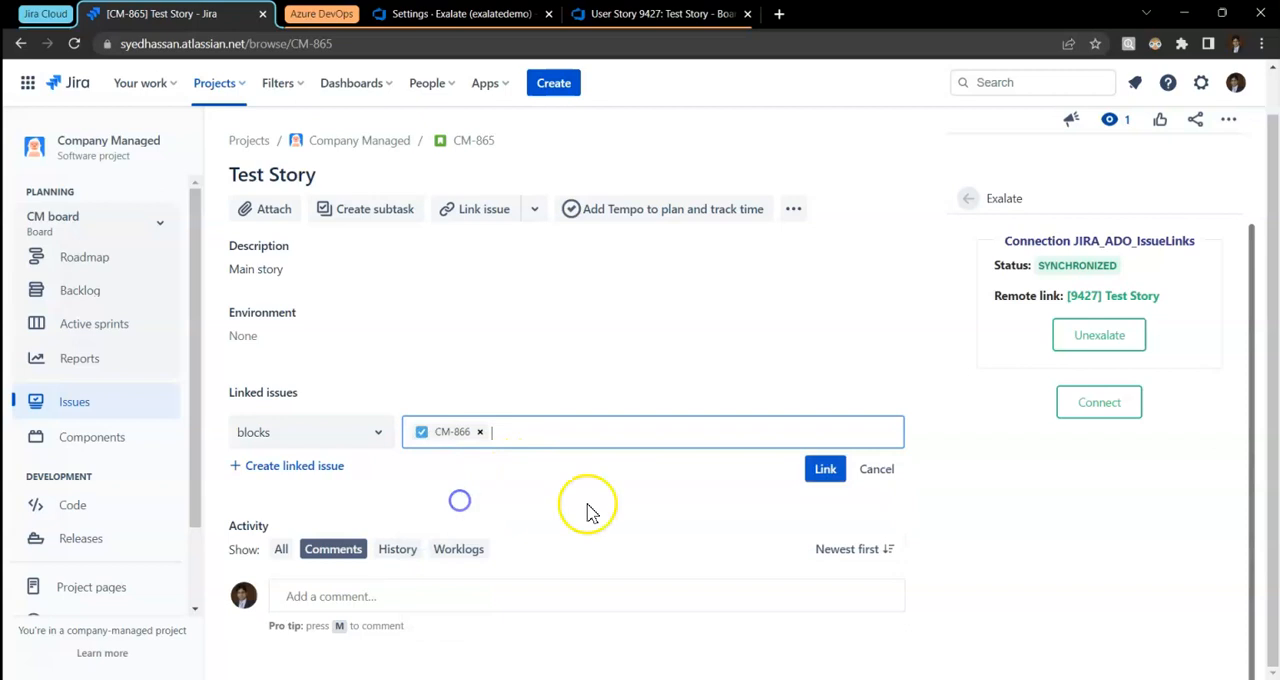
{"action": "left_click", "coordinate": [824, 468]}
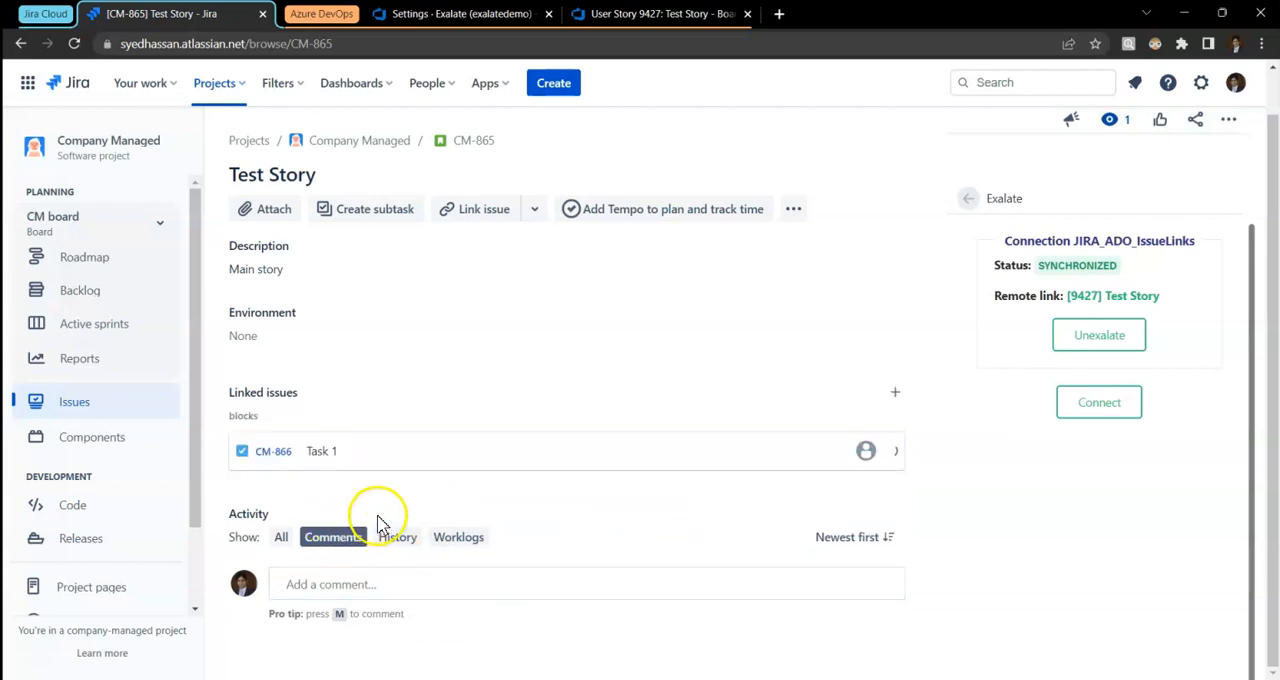
{"action": "mouse_move", "coordinate": [616, 448]}
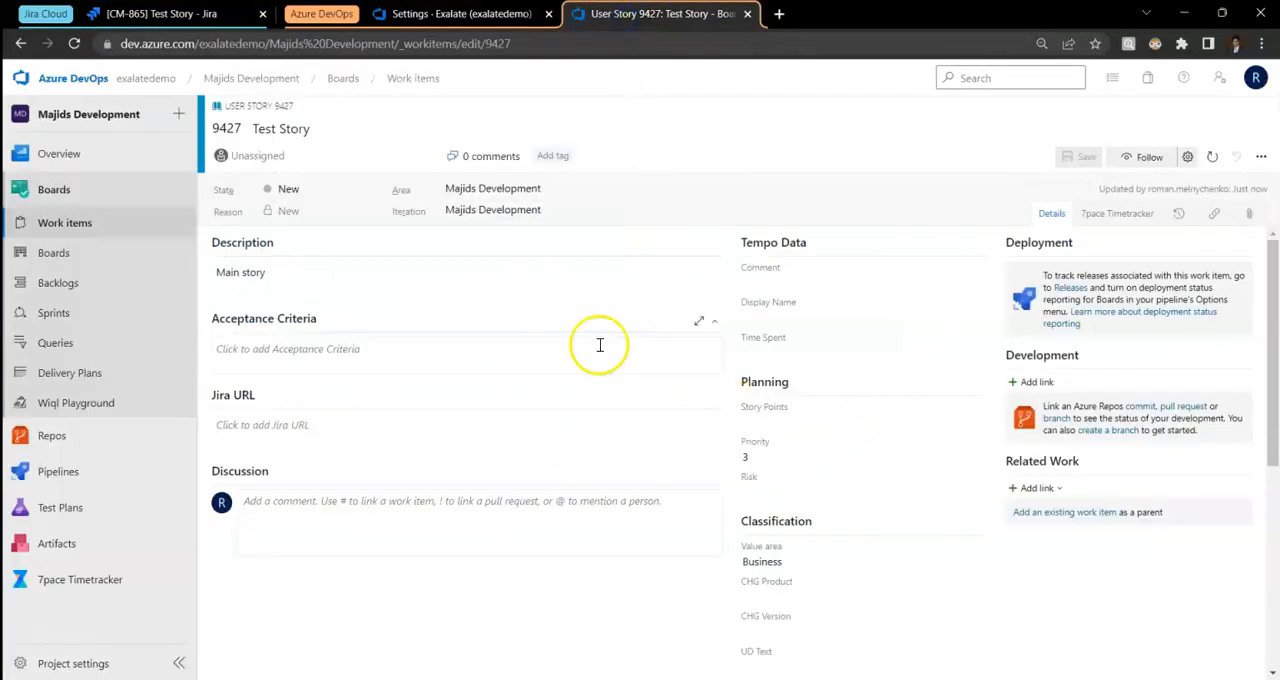
{"action": "mouse_move", "coordinate": [650, 656]}
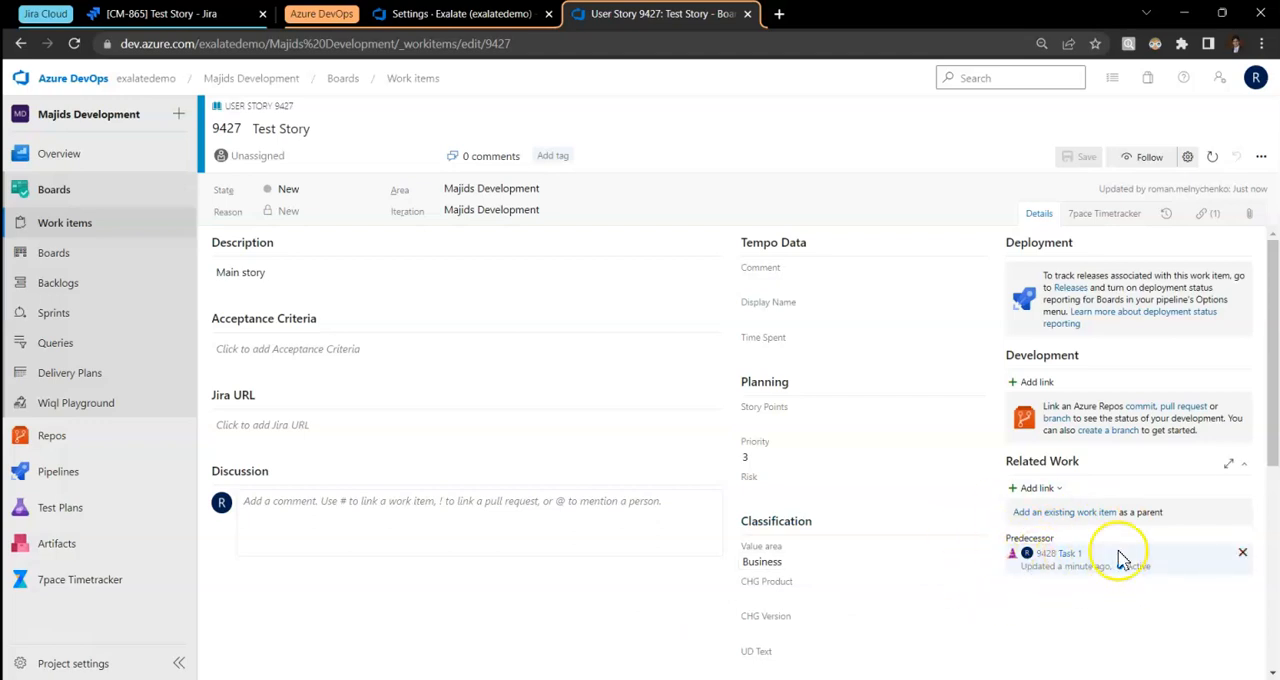
- Confirm work item 9427 shows Predecessor 9428 Task 1, then return to Jira
{"action": "left_click", "coordinate": [1240, 552]}
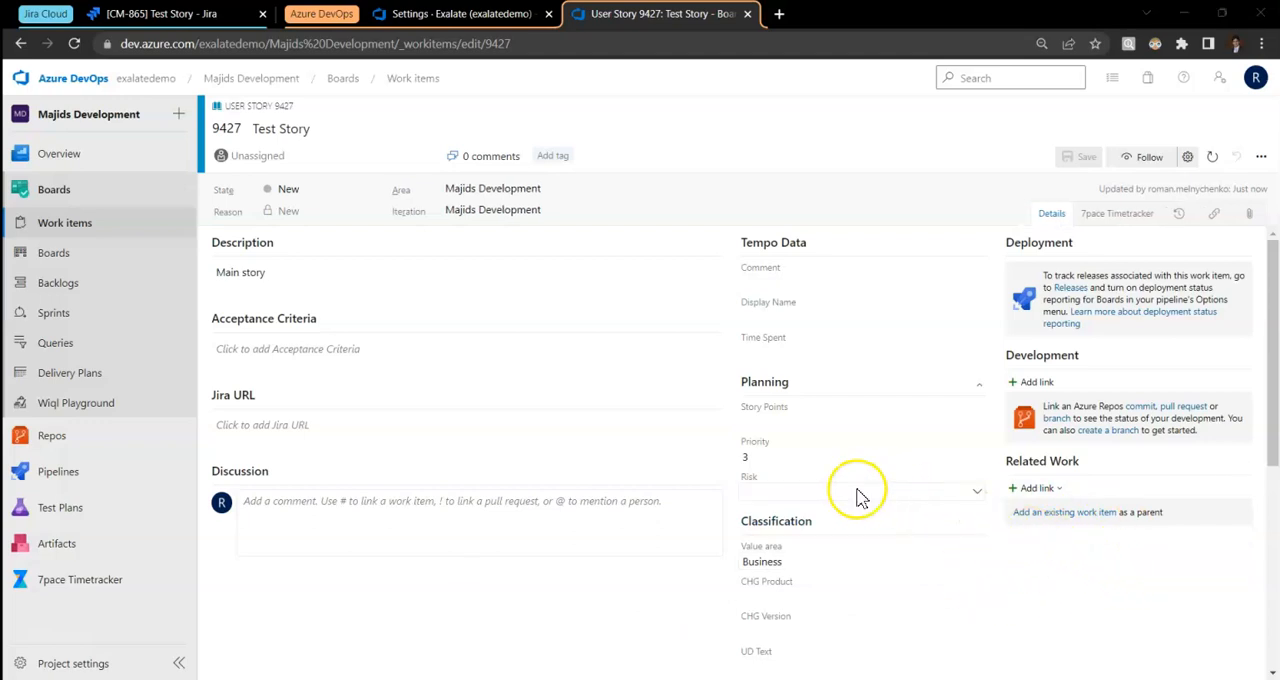
{"action": "left_click", "coordinate": [150, 14]}
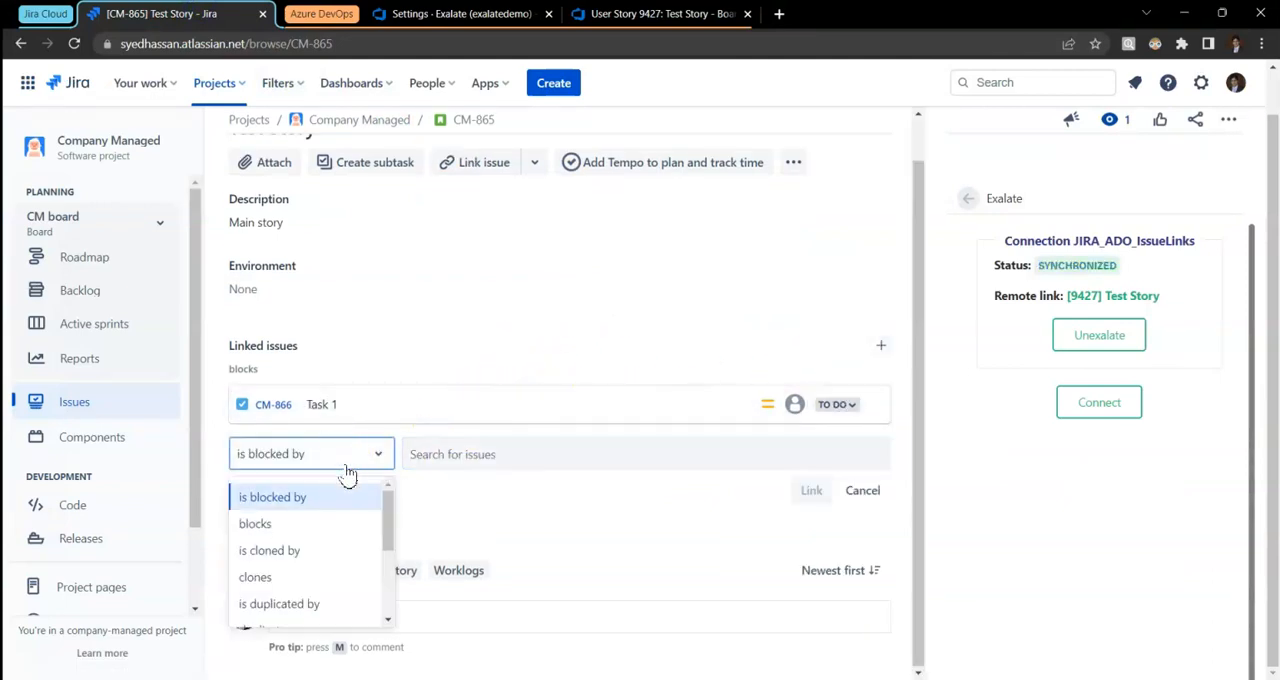
- Add a 'blocks' link from Test Story to CM-867 Task 2
{"action": "left_click", "coordinate": [256, 524]}
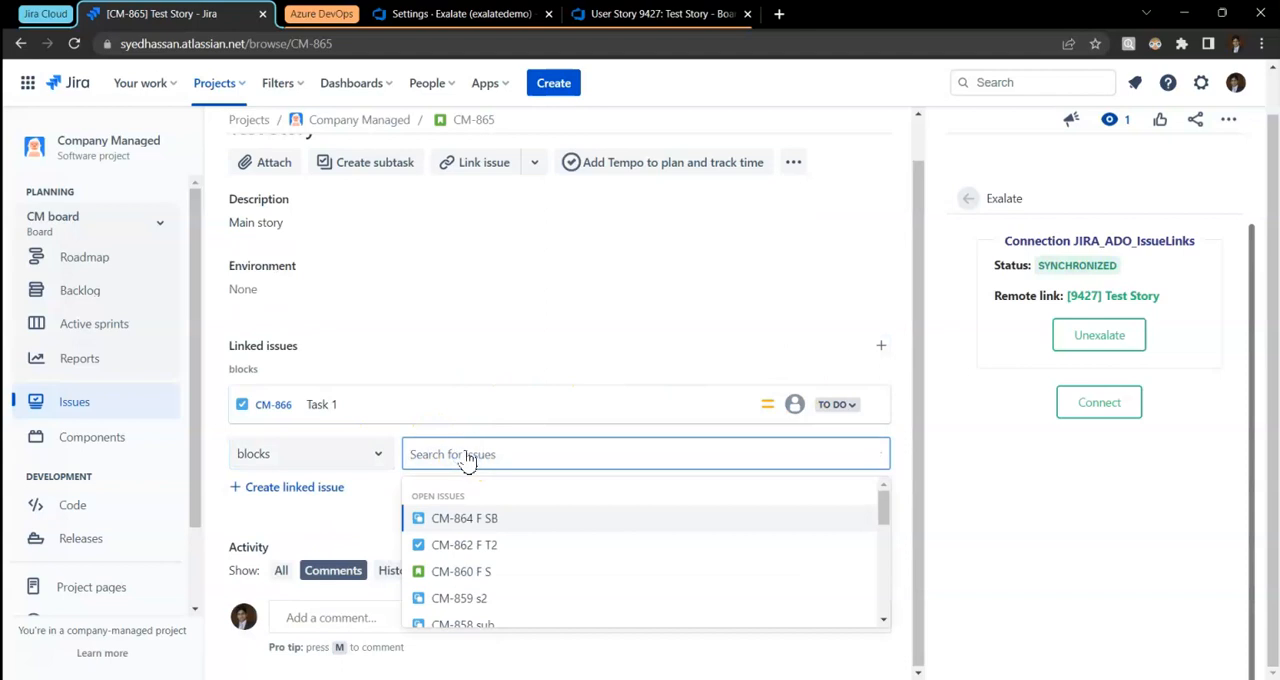
{"action": "type", "text": "task 2"}
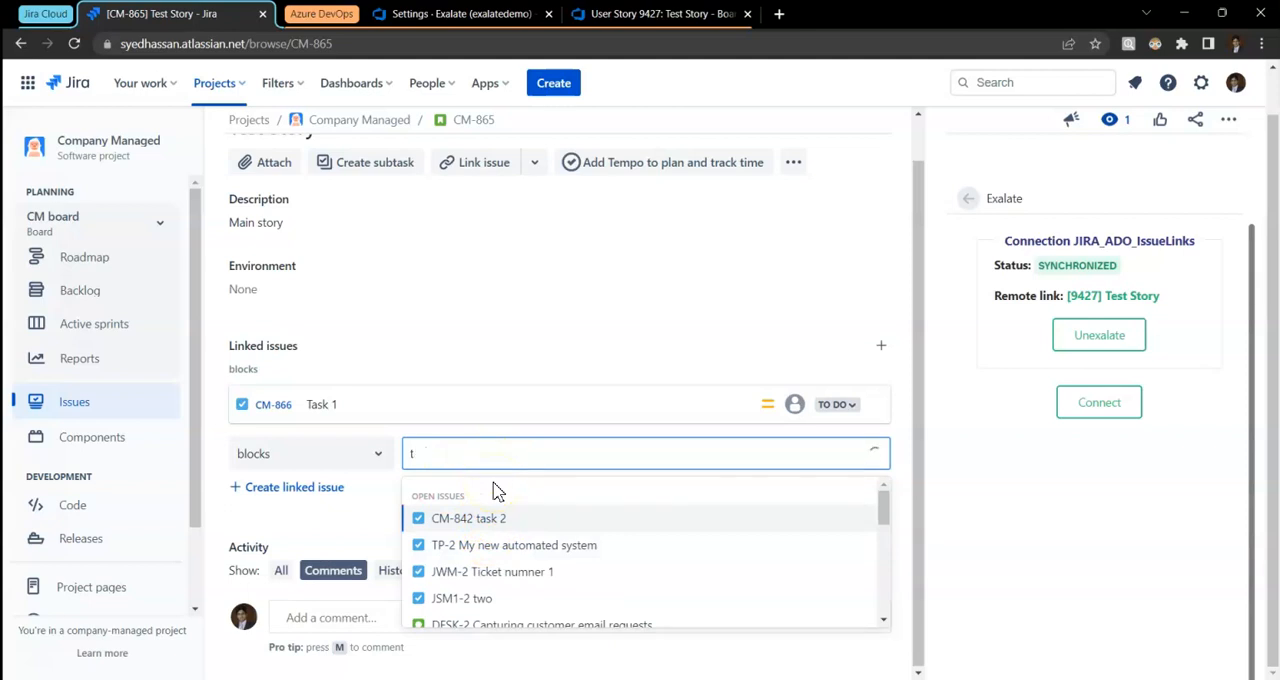
{"action": "type", "text": "86"}
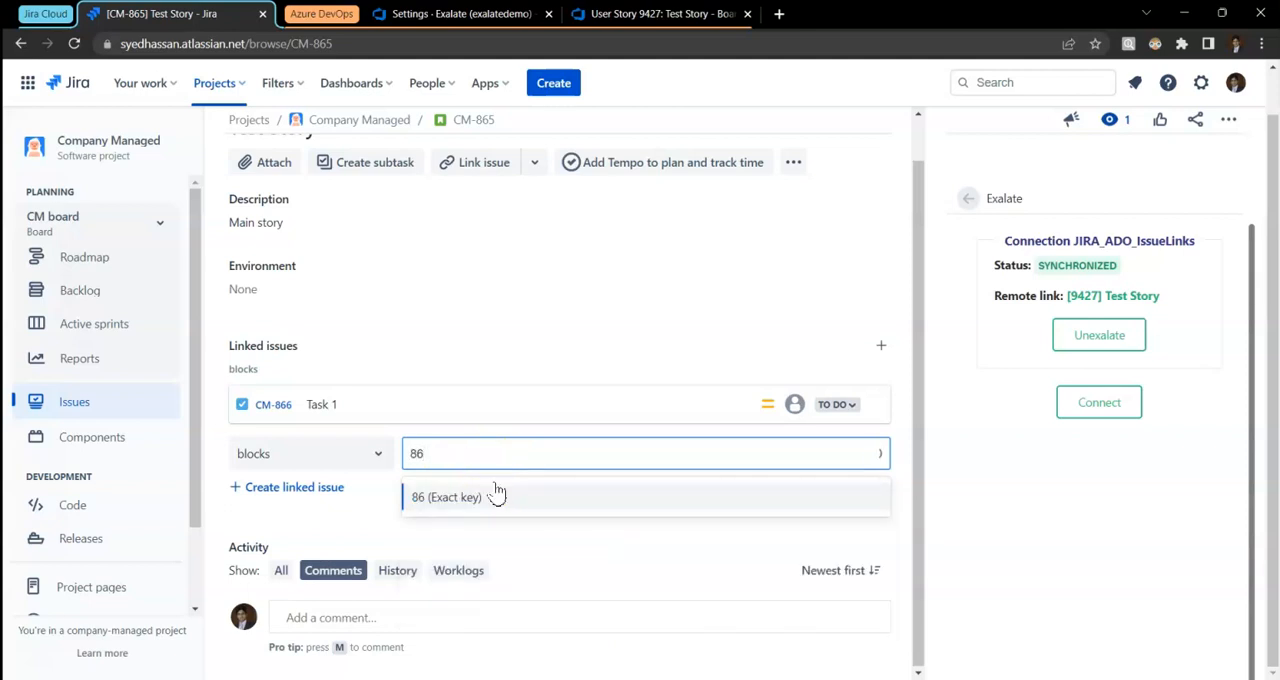
{"action": "left_click", "coordinate": [444, 496]}
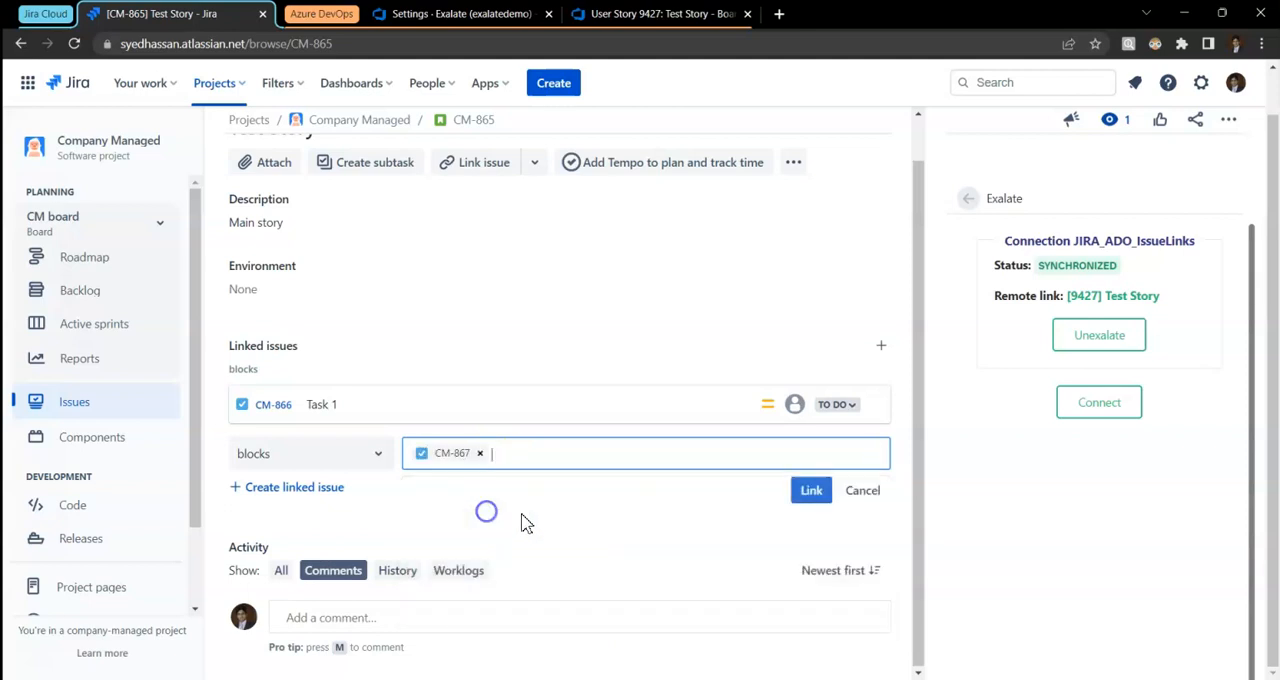
{"action": "left_click", "coordinate": [812, 490]}
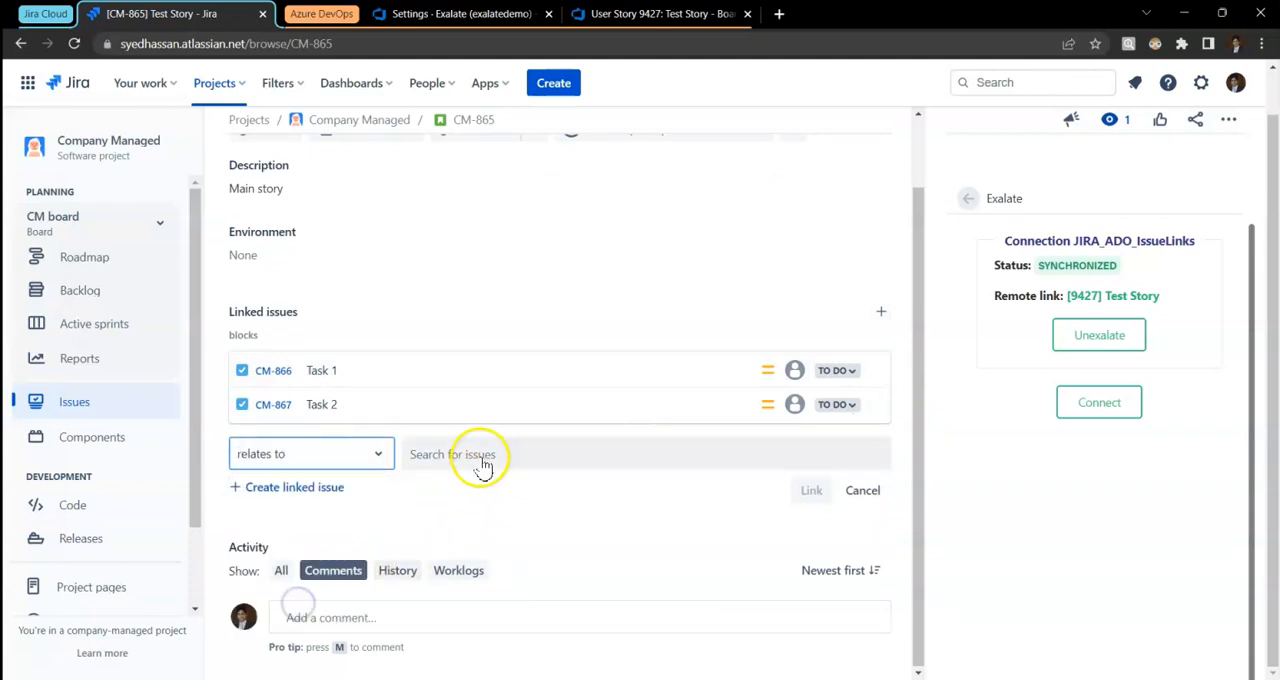
- Add a 'relates to' link from Test Story to CM-868 Bug 1
{"action": "type", "text": "868"}
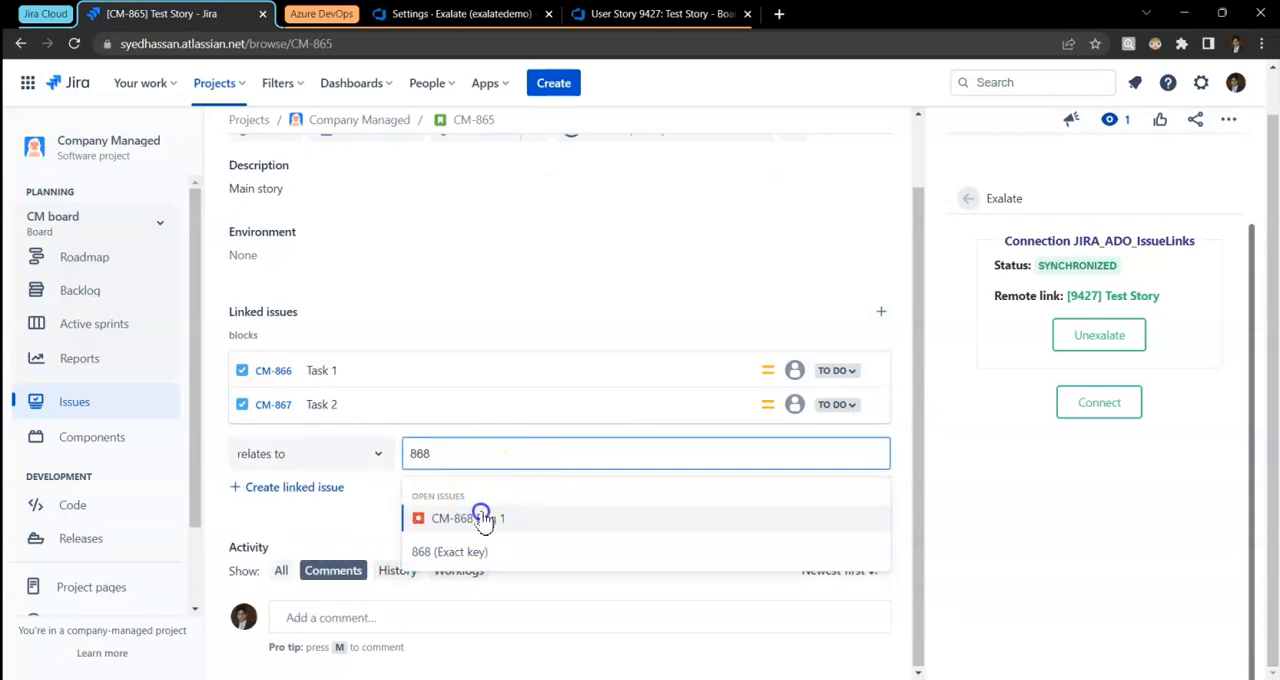
{"action": "left_click", "coordinate": [458, 518]}
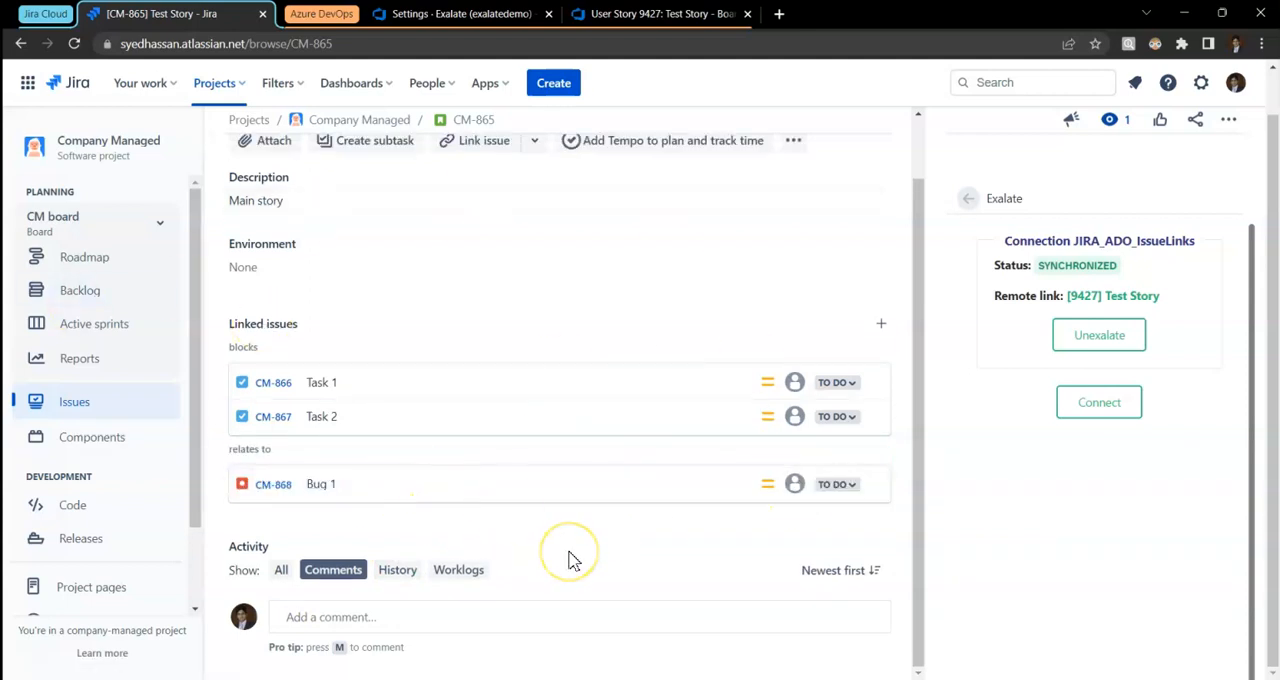
{"action": "mouse_move", "coordinate": [512, 572]}
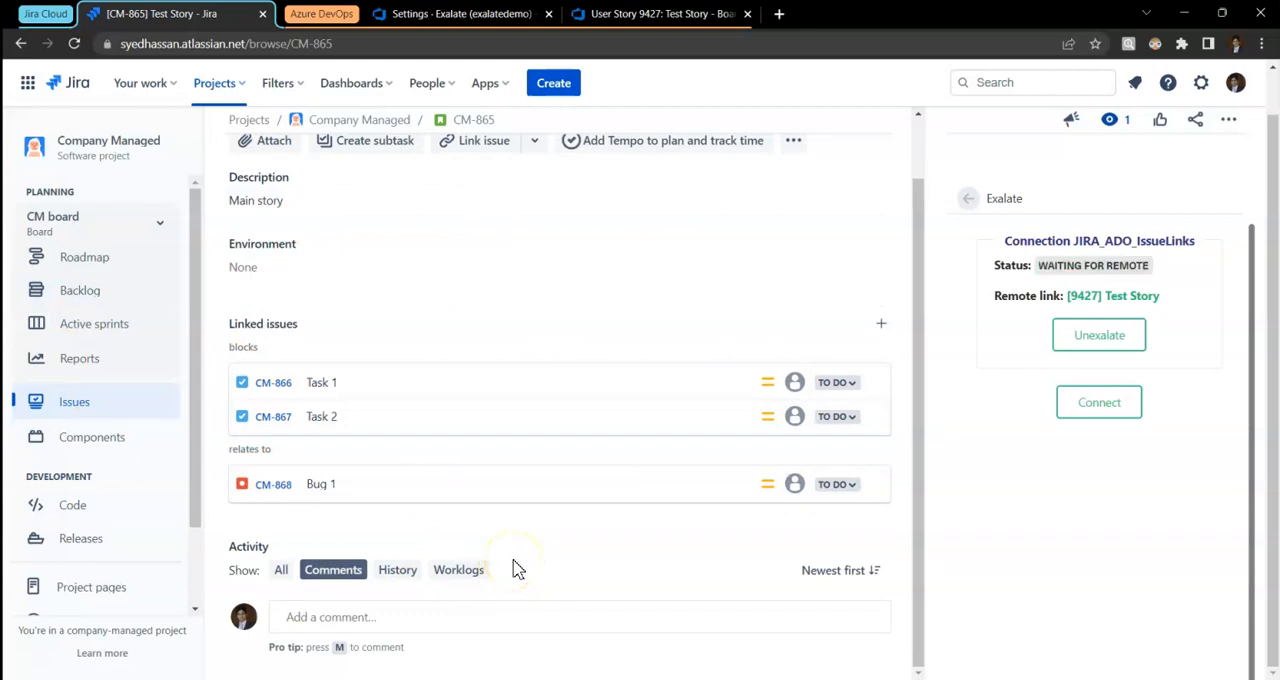
{"action": "mouse_move", "coordinate": [1086, 188]}
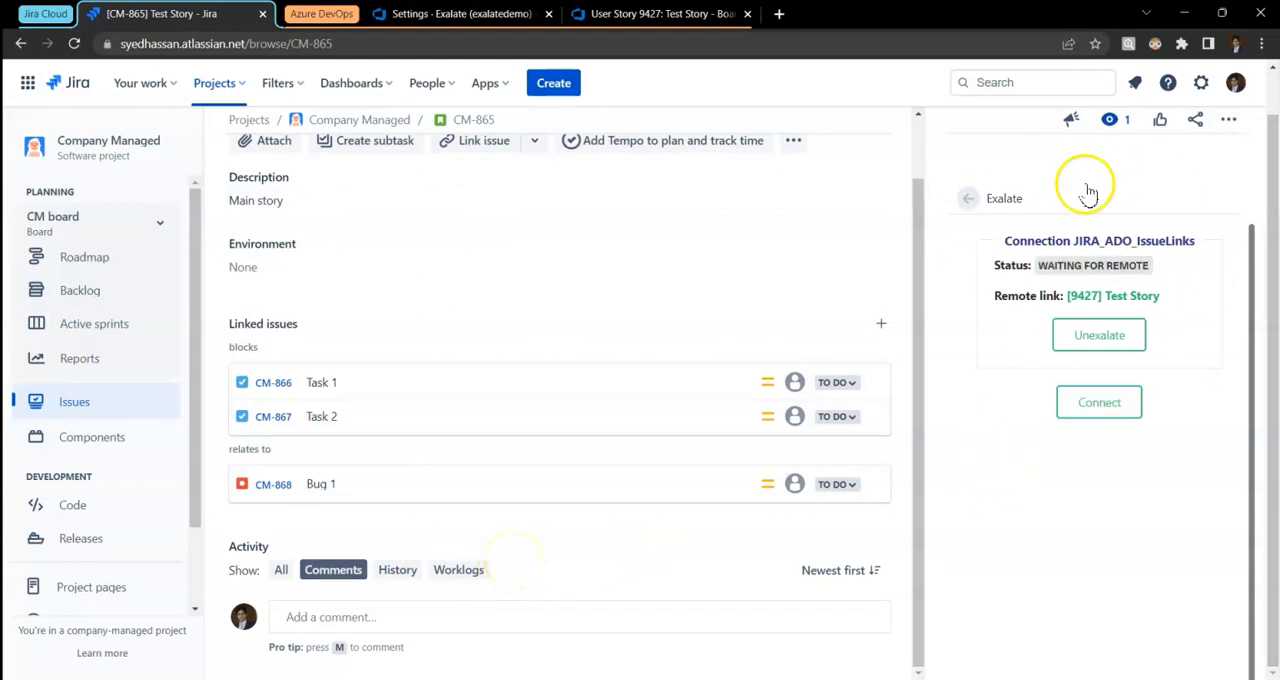
{"action": "mouse_move", "coordinate": [1024, 506]}
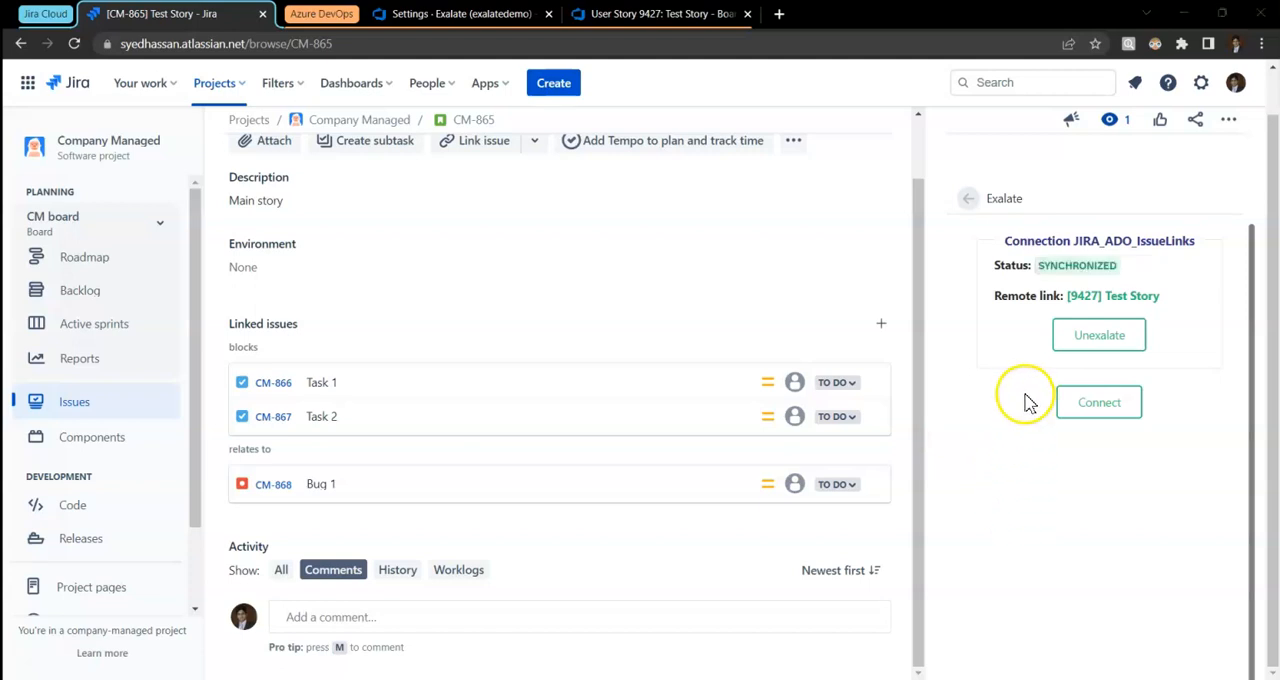
{"action": "mouse_move", "coordinate": [930, 440]}
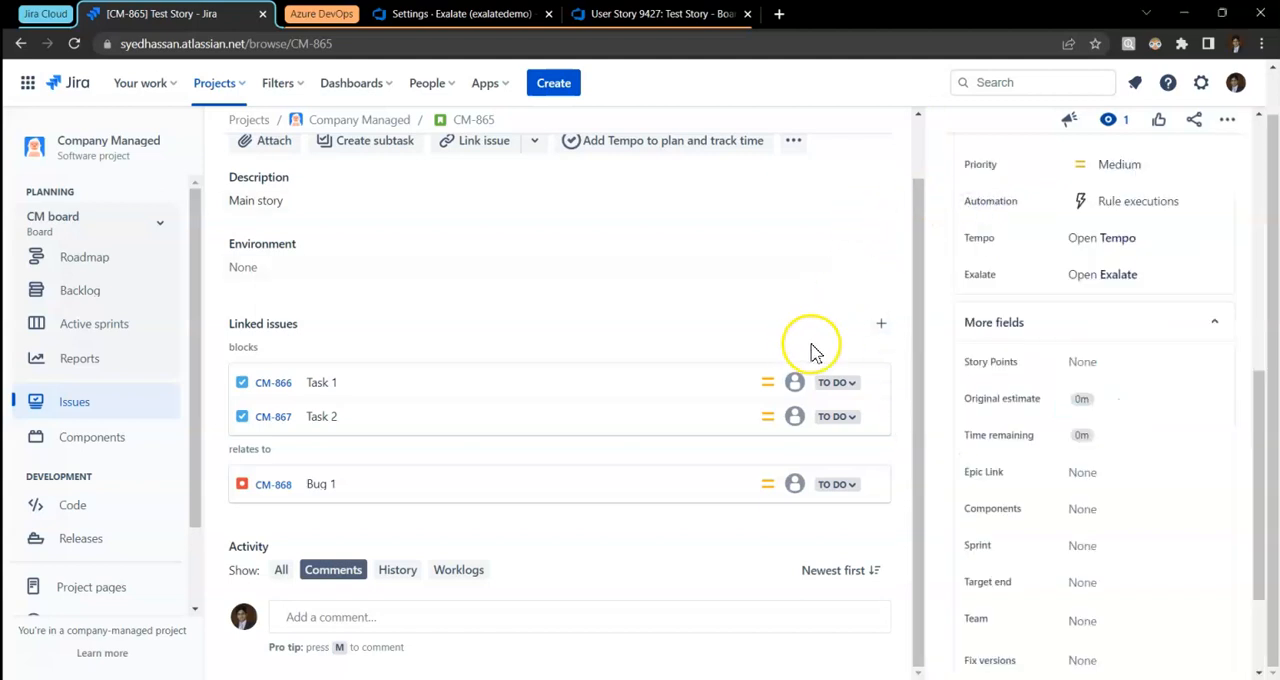
- Review work item 9427's Related Work: predecessors Task 1 and Task 2, related Bug 1
{"action": "left_click", "coordinate": [652, 14]}
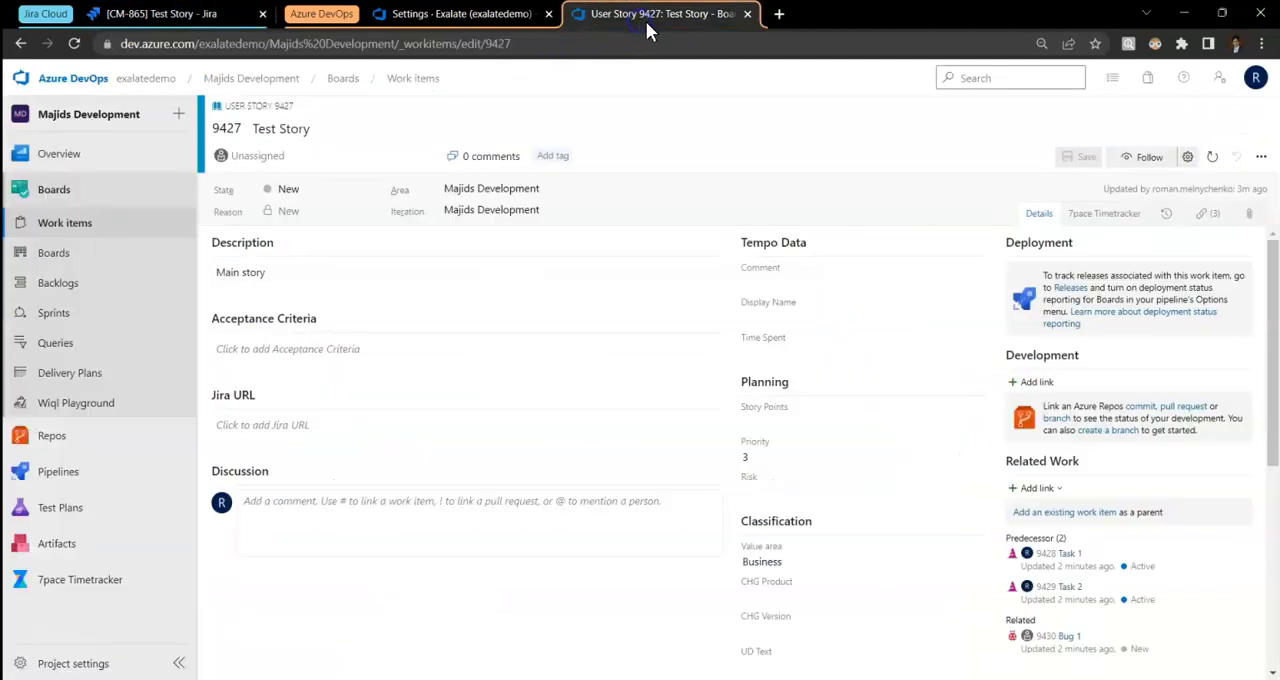
{"action": "scroll", "scroll_direction": "down", "scroll_amount": 3}
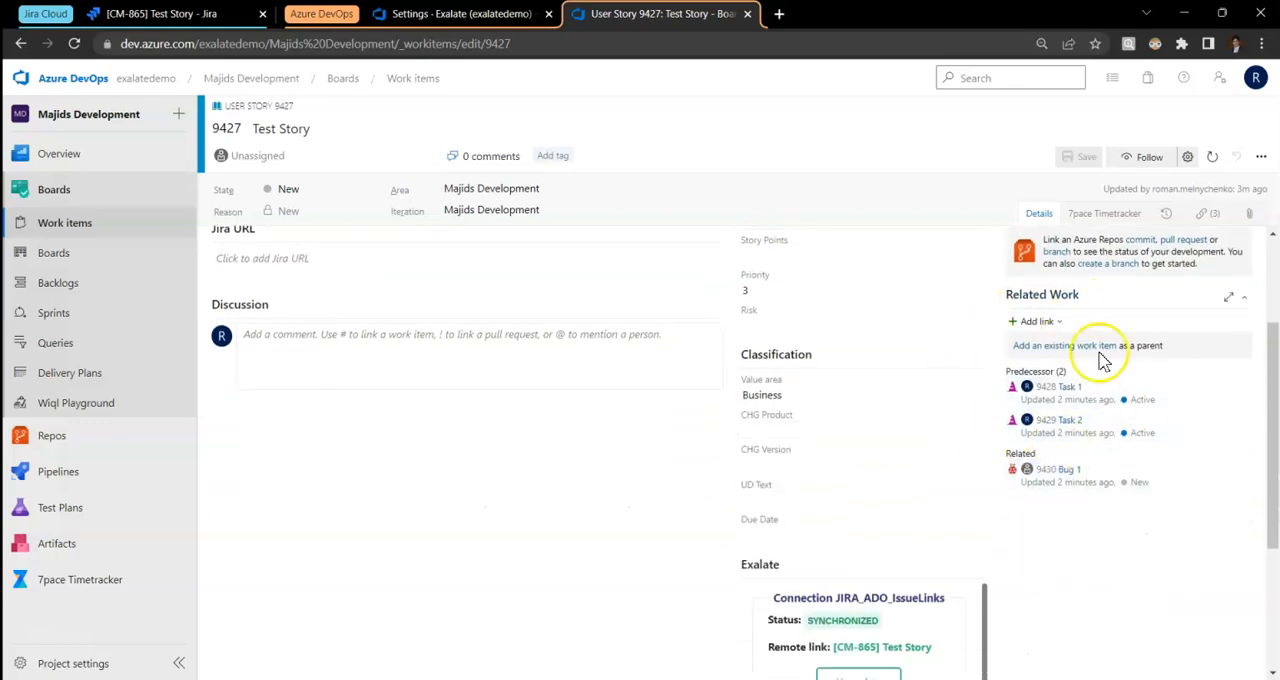
{"action": "mouse_move", "coordinate": [1112, 394]}
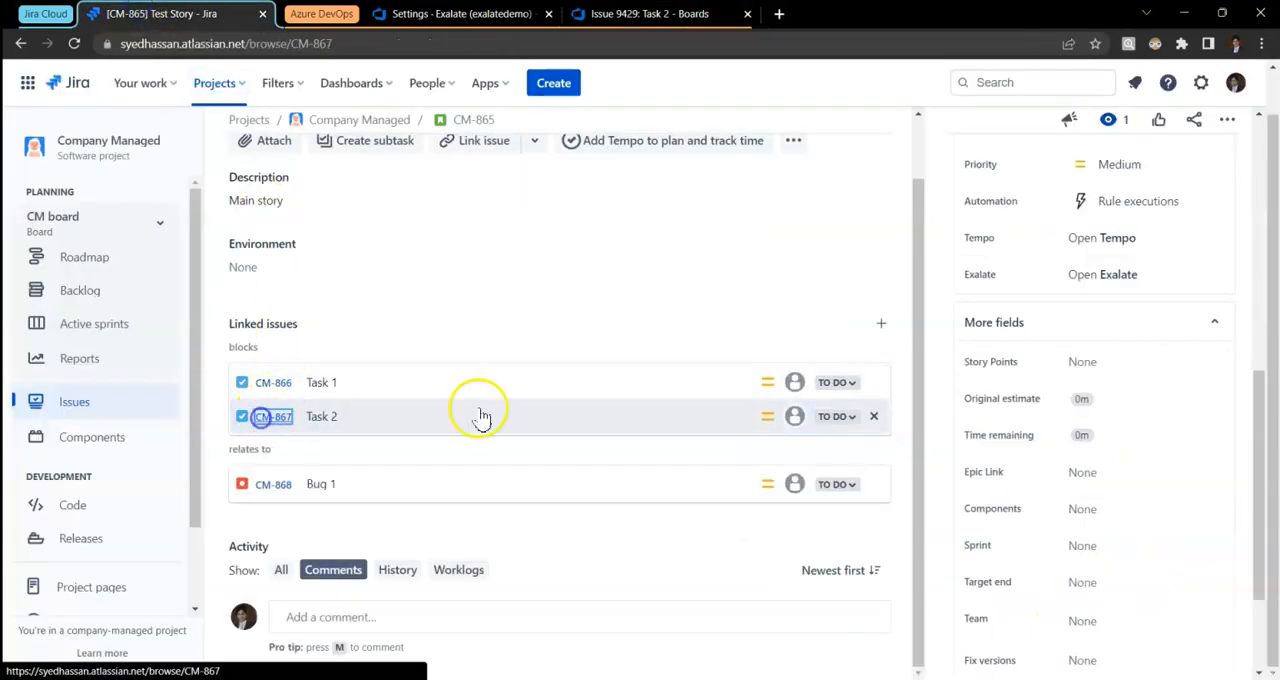
- Add a subtask 'Sub 1' (CM-869) under Task 2
{"action": "left_click", "coordinate": [272, 416]}
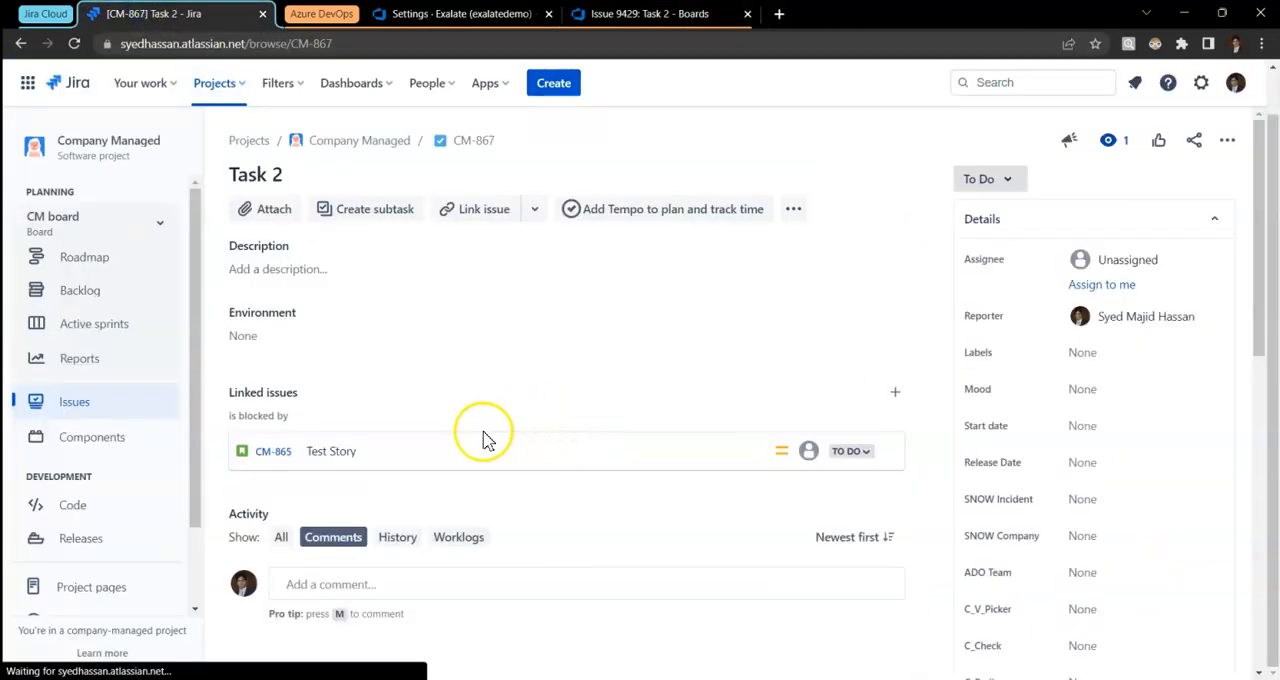
{"action": "left_click", "coordinate": [364, 208]}
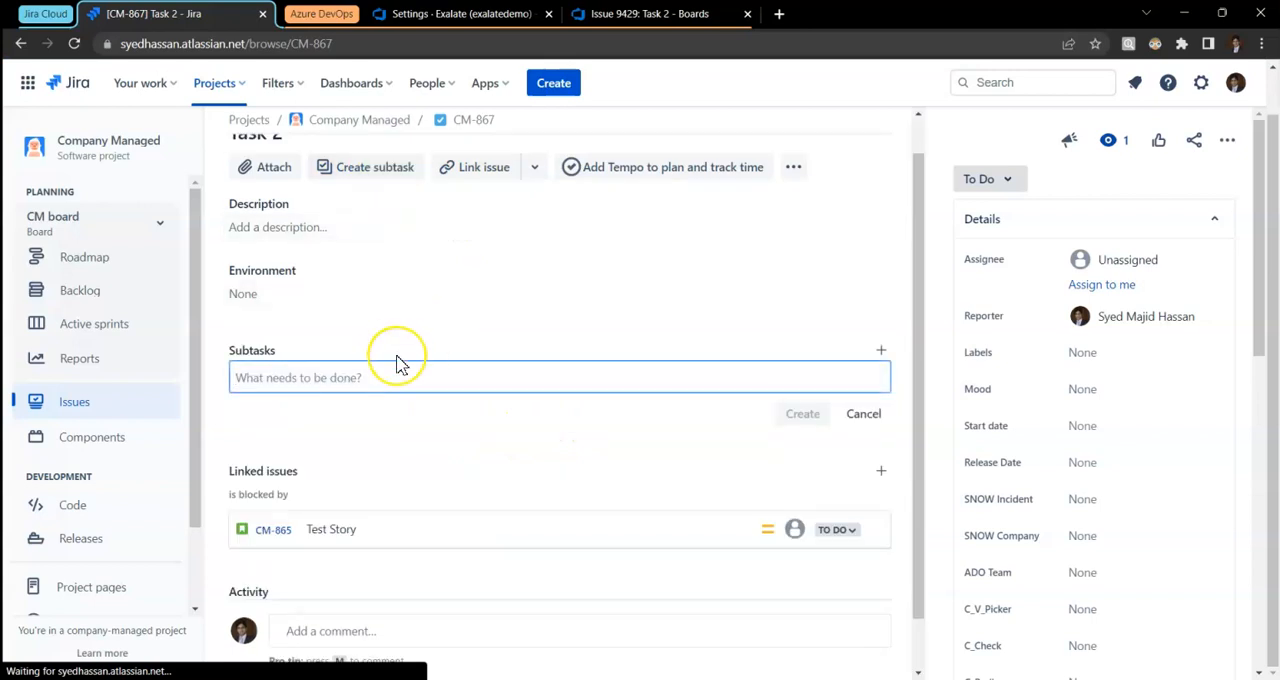
{"action": "type", "text": "Sub 1"}
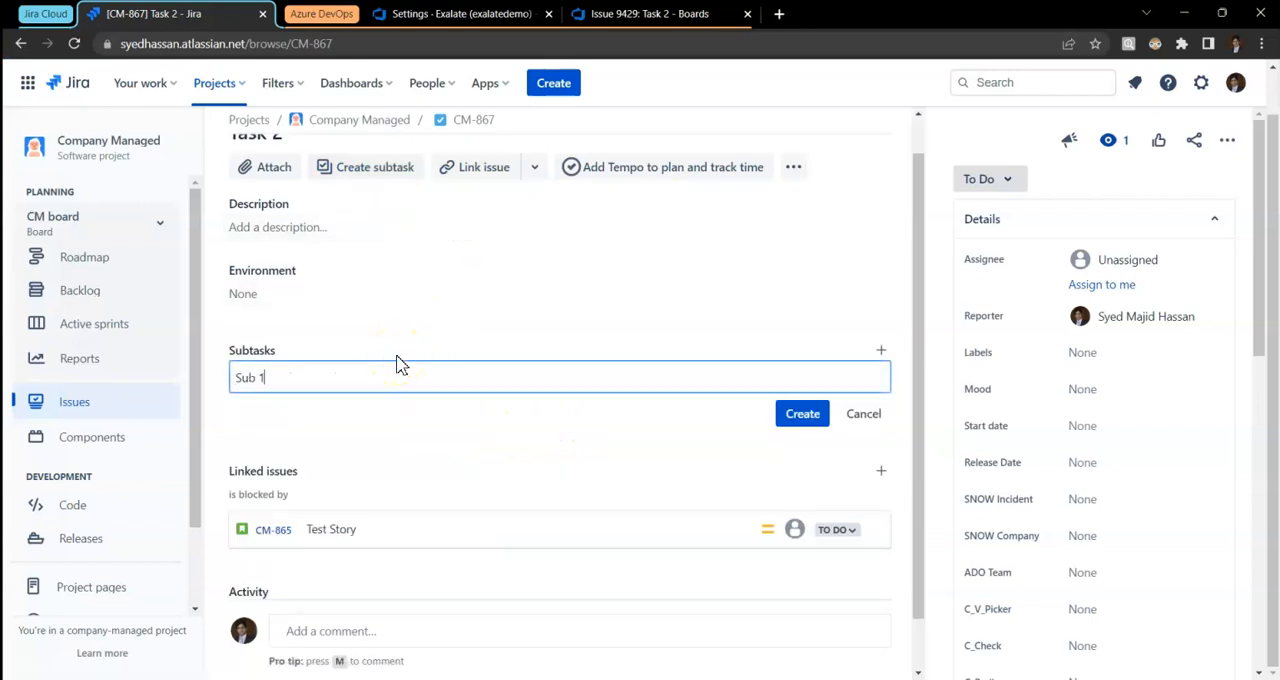
{"action": "left_click", "coordinate": [802, 412]}
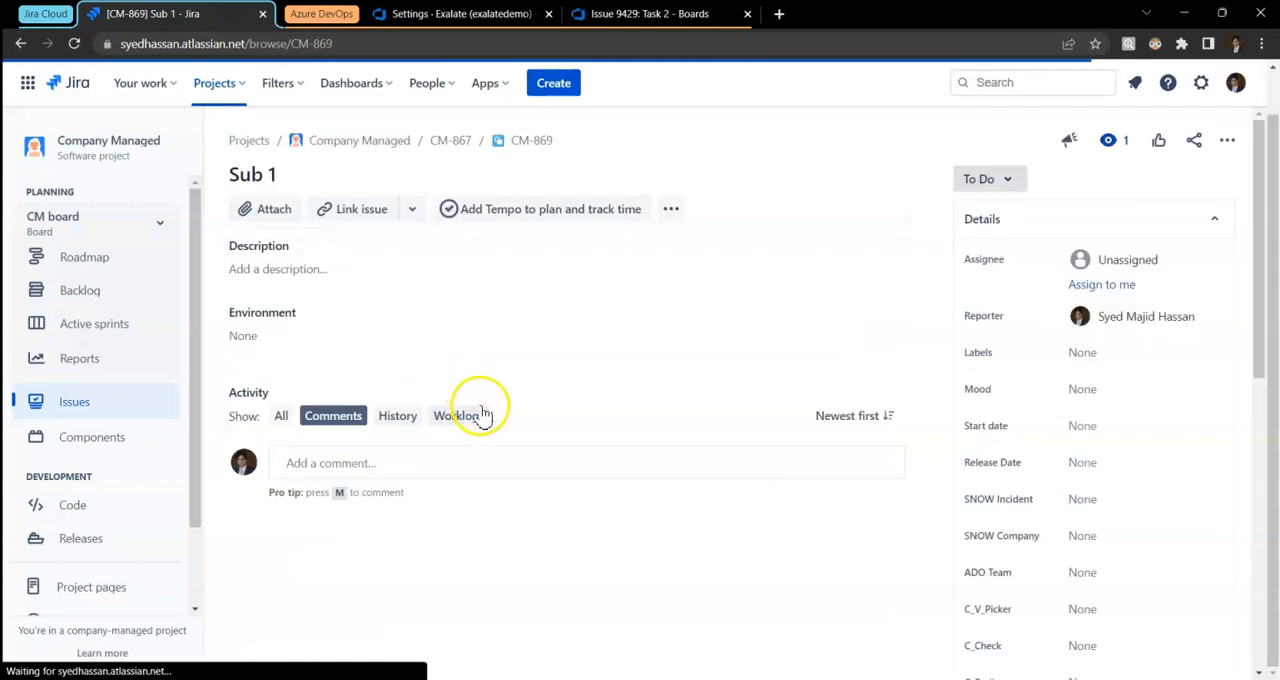
- Give Sub 1 the description 'Description of the sub task' and return to Task 2
{"action": "left_click", "coordinate": [278, 268]}
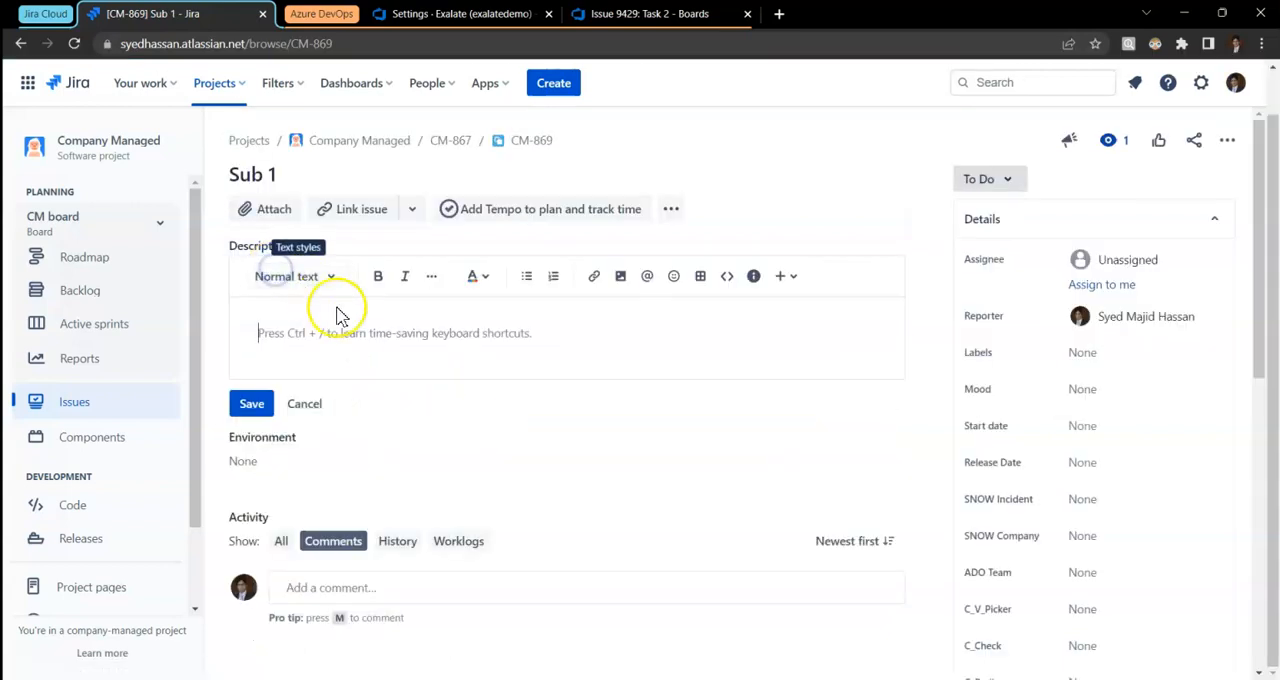
{"action": "type", "text": "Description of"}
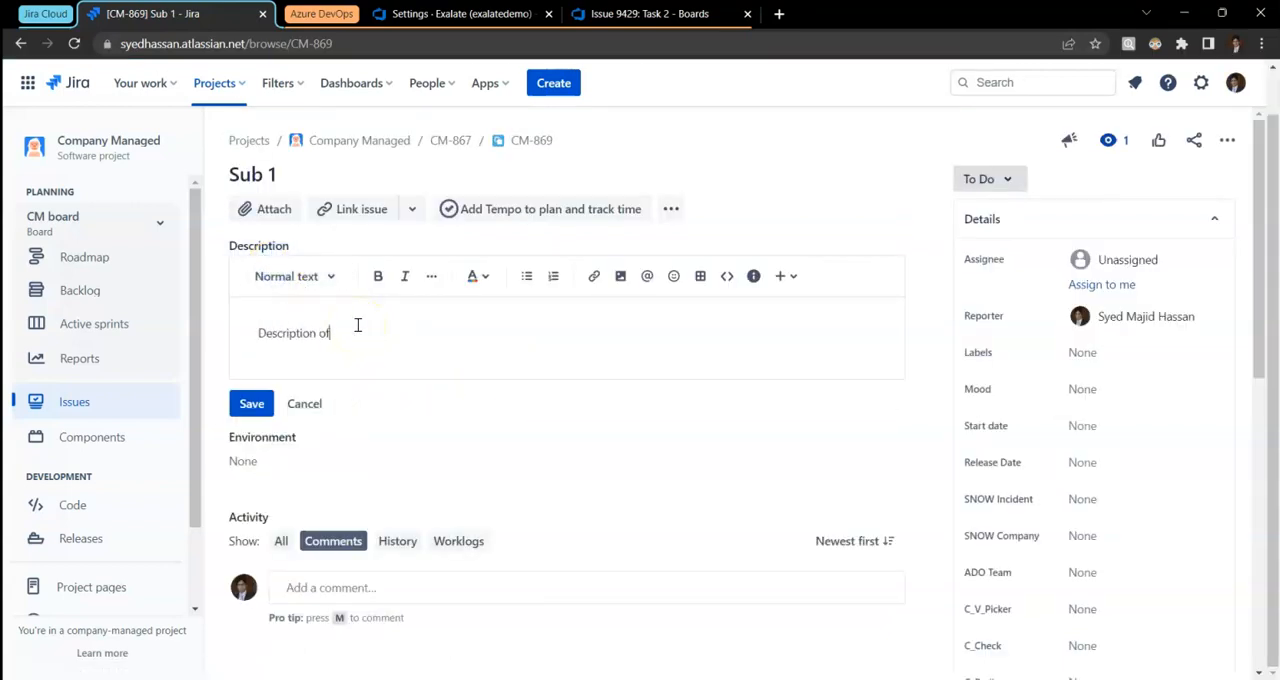
{"action": "type", "text": "the sub task"}
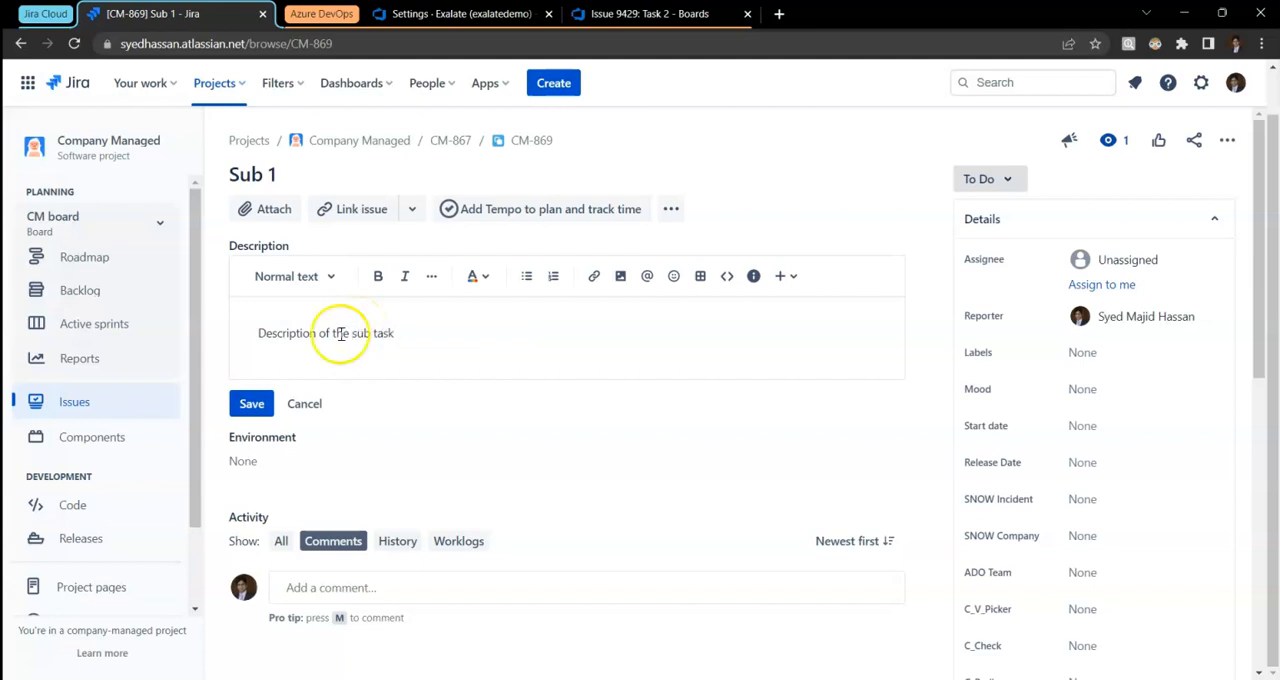
{"action": "left_click", "coordinate": [252, 404]}
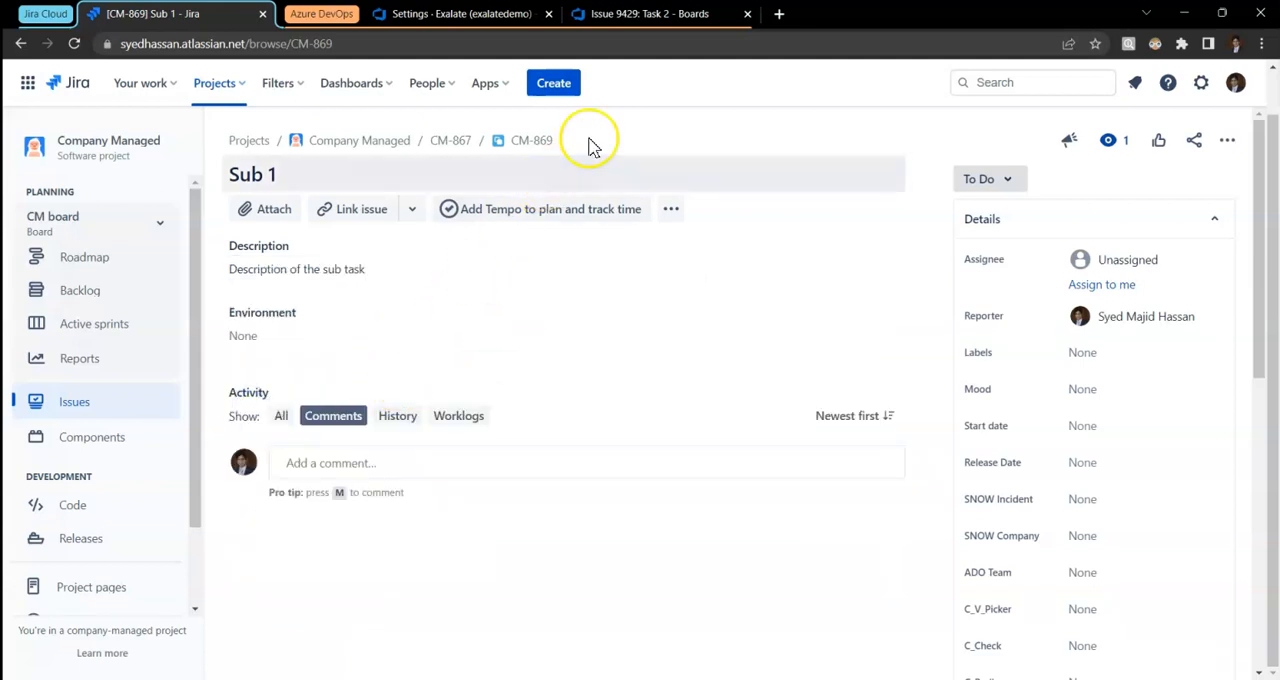
{"action": "mouse_move", "coordinate": [580, 152]}
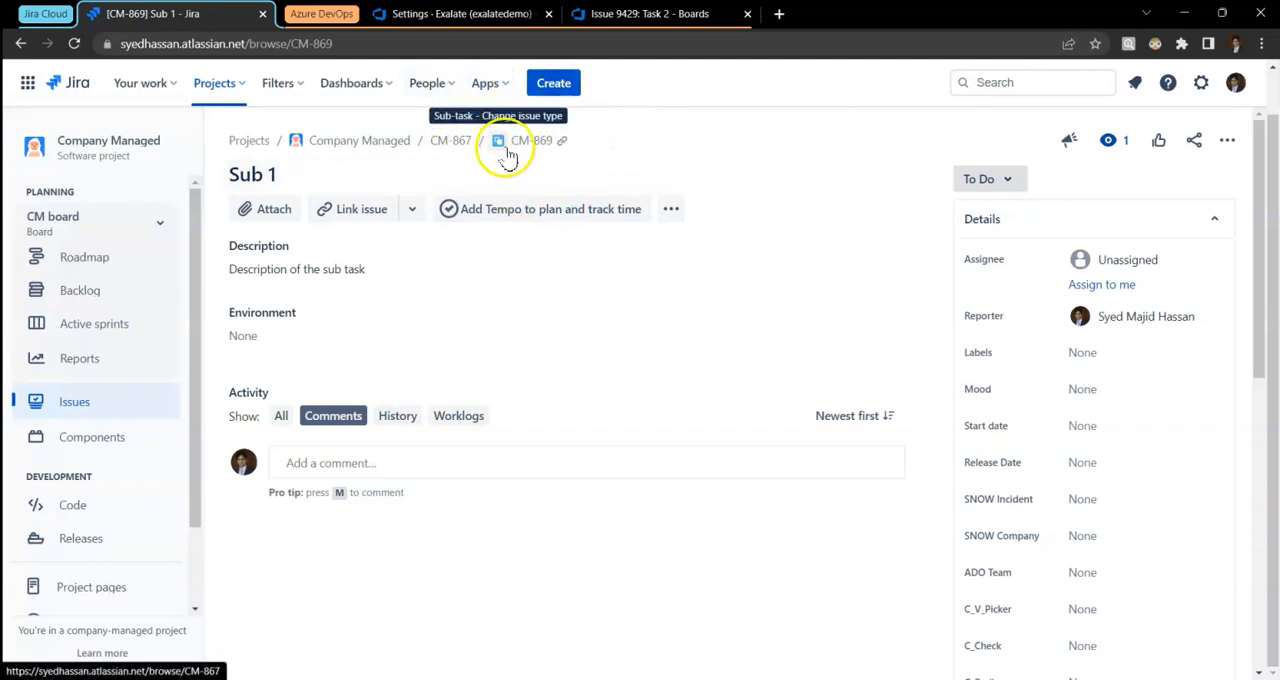
{"action": "left_click", "coordinate": [450, 140]}
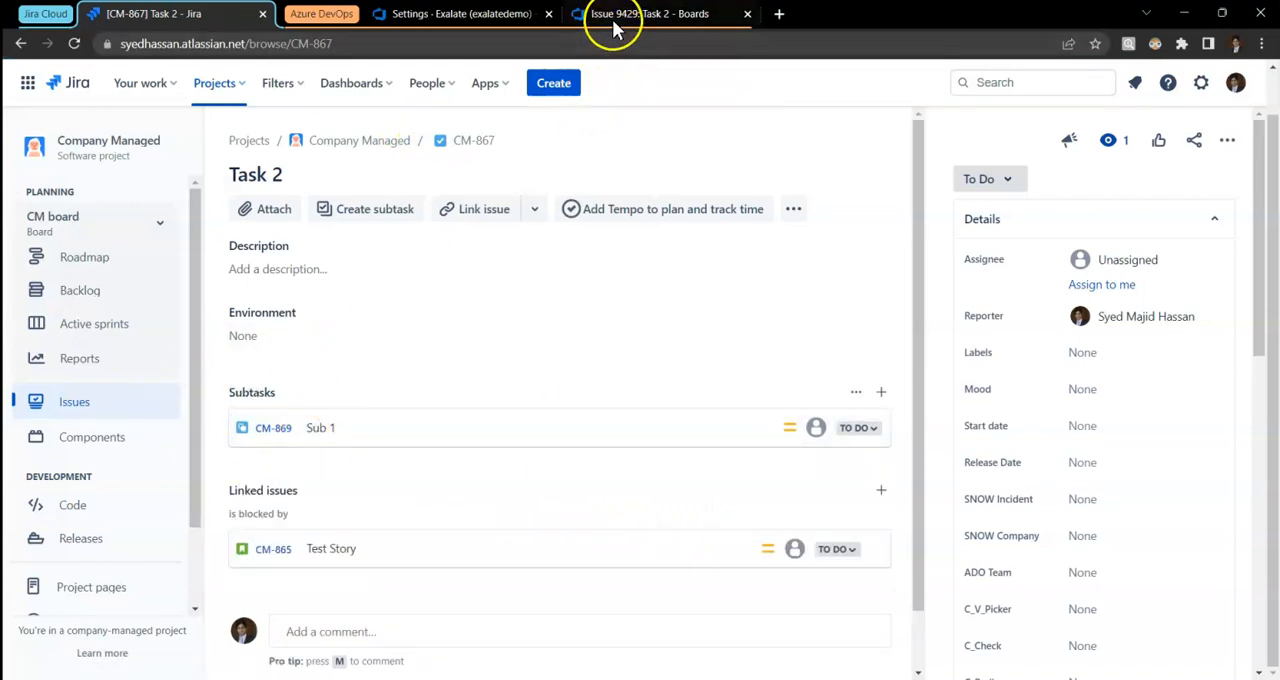
- View Task 2 in Azure DevOps and open its synced child work item Sub 1
{"action": "left_click", "coordinate": [620, 14]}
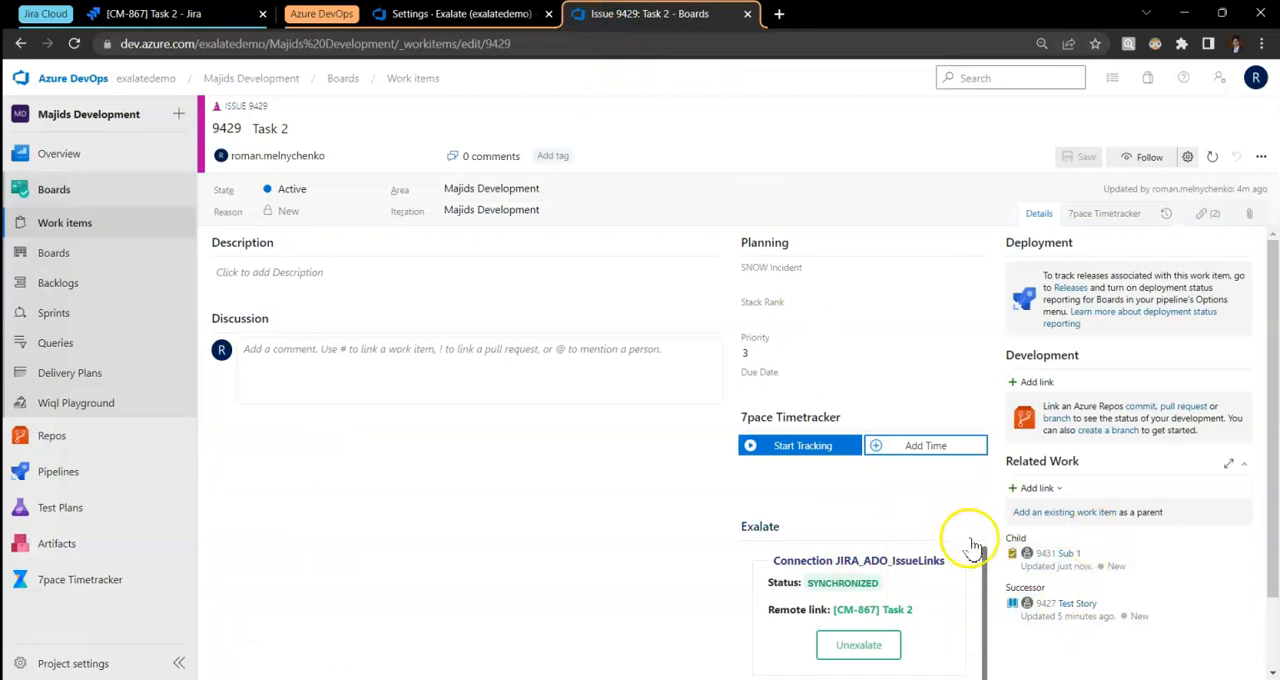
{"action": "mouse_move", "coordinate": [1030, 580]}
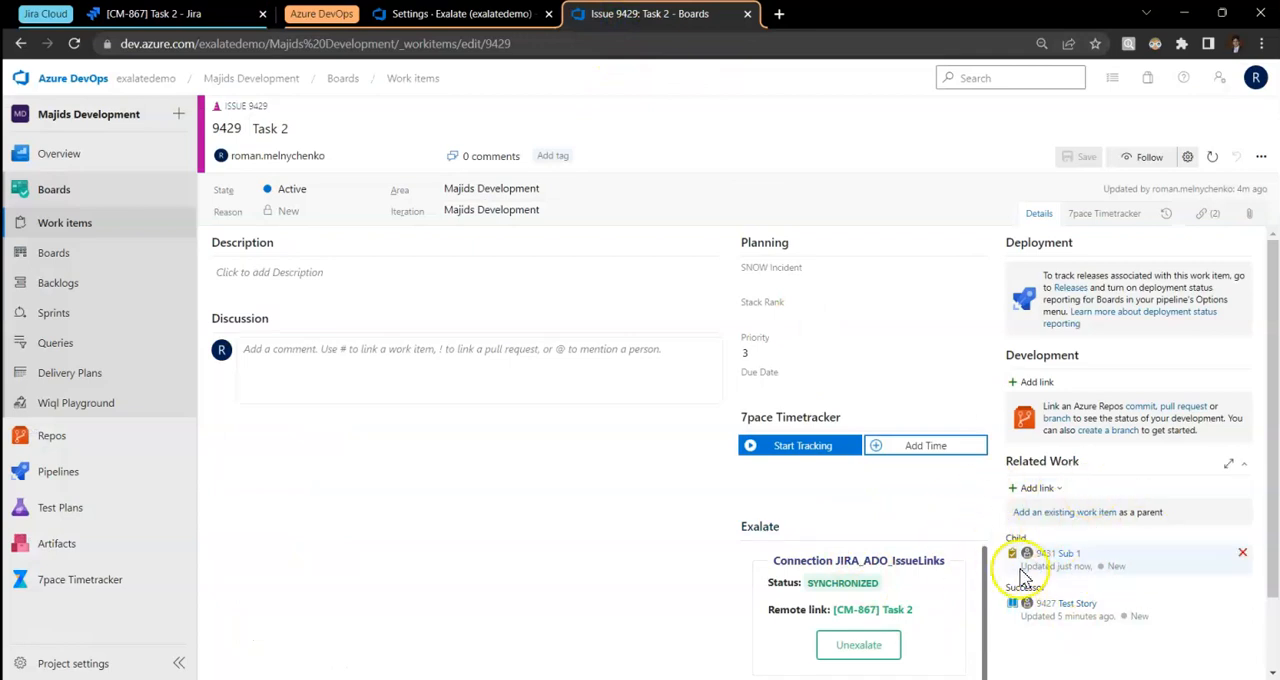
{"action": "left_click", "coordinate": [1060, 552]}
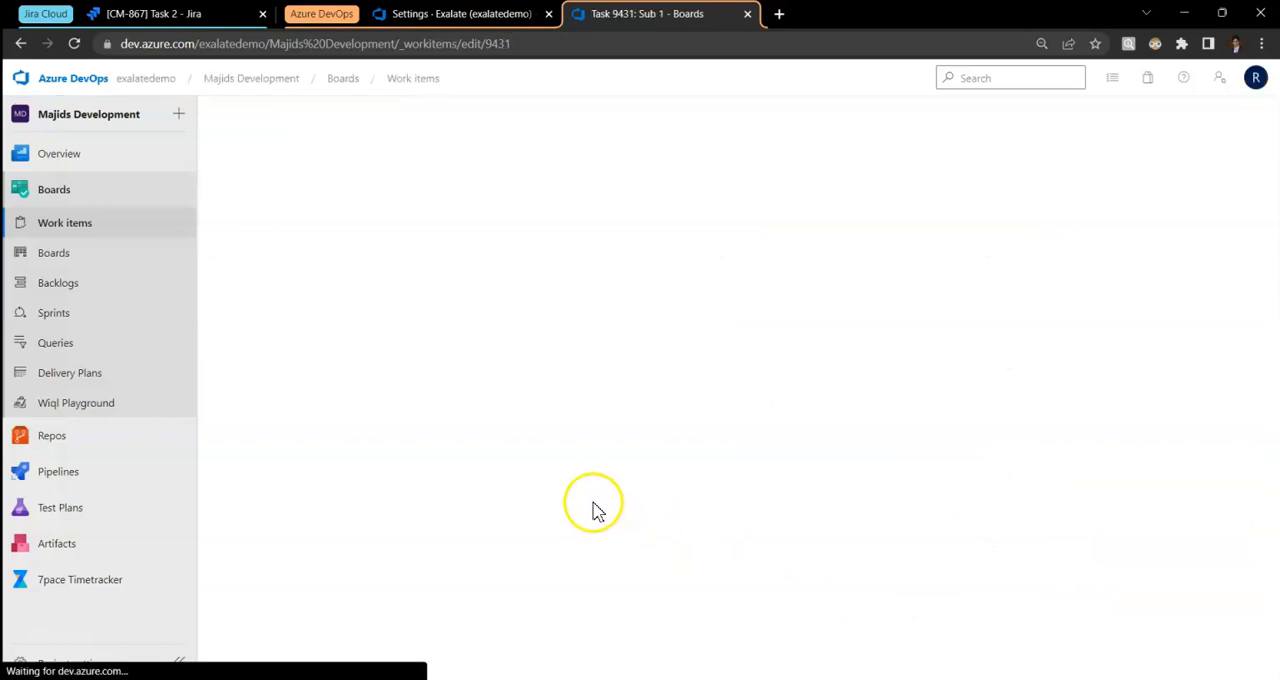
{"action": "mouse_move", "coordinate": [600, 498]}
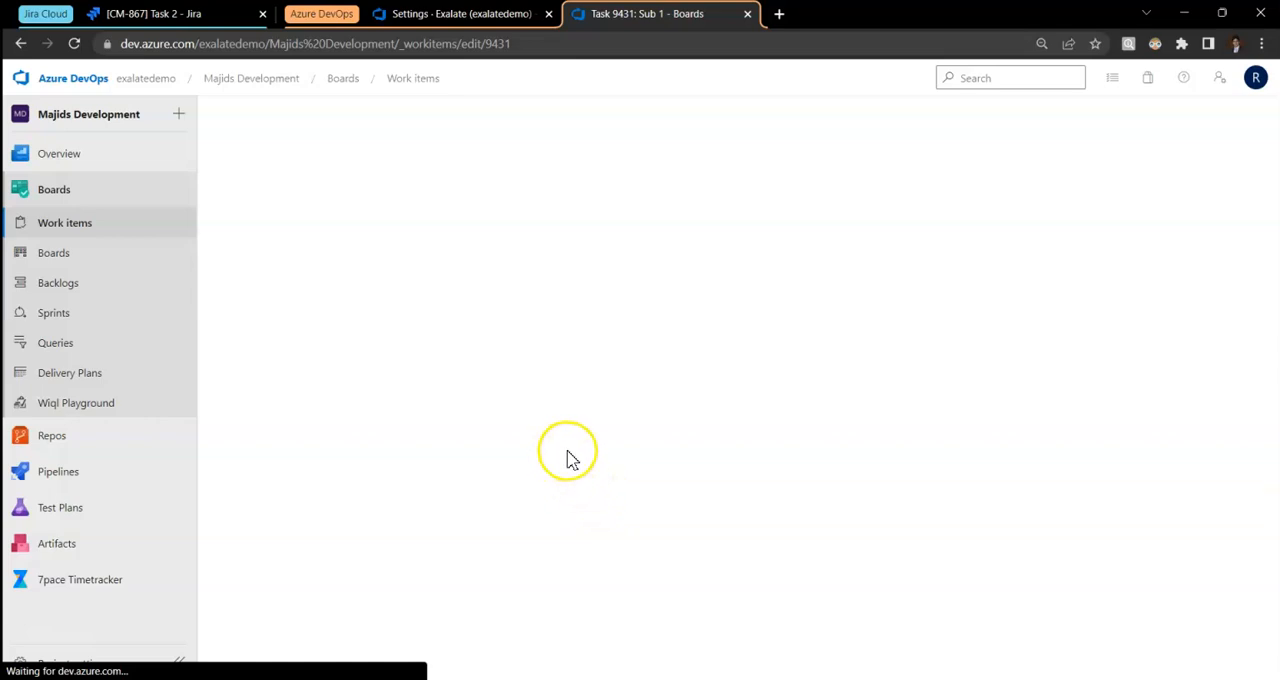
- Show the list of all work items, with Sub 1 among recently updated
{"action": "left_click", "coordinate": [64, 222]}
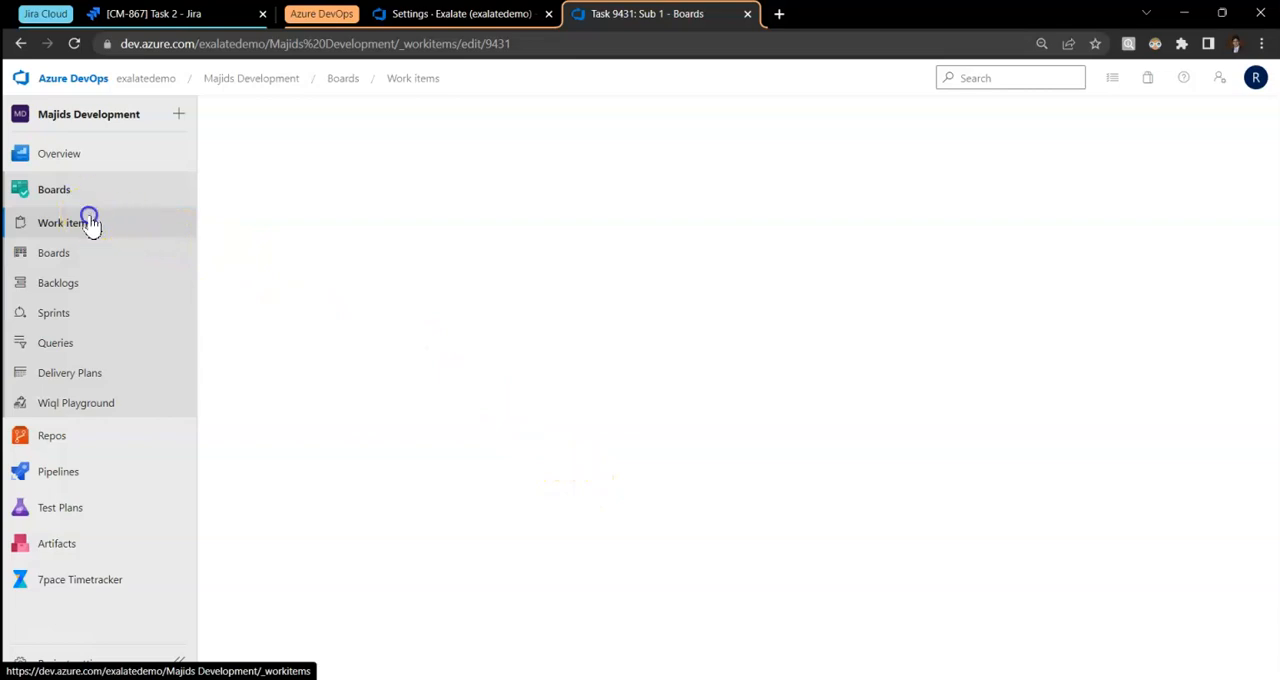
{"action": "left_click", "coordinate": [64, 222]}
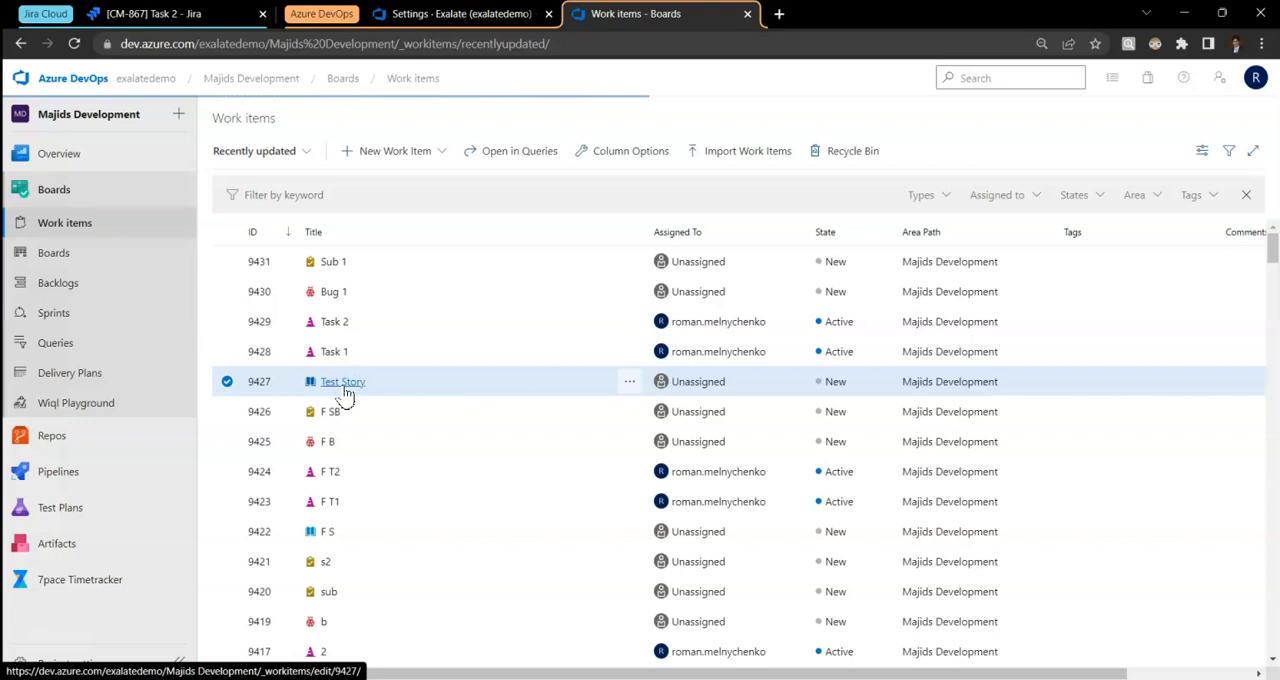
- Review Test Story's predecessor Task 2 and related links, then show the JIRA_ADO_IssueLinks connection's sync rules
{"action": "left_click", "coordinate": [342, 380]}
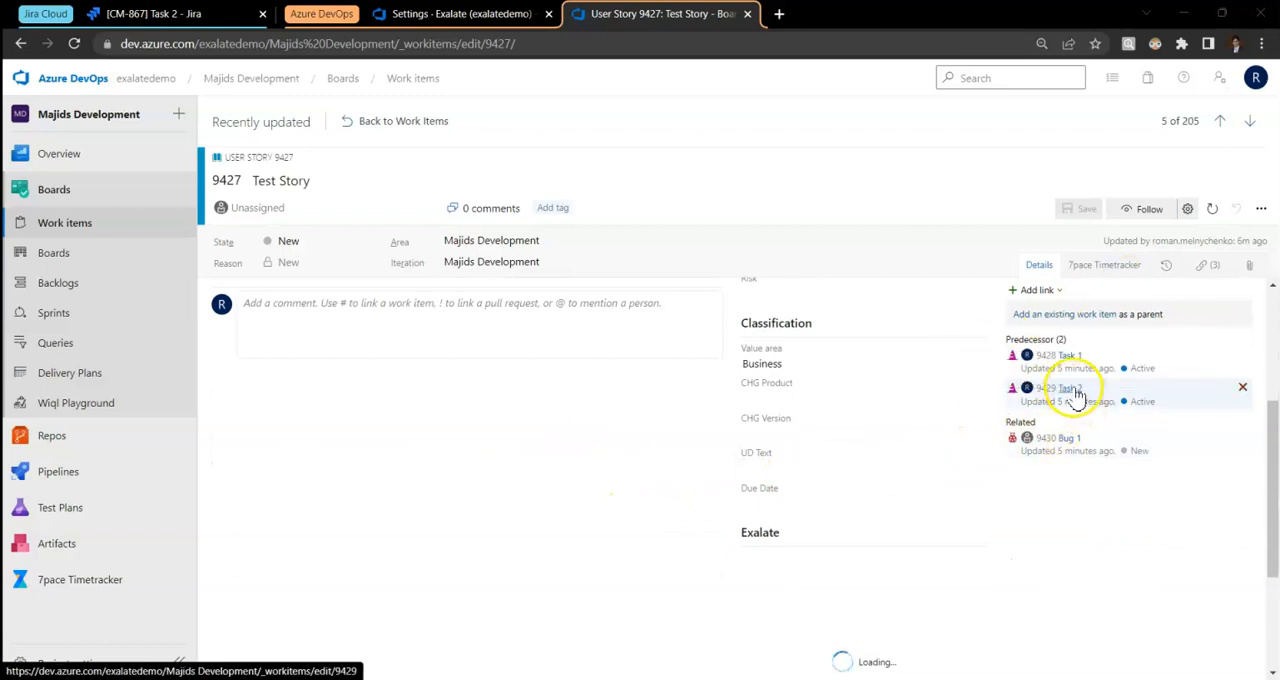
{"action": "left_click", "coordinate": [1068, 388]}
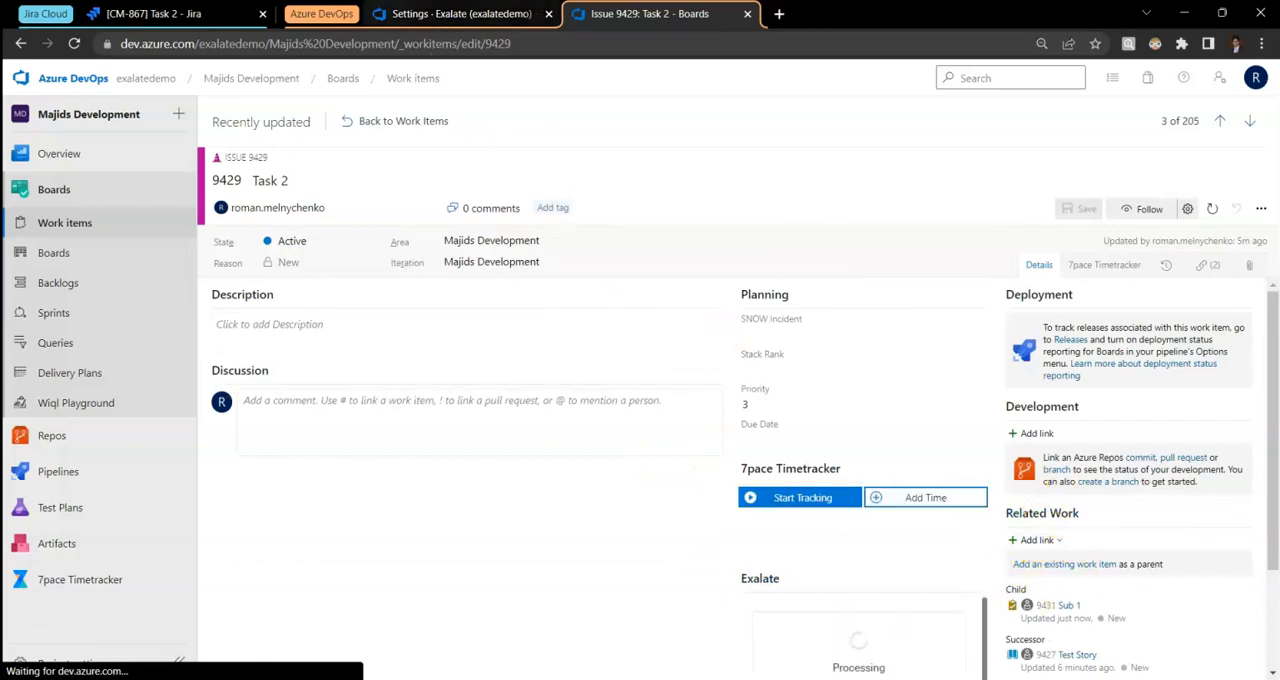
{"action": "left_click", "coordinate": [480, 14]}
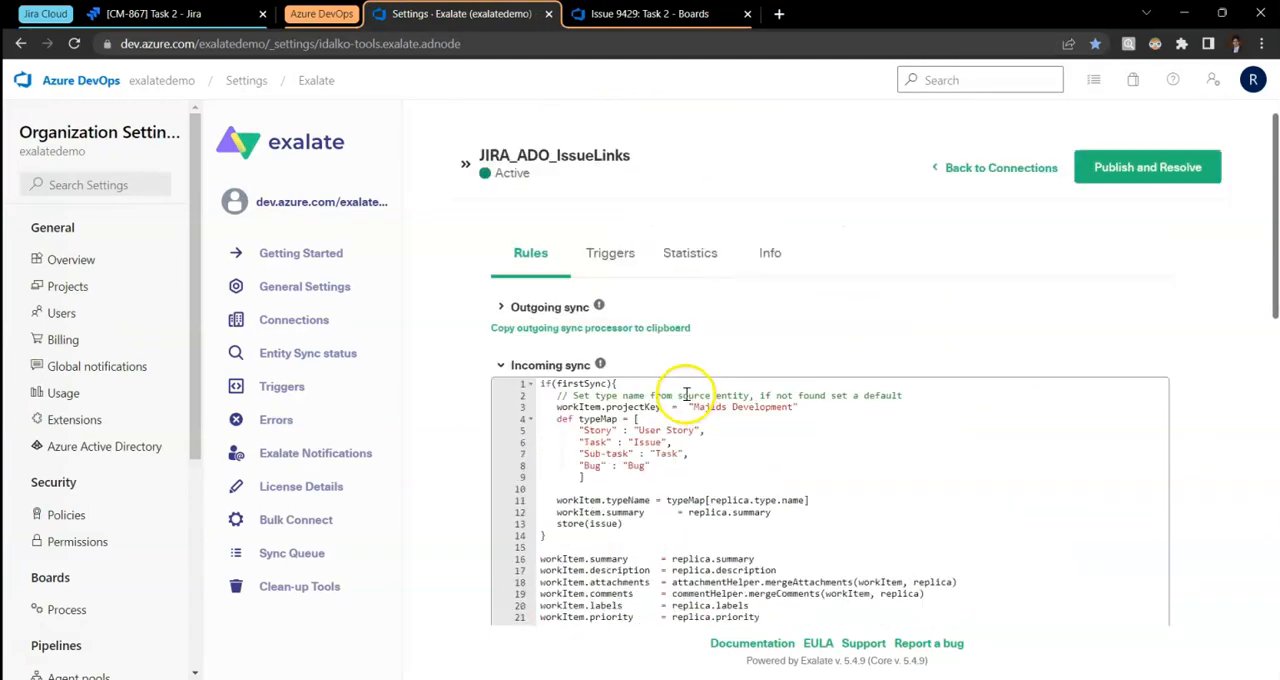
{"action": "scroll", "scroll_direction": "down", "scroll_amount": 3}
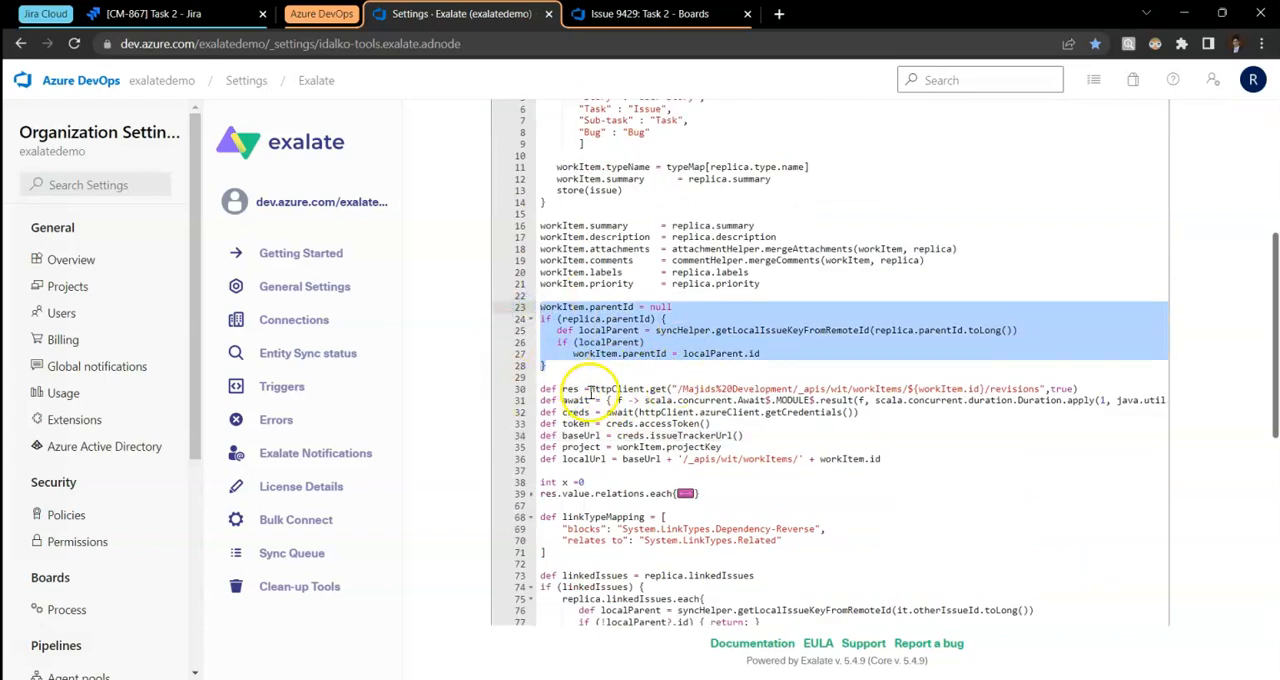
{"action": "mouse_move", "coordinate": [704, 300]}
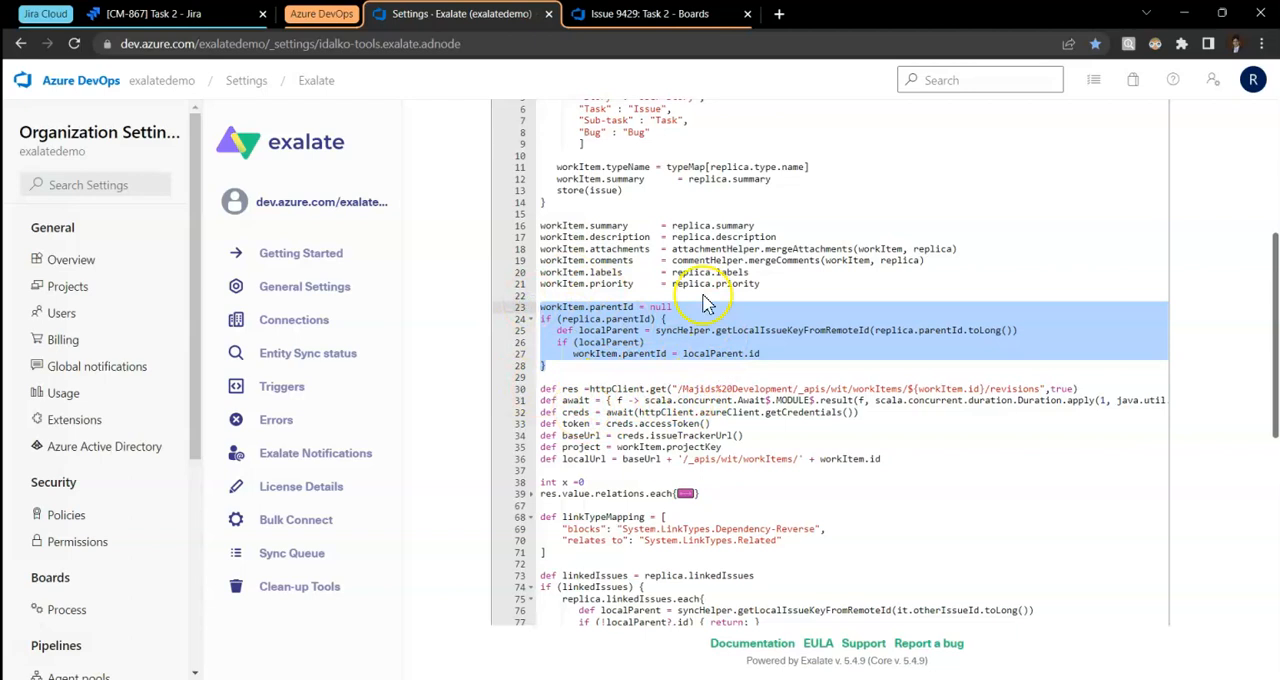
{"action": "mouse_move", "coordinate": [754, 448]}
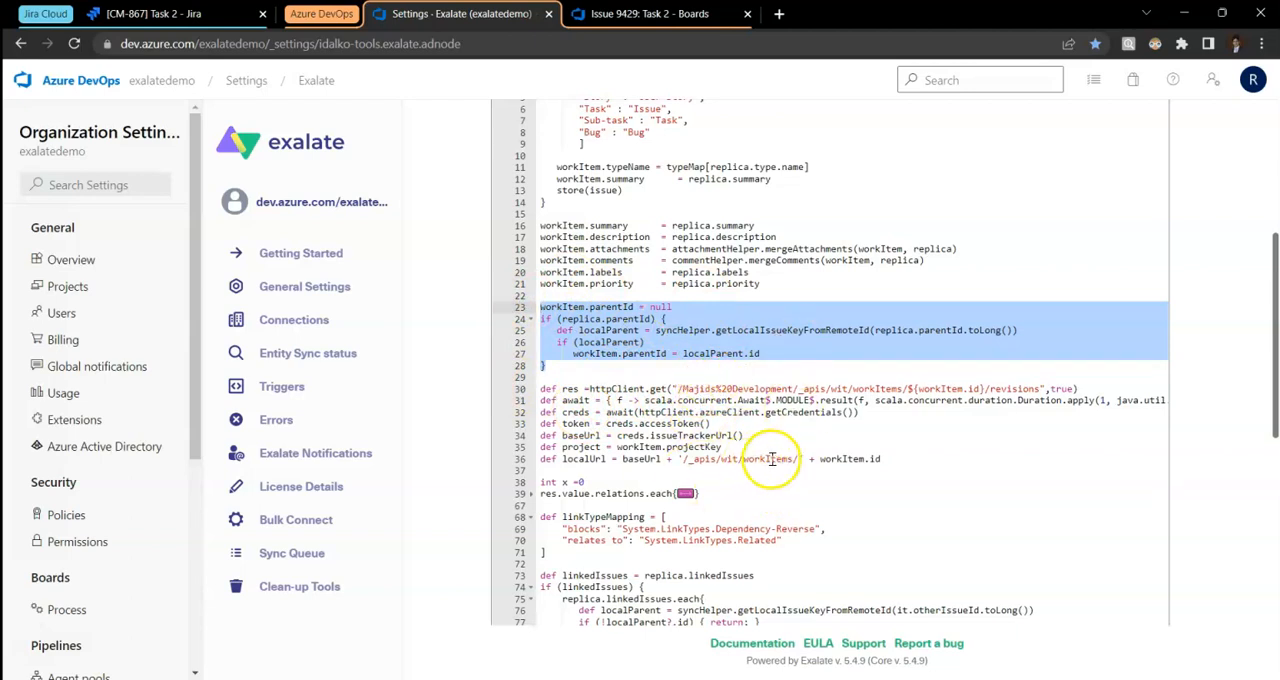
{"action": "scroll", "scroll_direction": "down", "scroll_amount": 3}
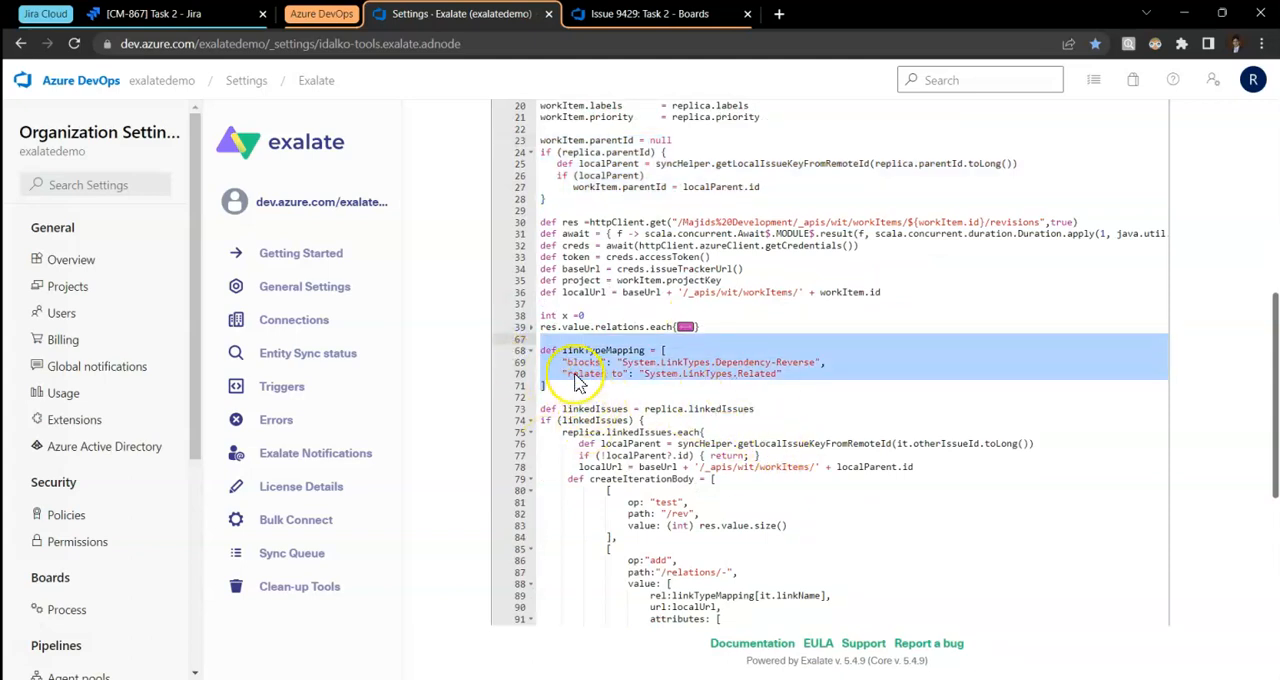
{"action": "mouse_move", "coordinate": [756, 370]}
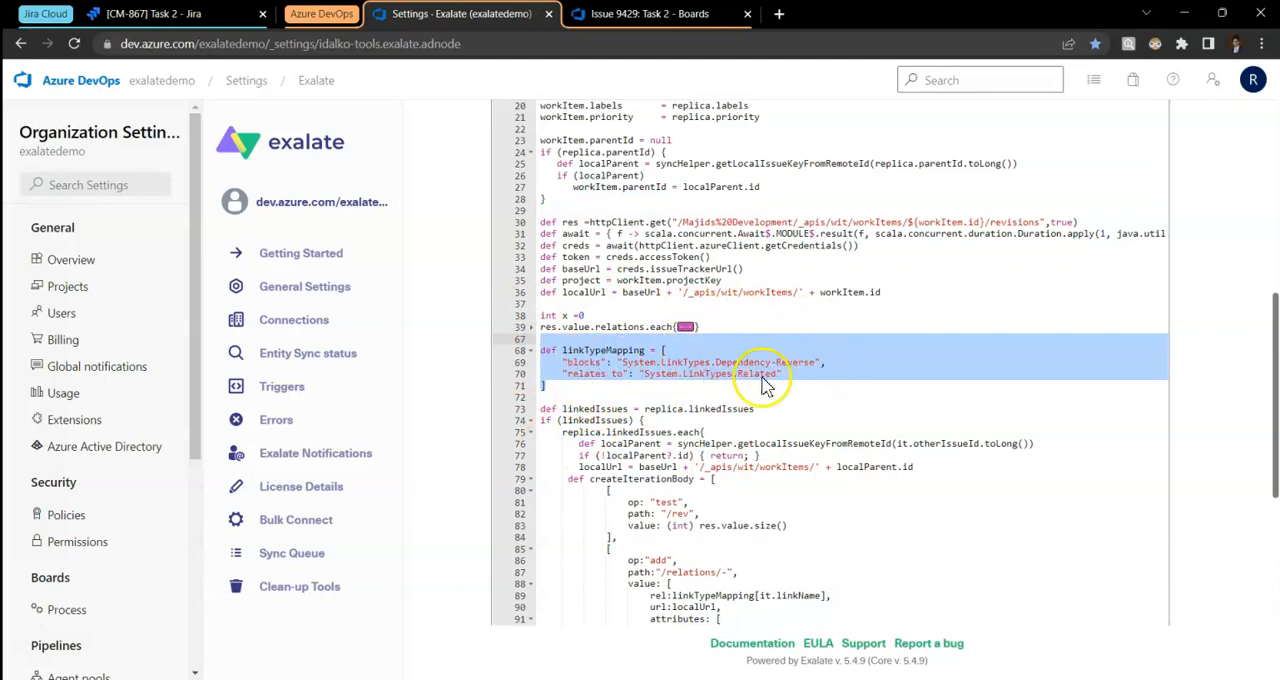
{"action": "mouse_move", "coordinate": [616, 378]}
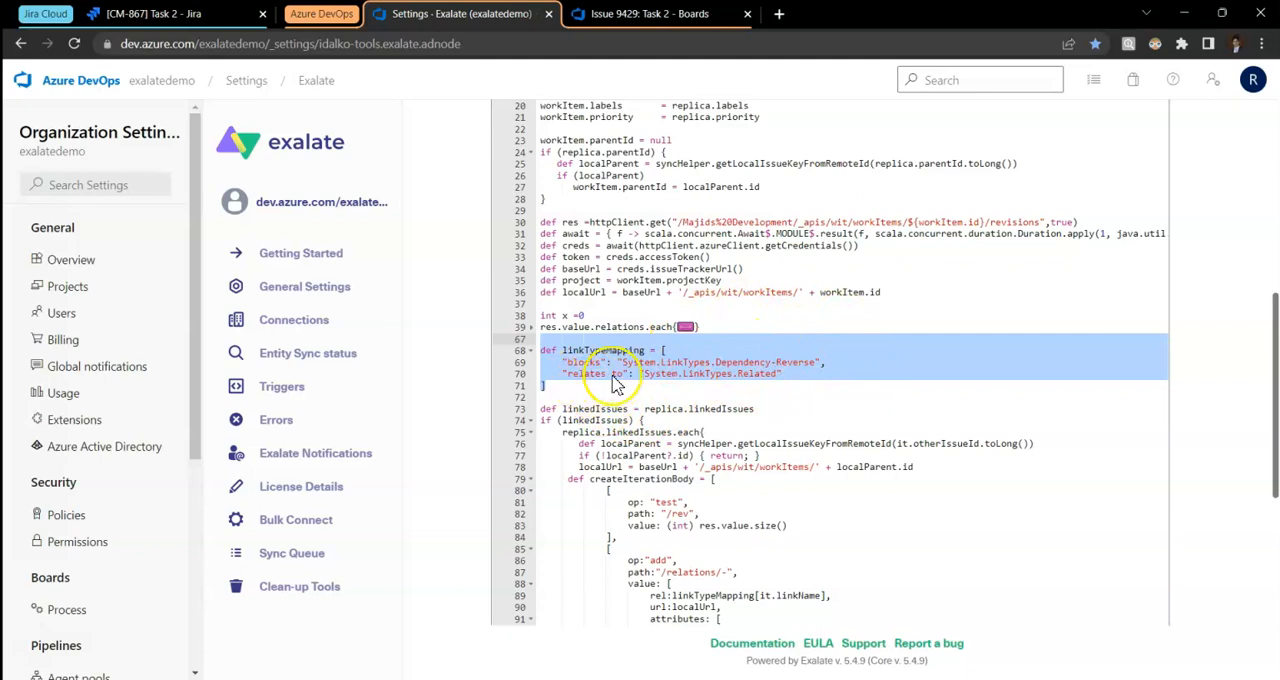
{"action": "mouse_move", "coordinate": [770, 482]}
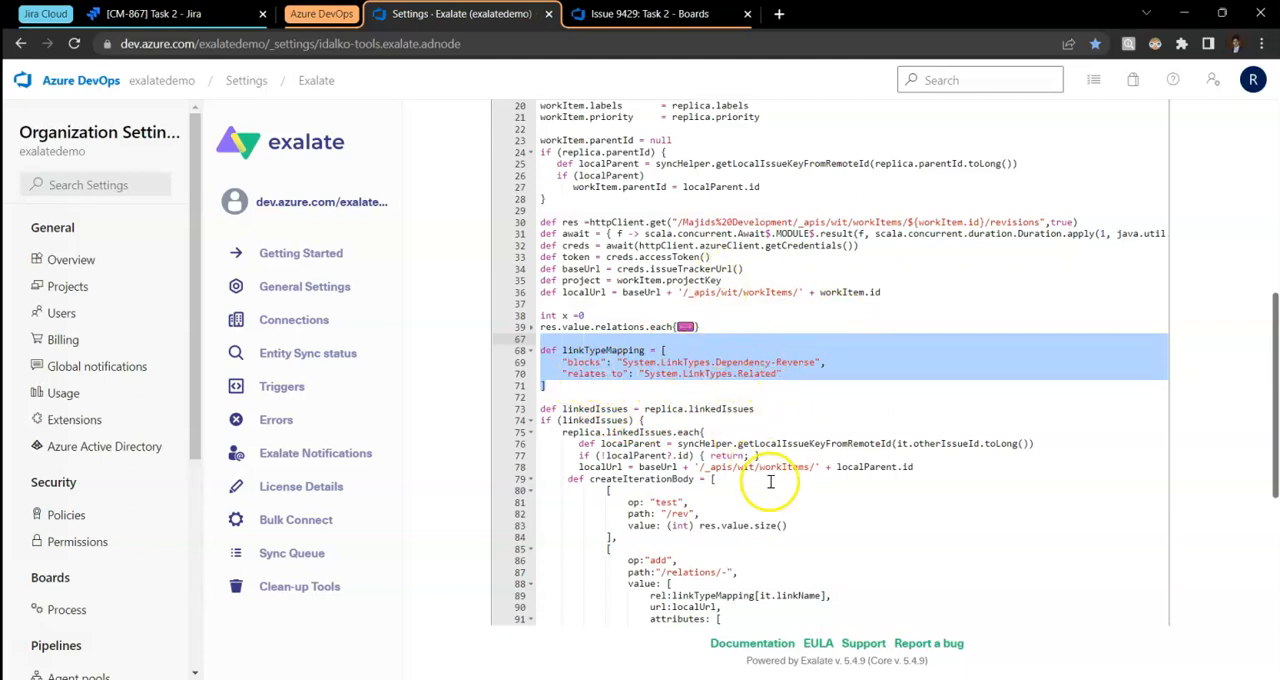
{"action": "mouse_move", "coordinate": [790, 494]}
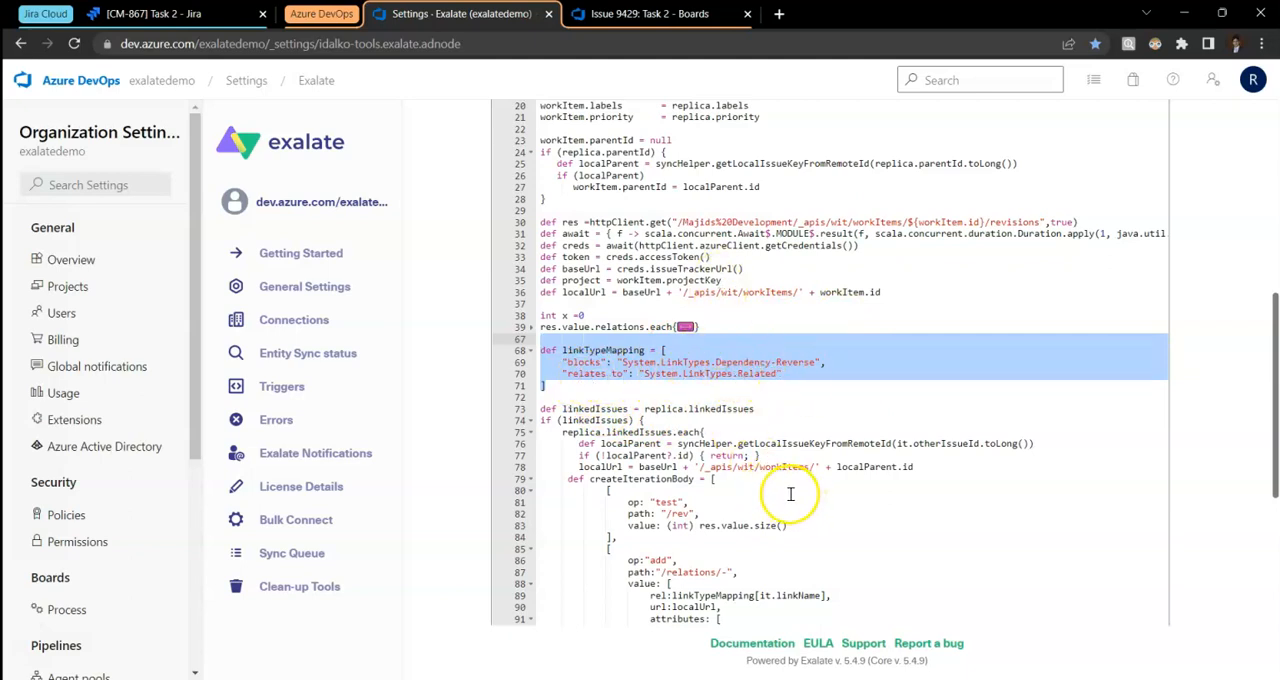
{"action": "scroll", "scroll_direction": "down", "scroll_amount": 3}
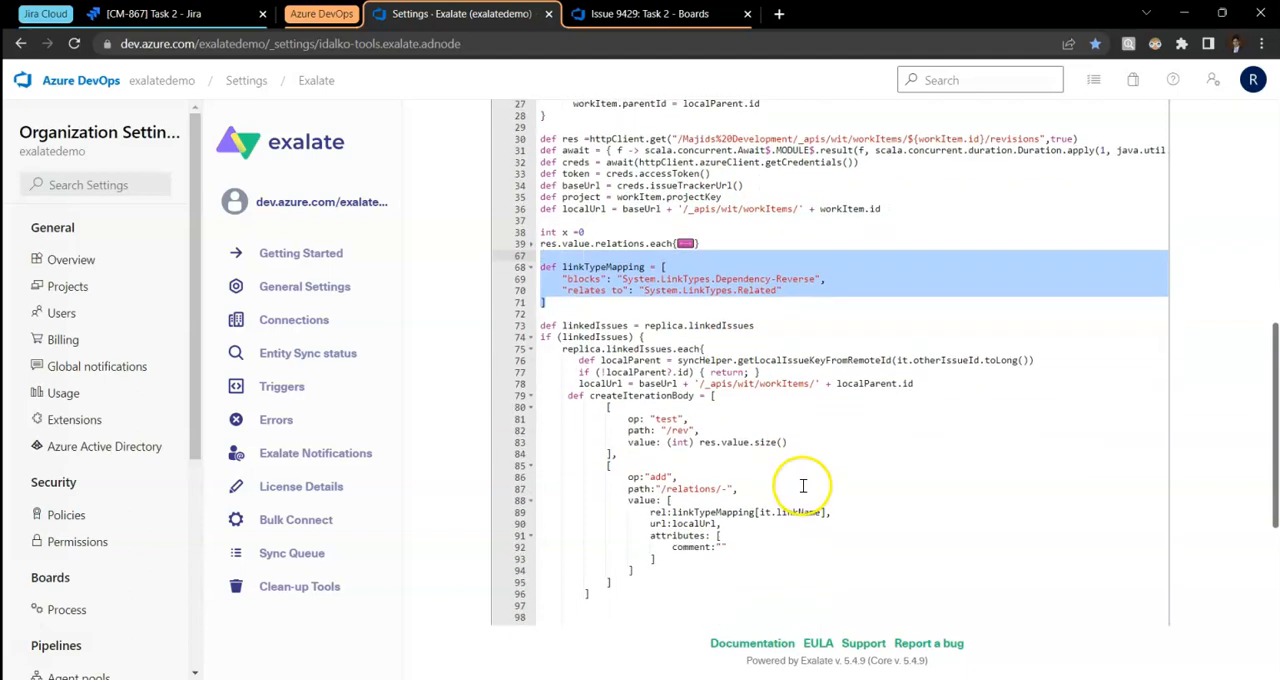
{"action": "scroll", "scroll_direction": "down", "scroll_amount": 3}
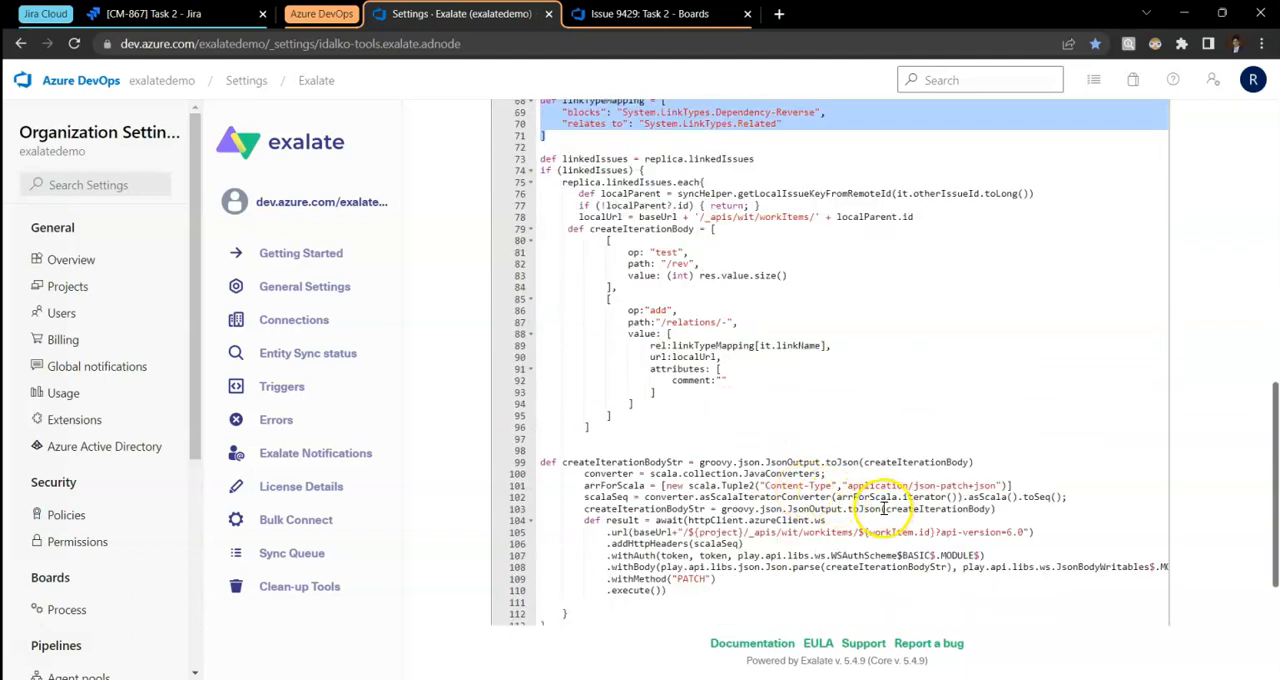